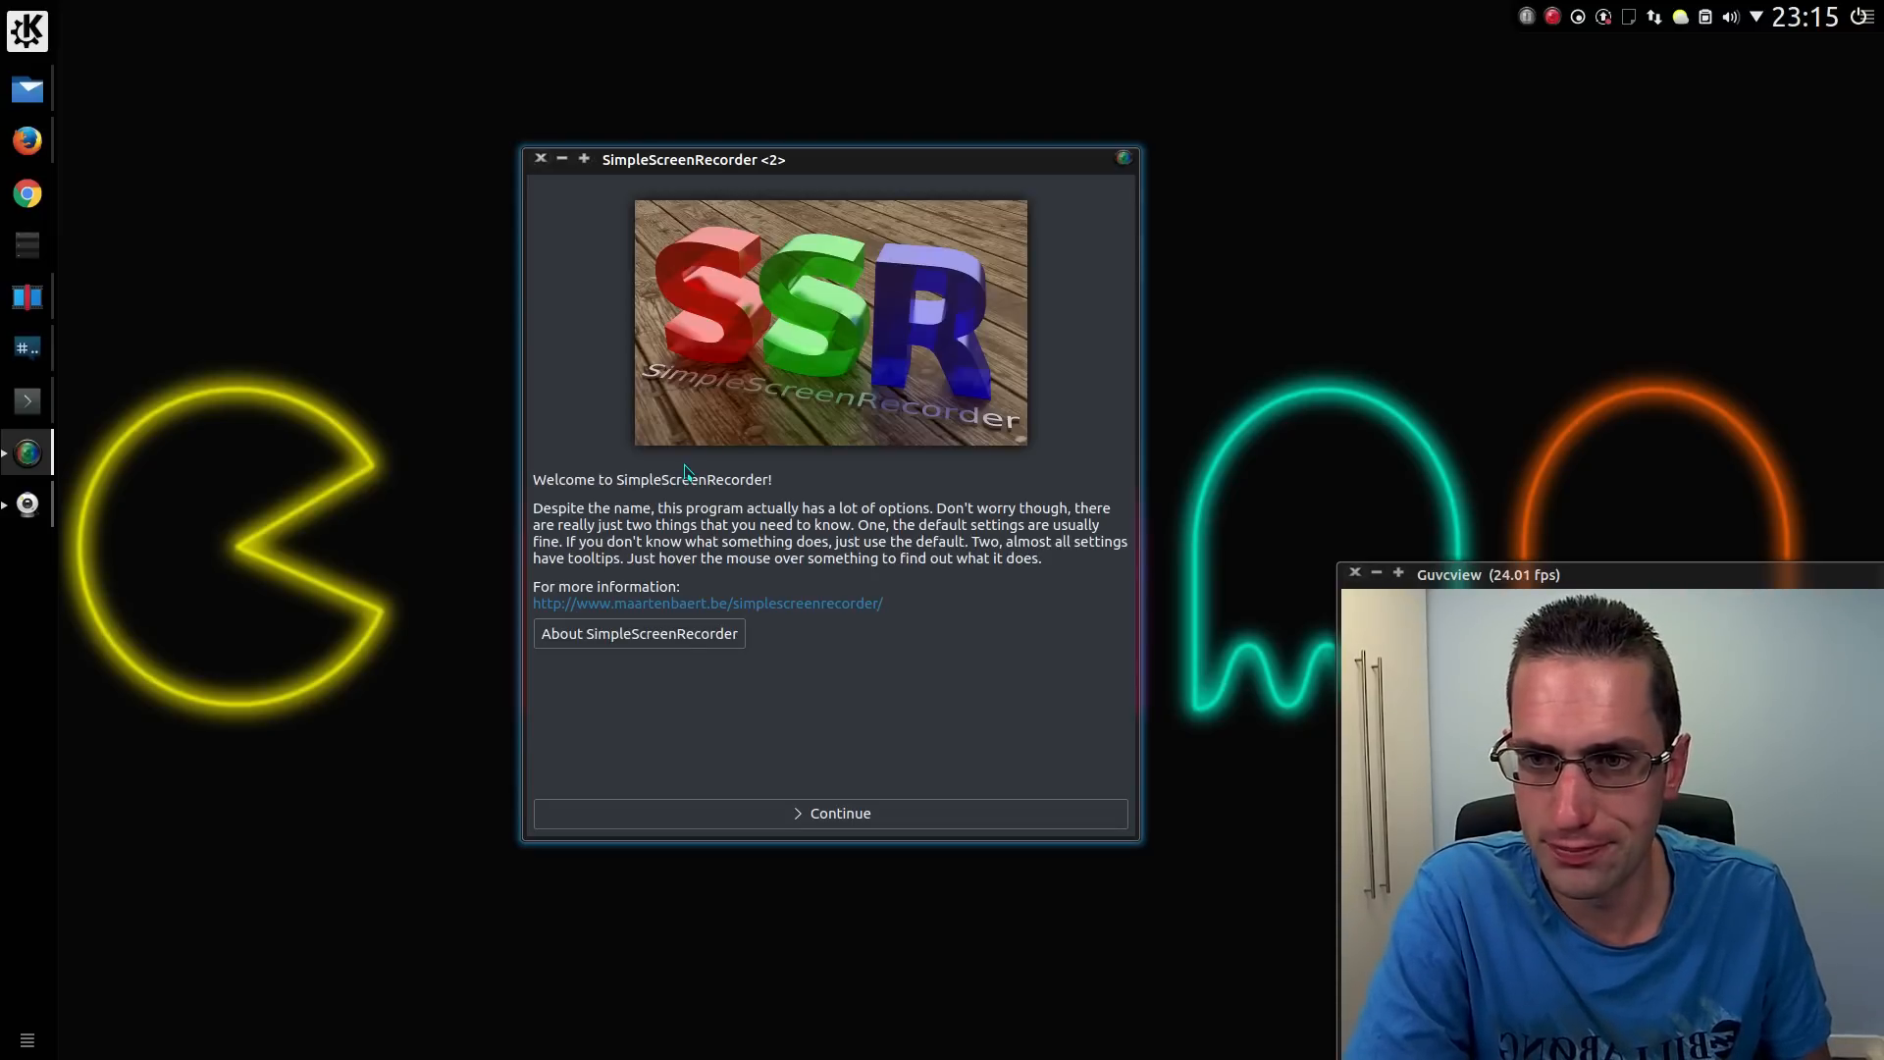
Continue past the welcome page to the 1920x1080 screen and audio input settings.
{"action": "left_click", "coordinate": [839, 812]}
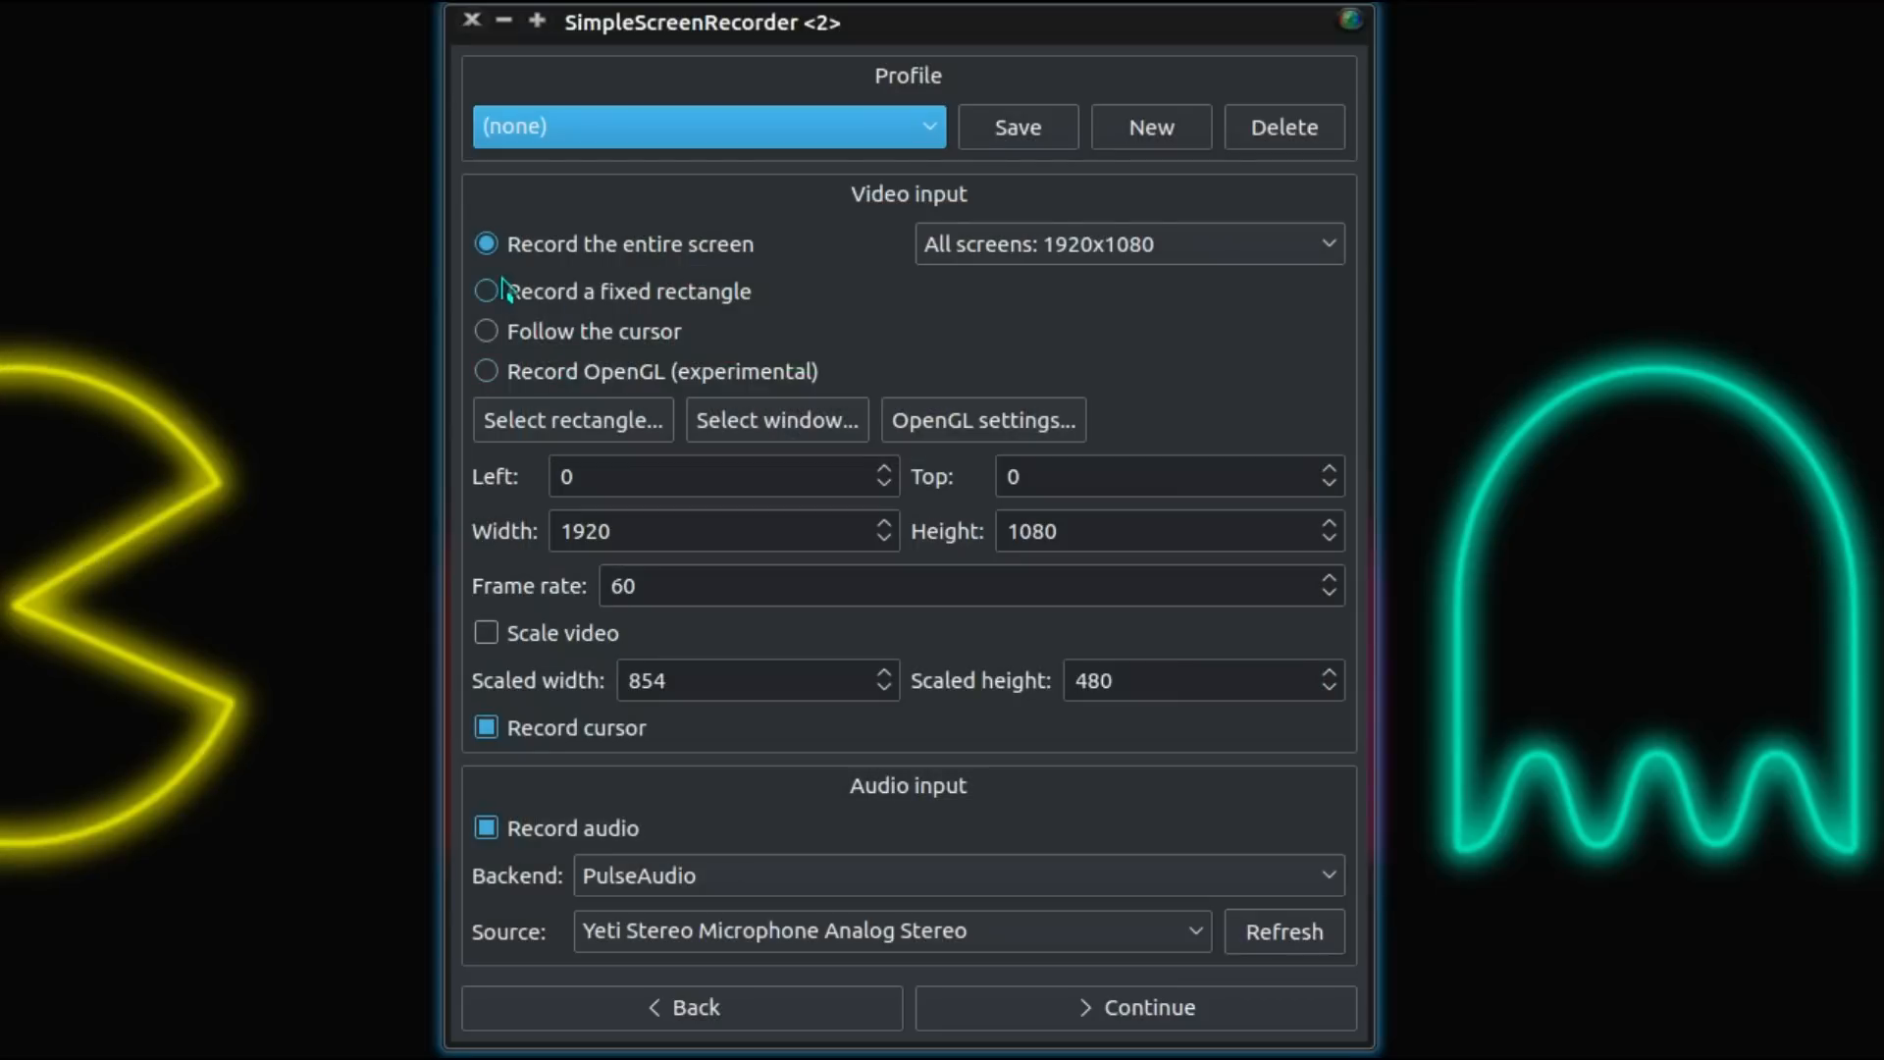
{"action": "mouse_move", "coordinate": [588, 344]}
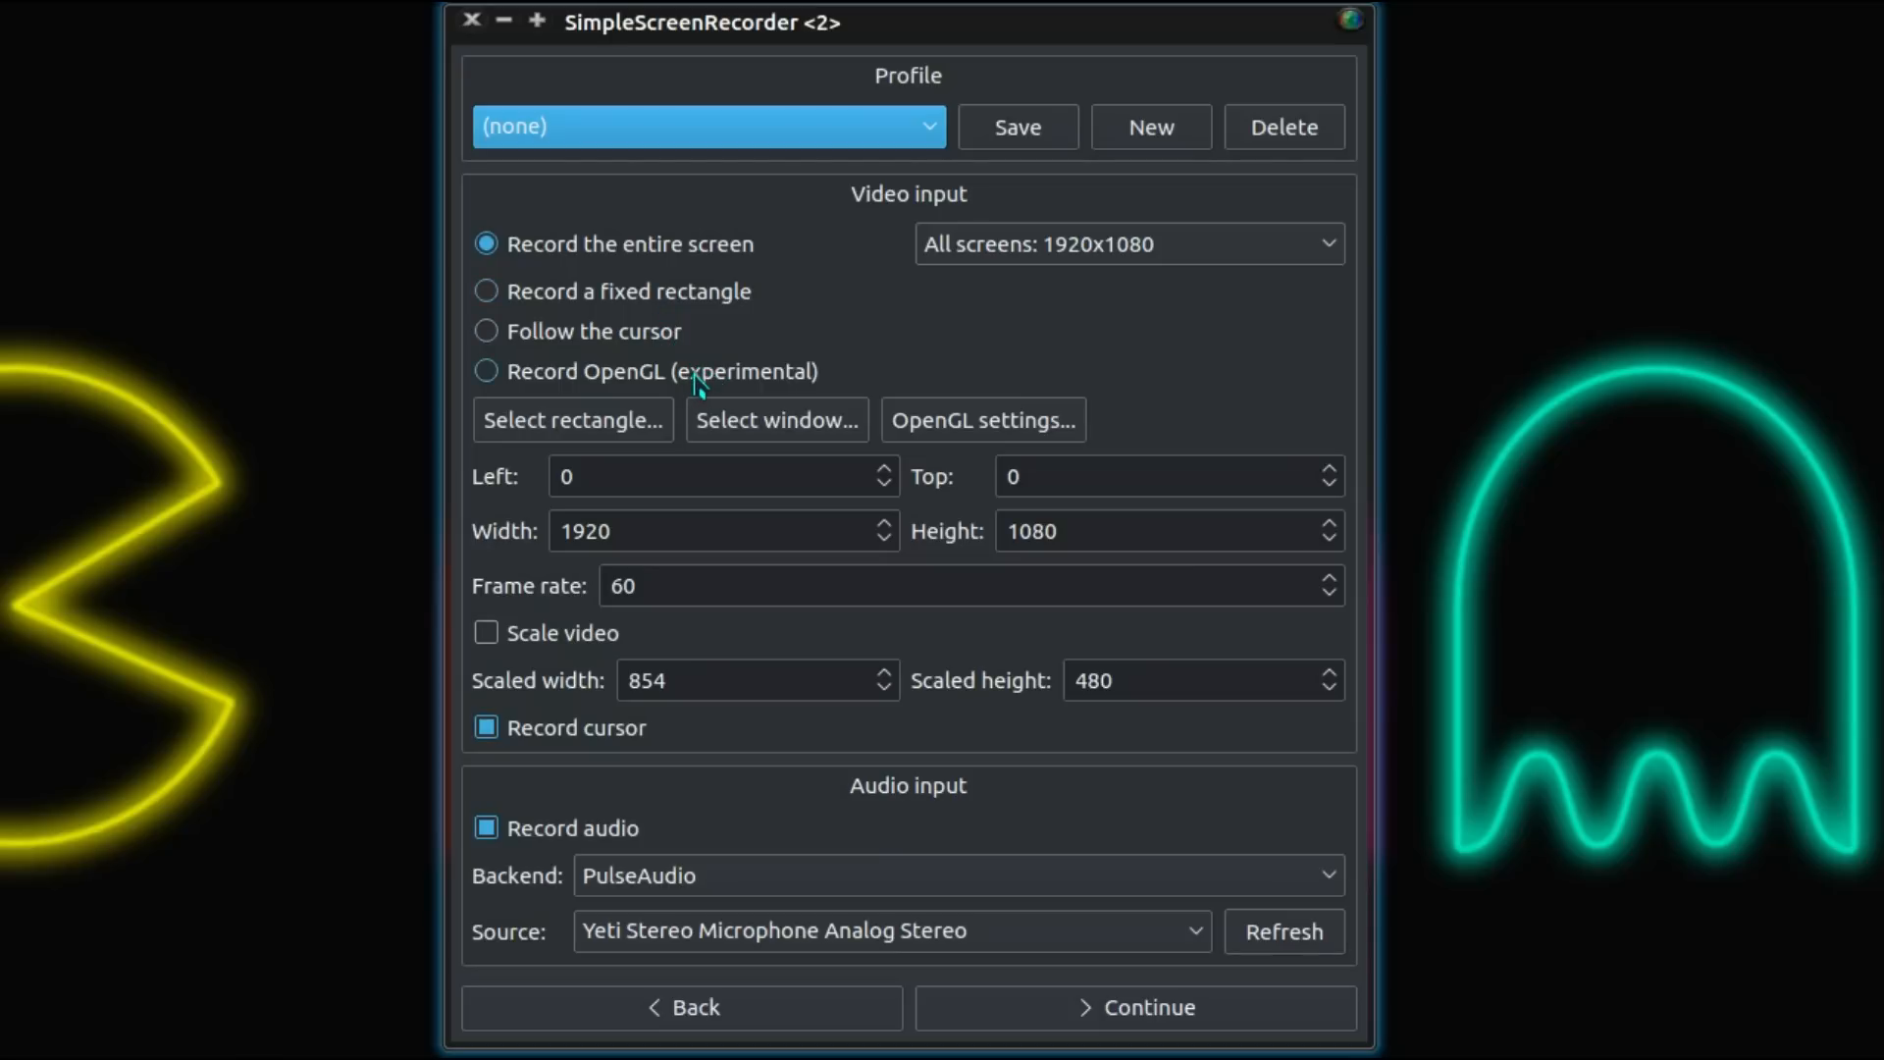
{"action": "mouse_move", "coordinate": [727, 380]}
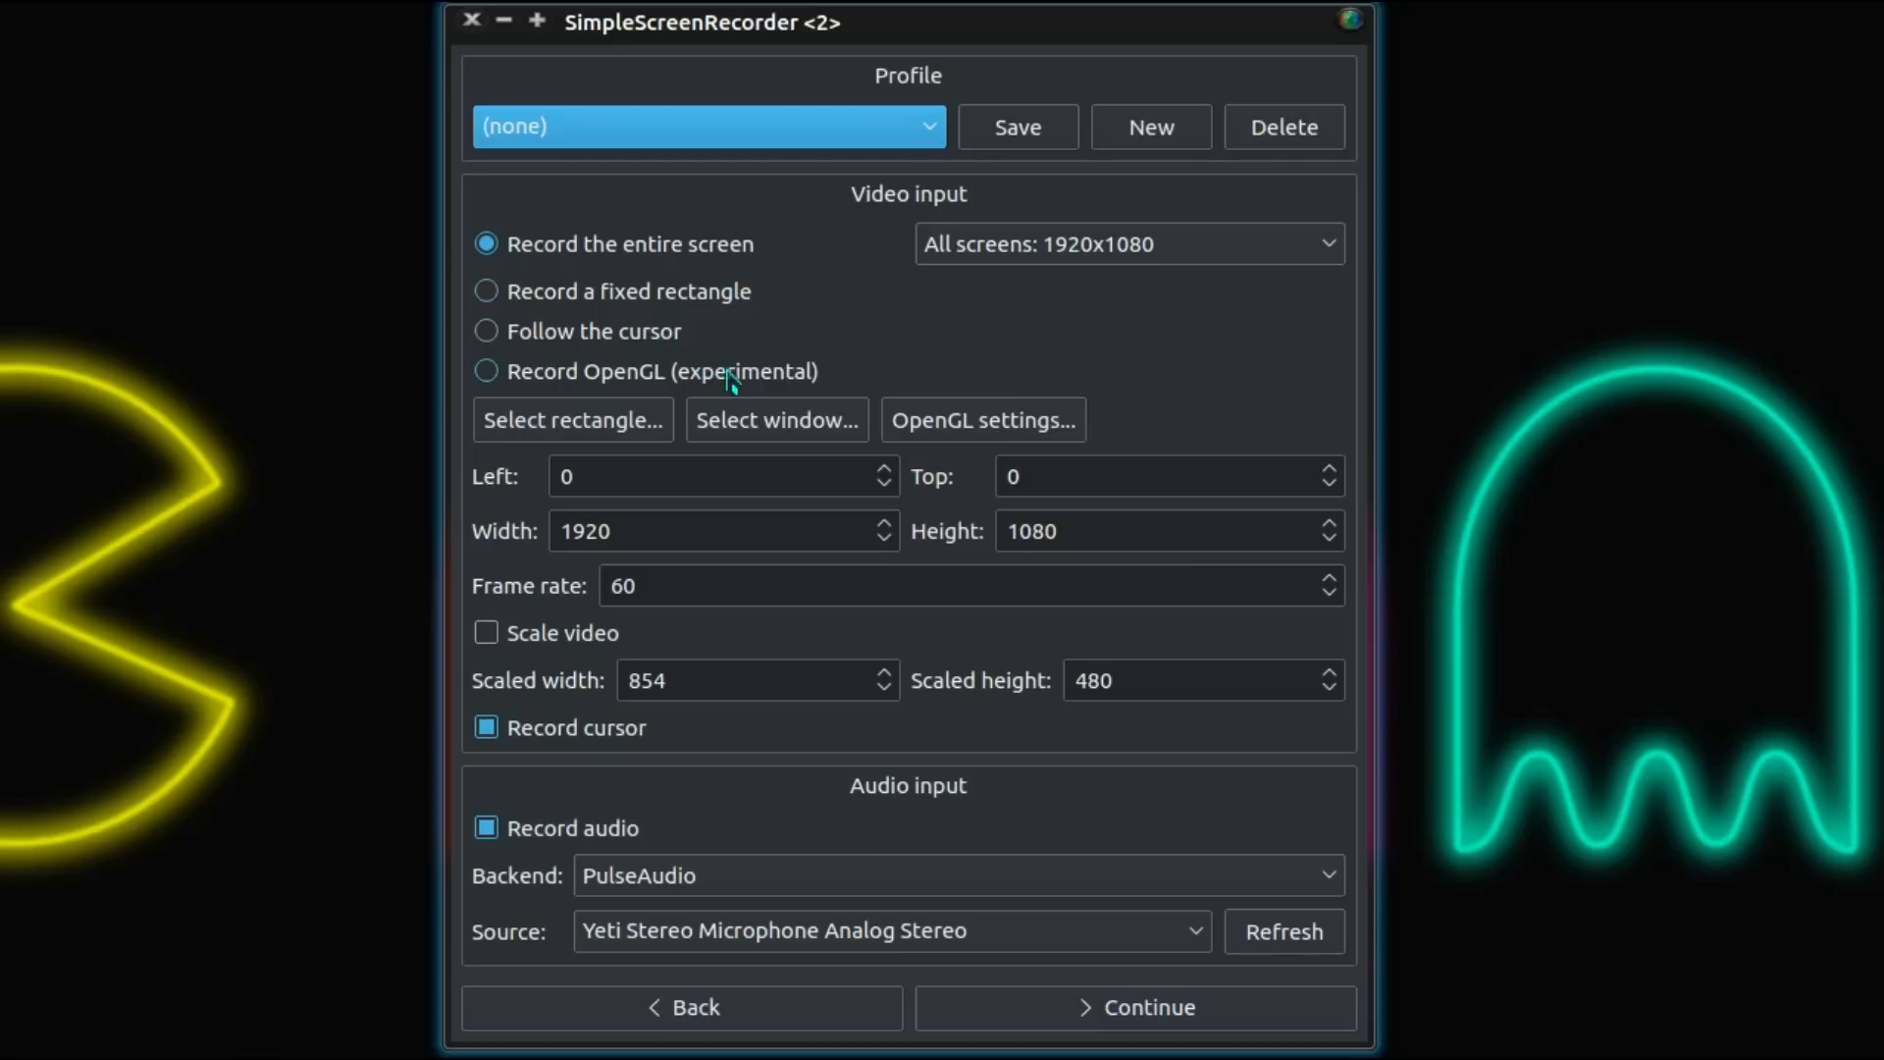
{"action": "mouse_move", "coordinate": [749, 373]}
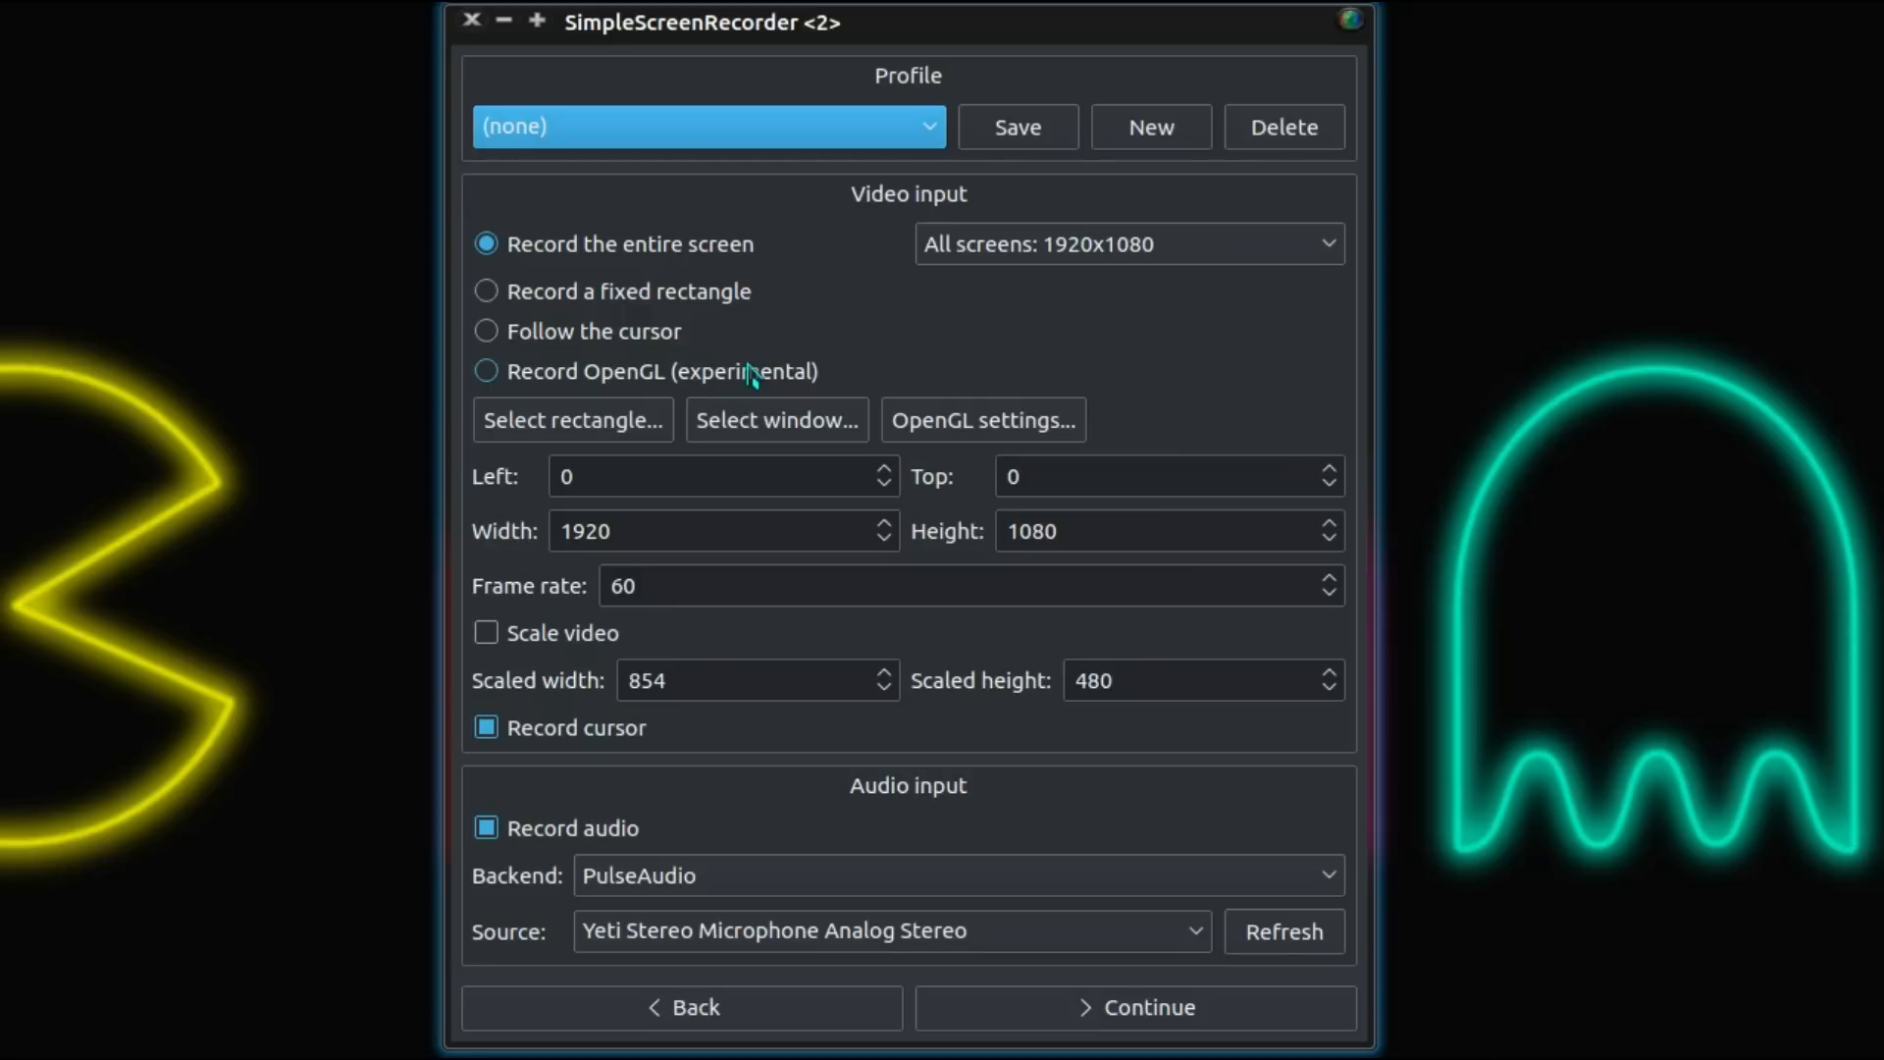
{"action": "mouse_move", "coordinate": [739, 376]}
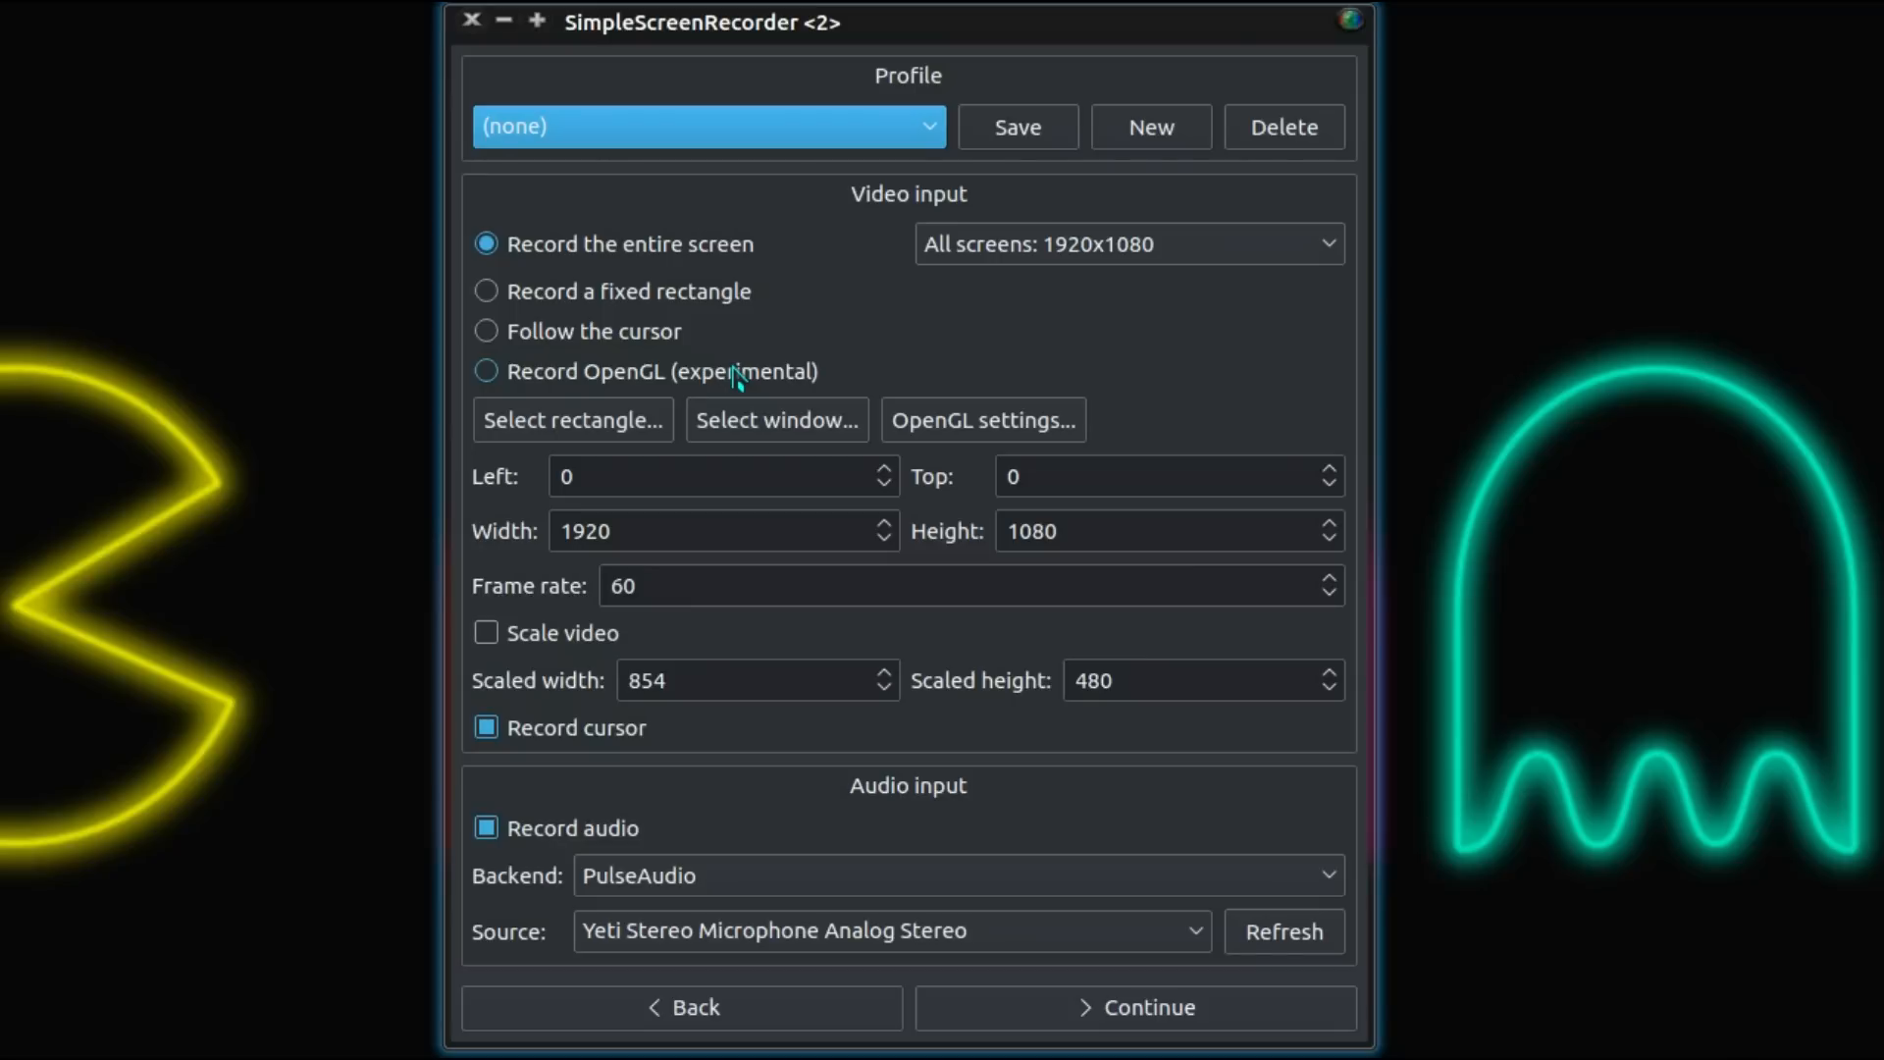
{"action": "mouse_move", "coordinate": [738, 377]}
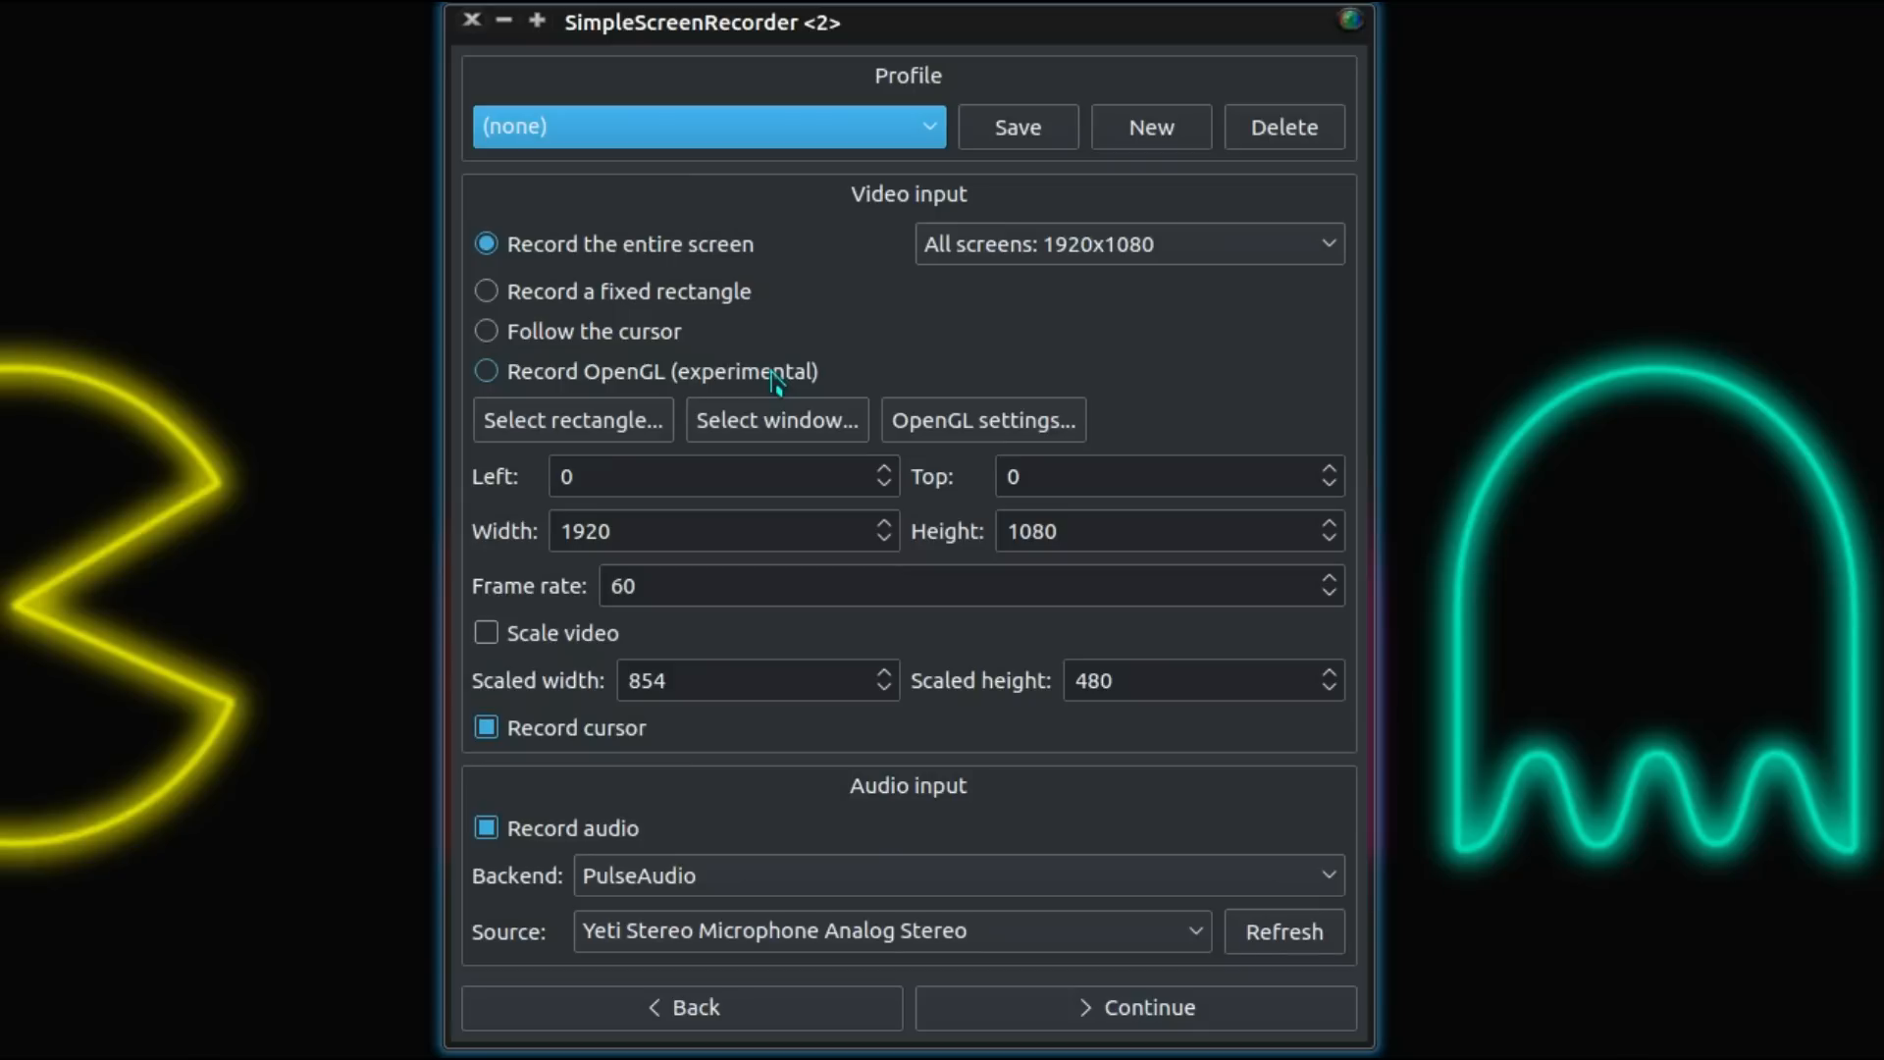
Switch to OpenGL recording and review the launch command 'darkplaces -game dopa'.
{"action": "left_click", "coordinate": [487, 371]}
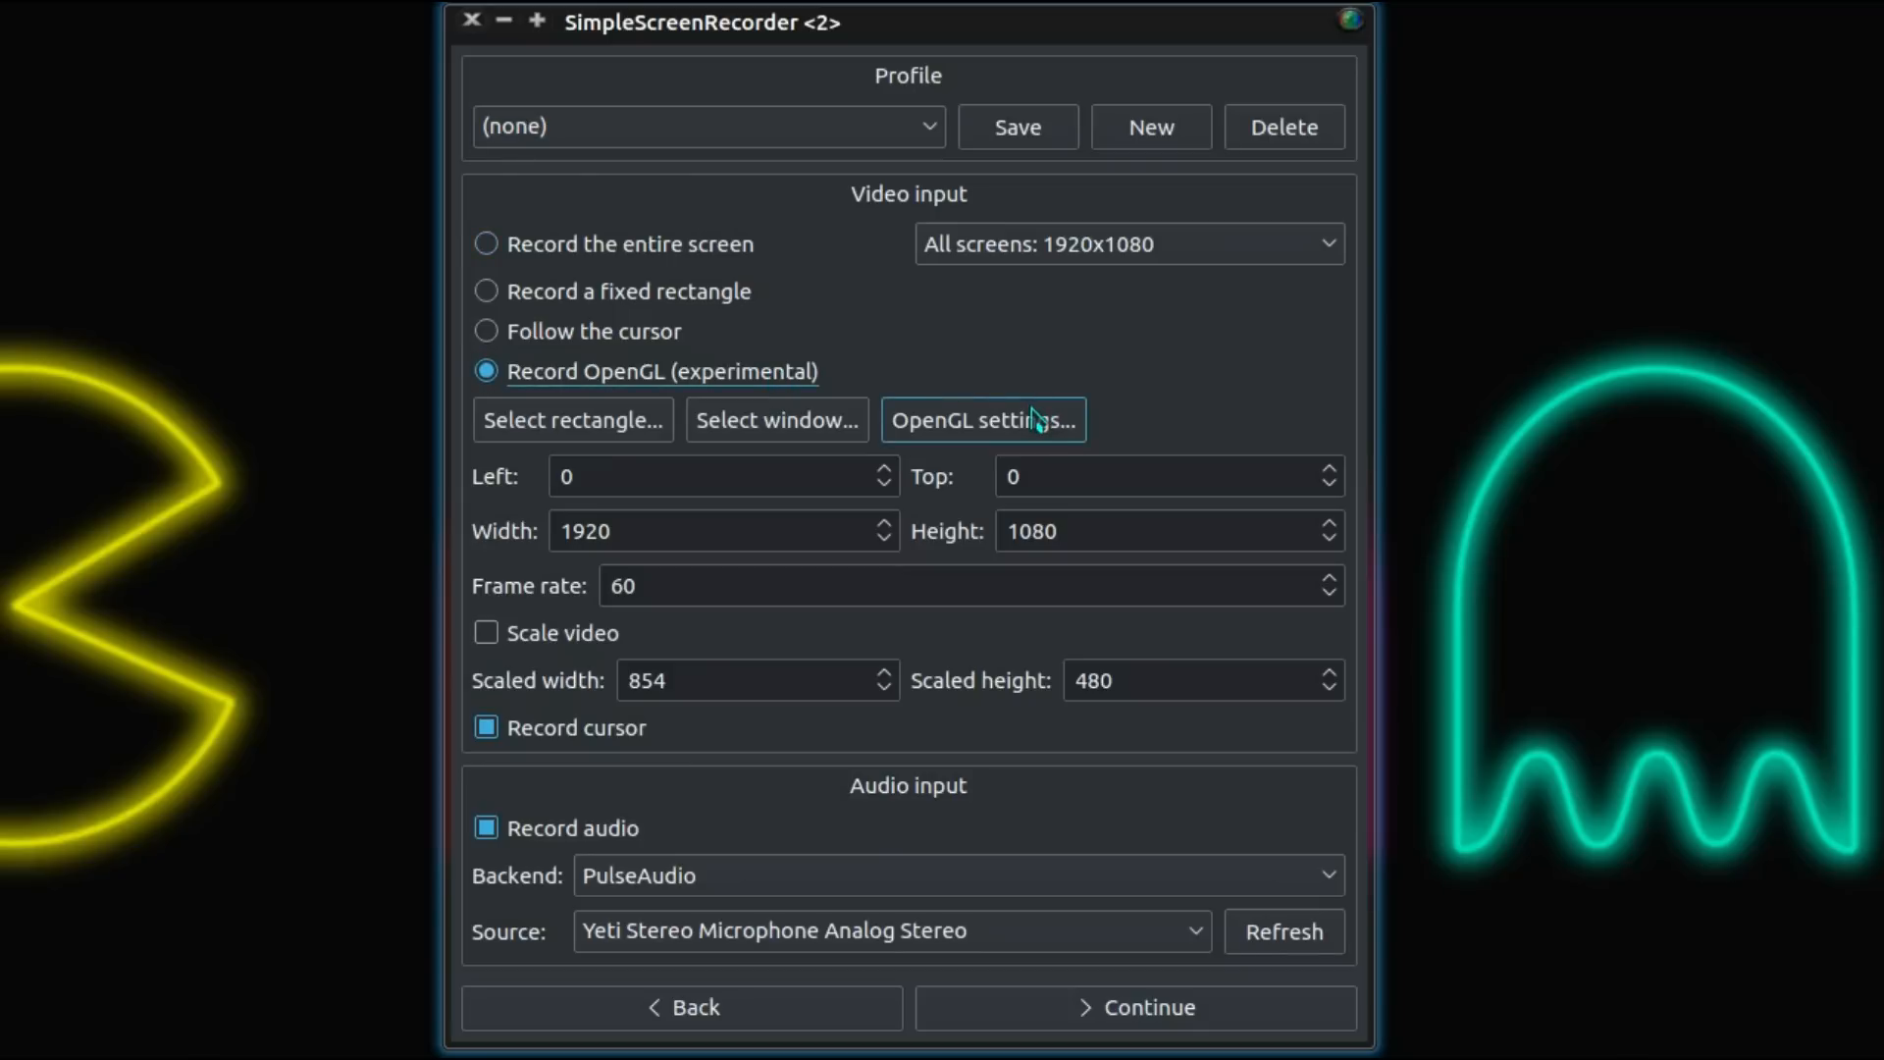
{"action": "mouse_move", "coordinate": [983, 421]}
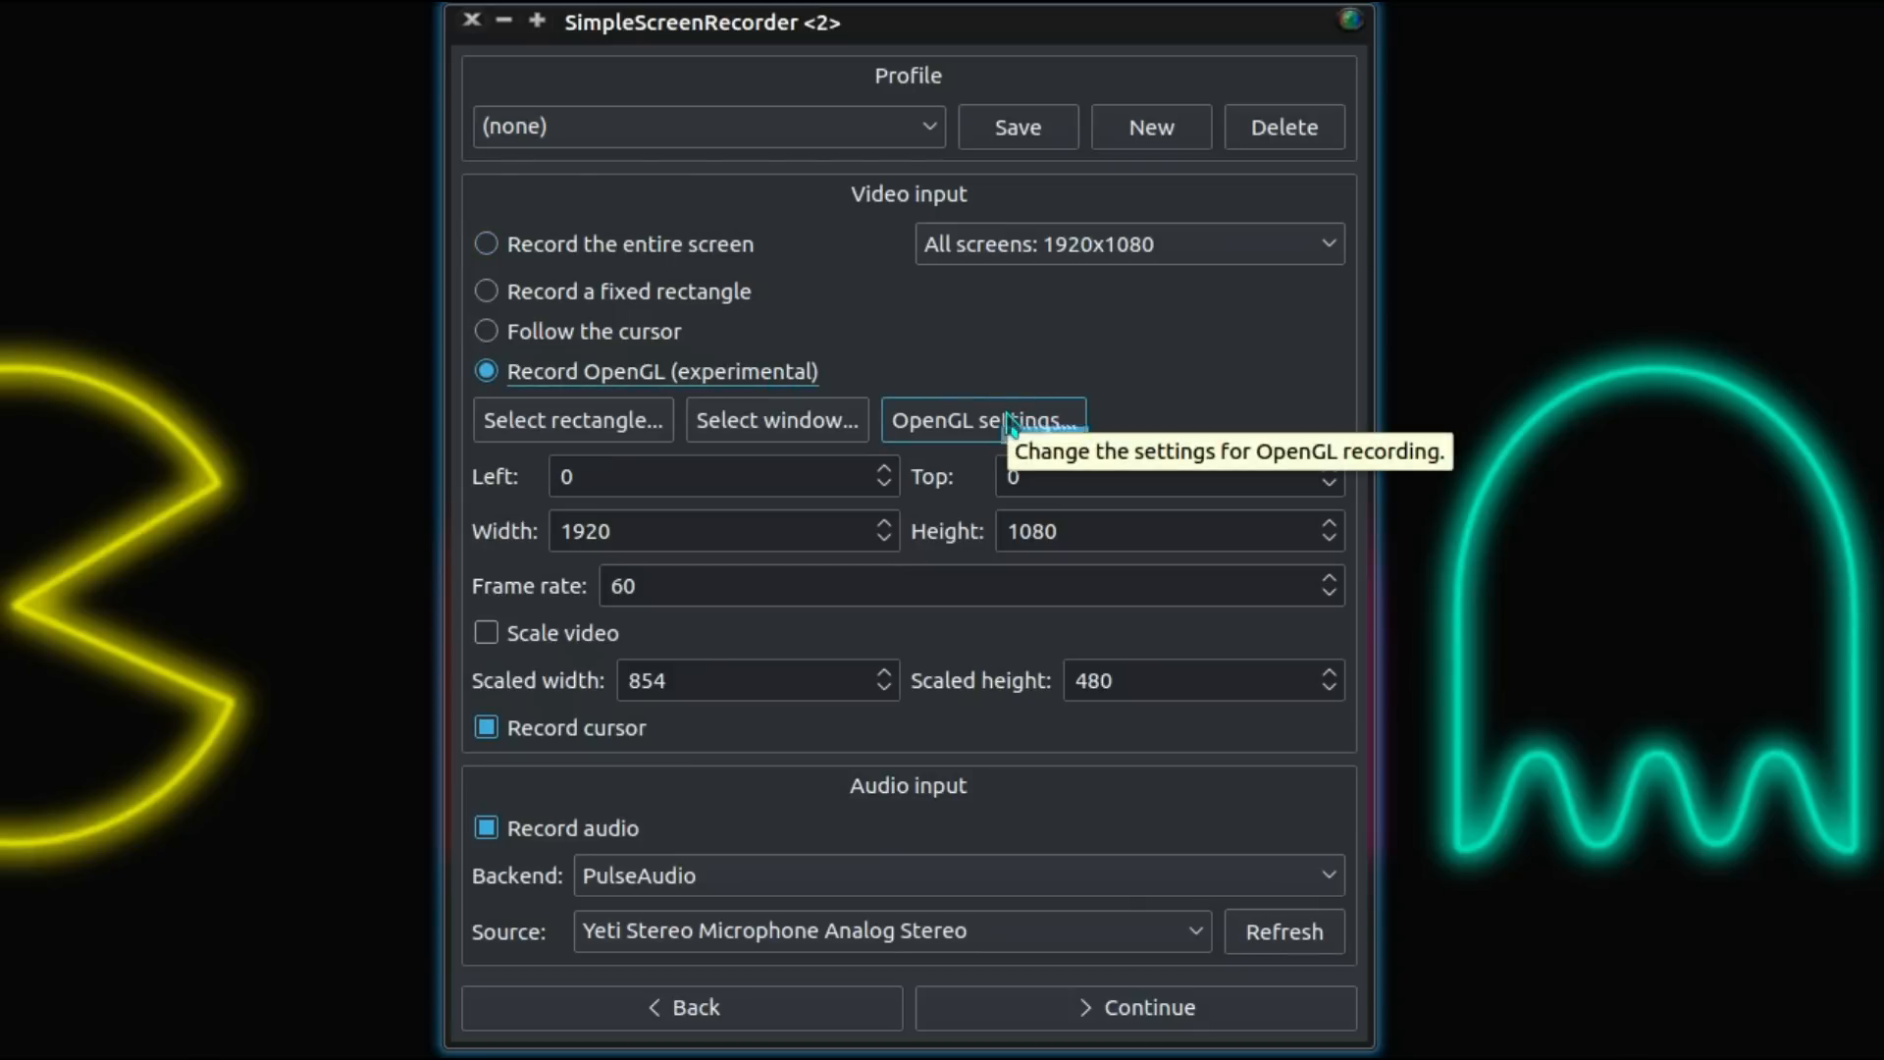
{"action": "left_click", "coordinate": [981, 419]}
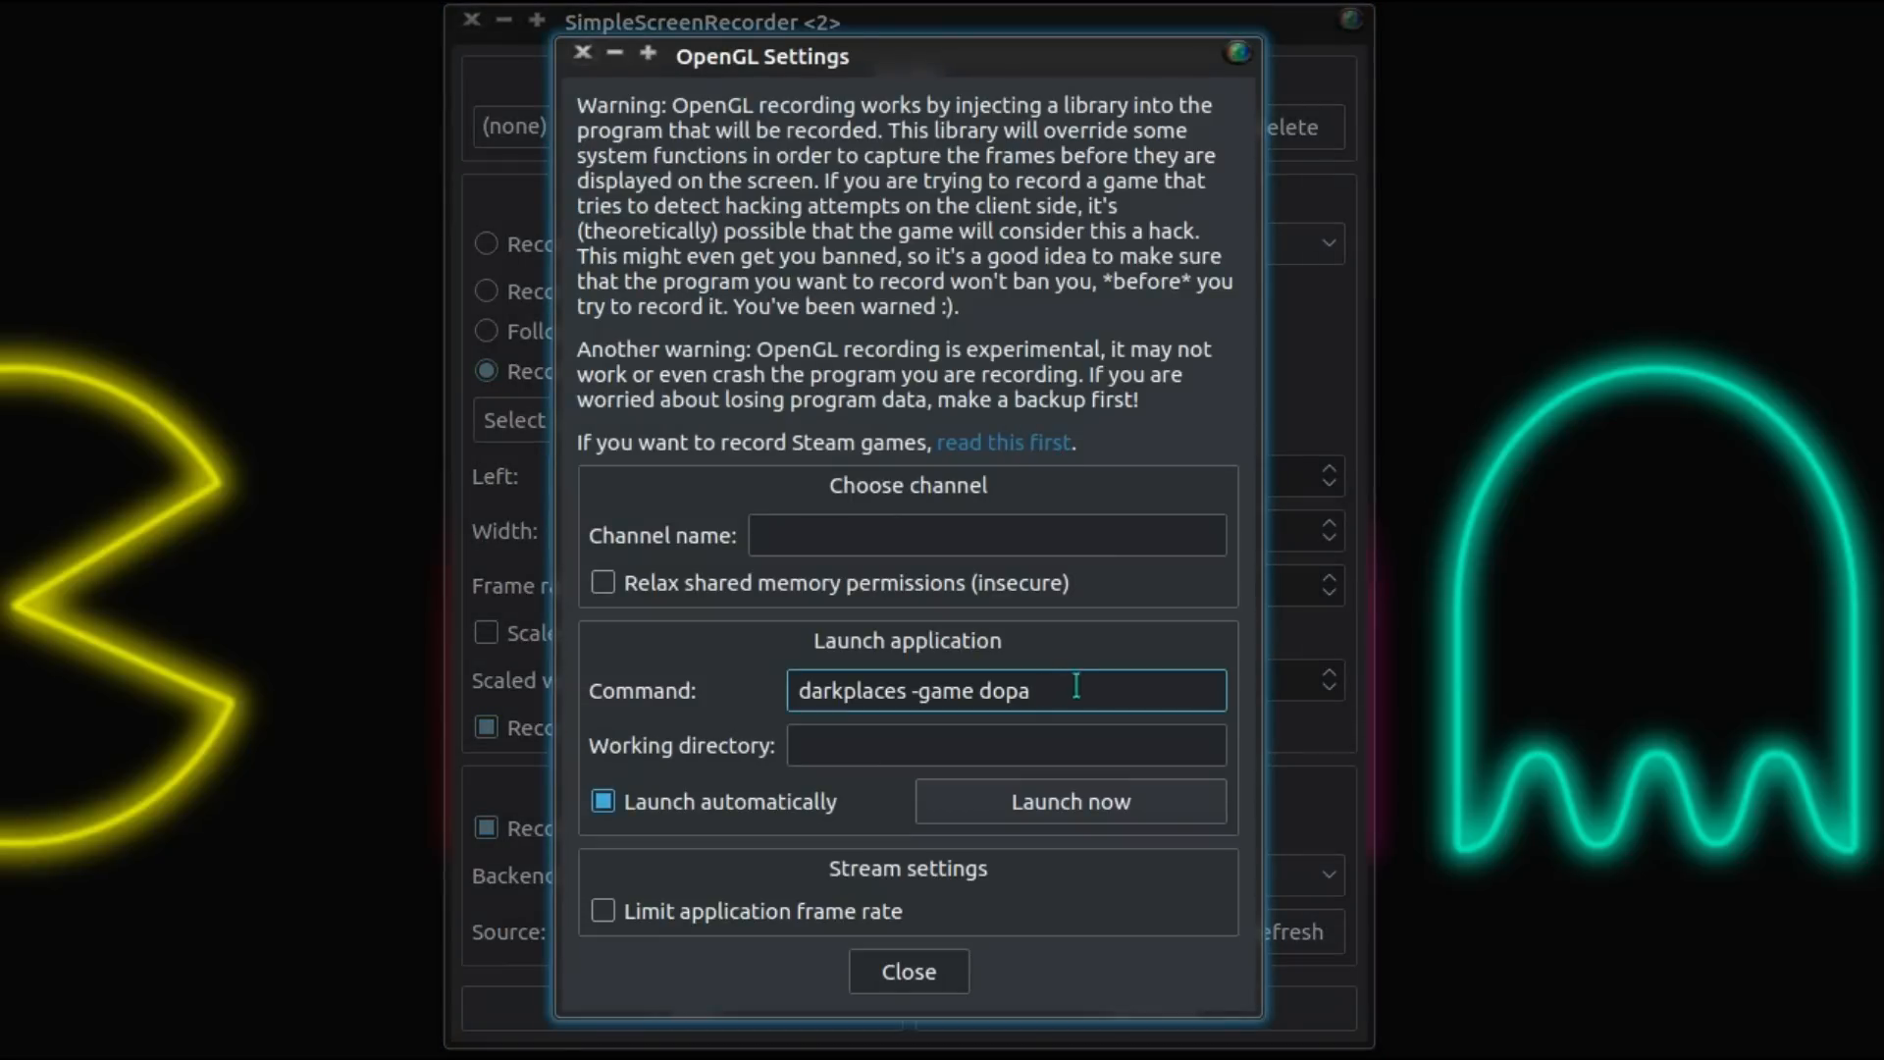
{"action": "triple_click", "coordinate": [914, 690]}
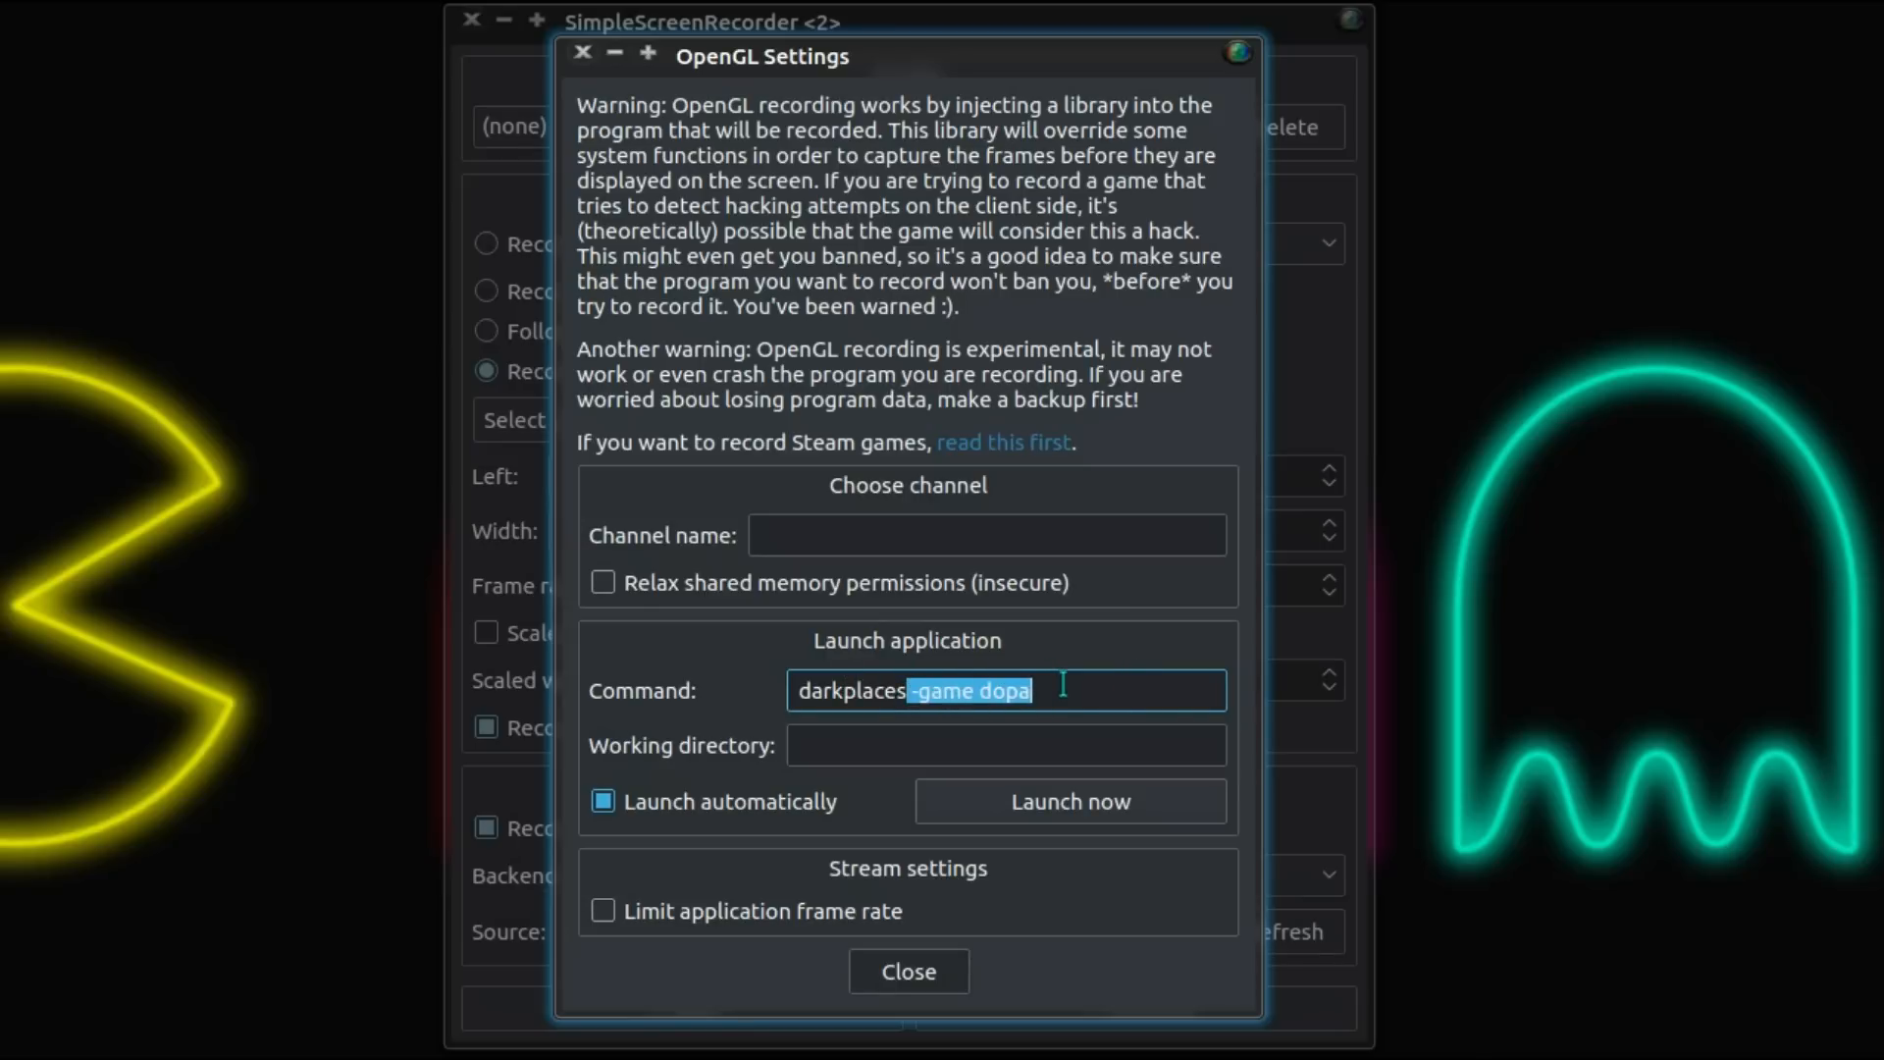
{"action": "left_click", "coordinate": [1005, 744]}
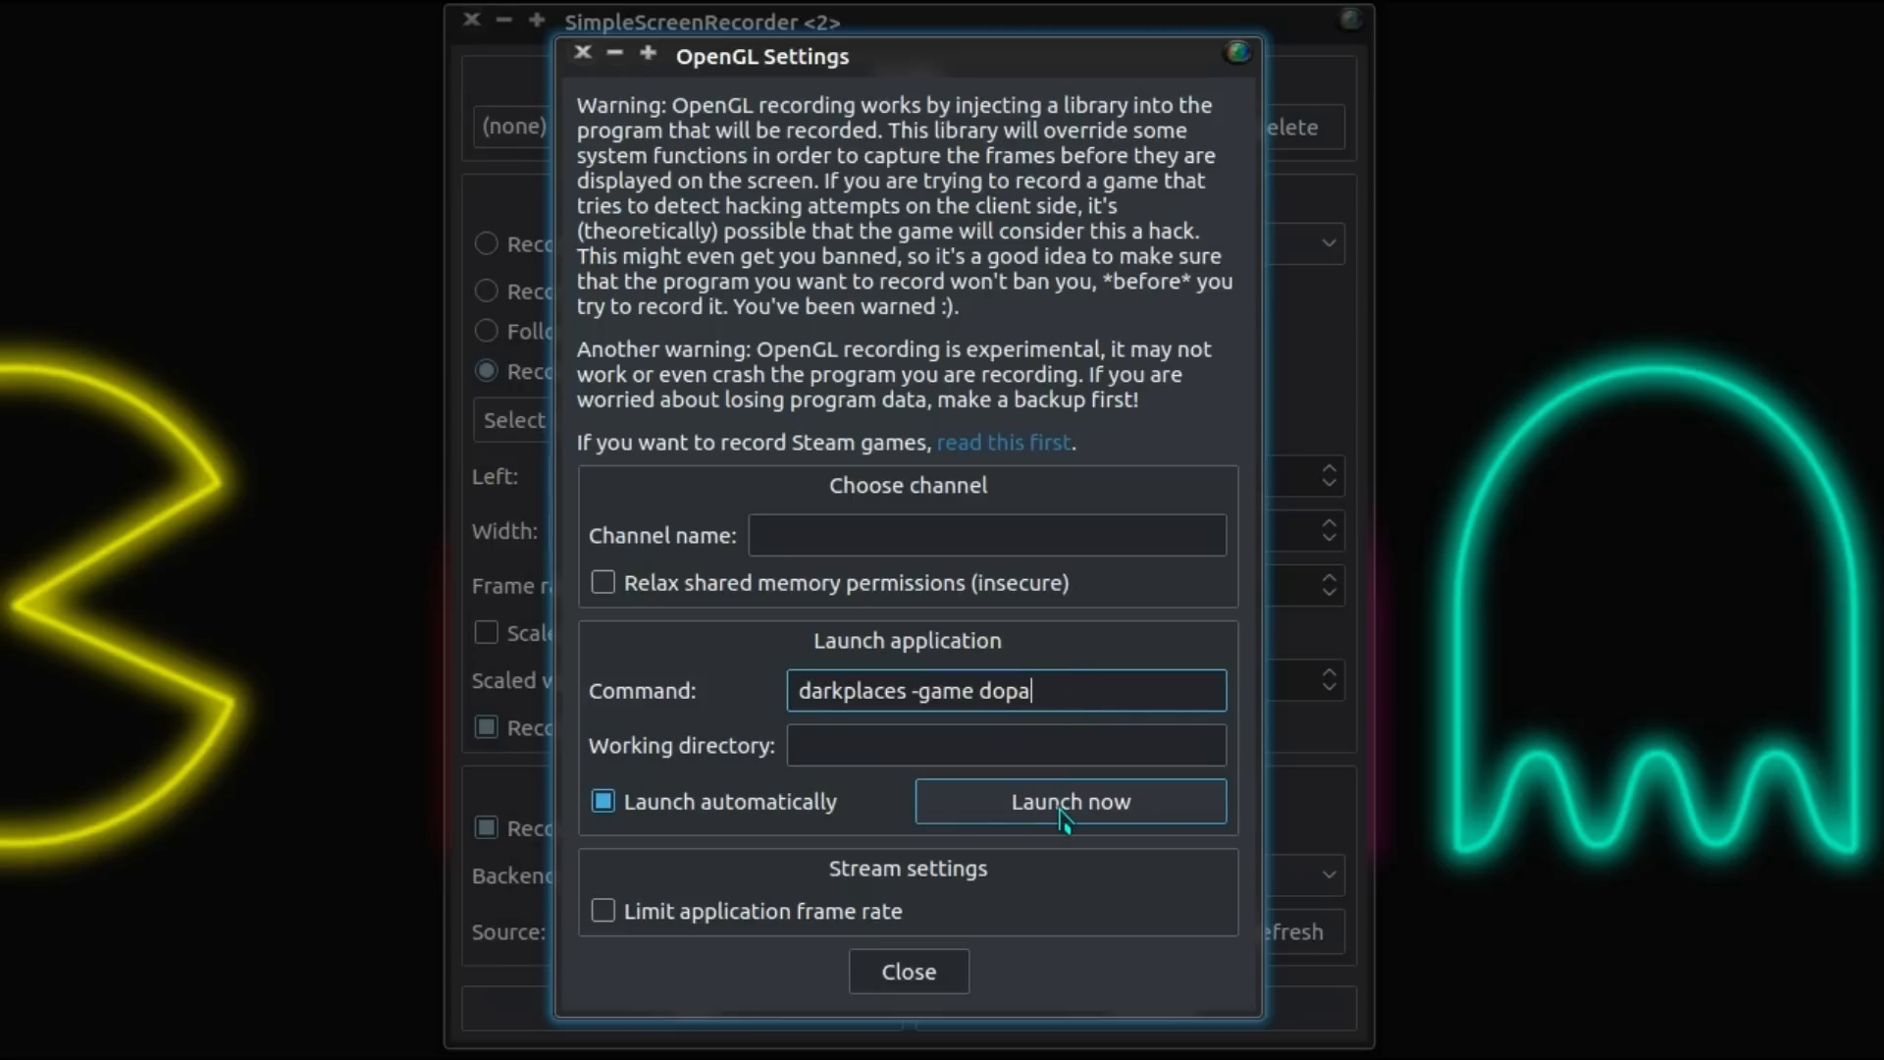
{"action": "mouse_move", "coordinate": [1012, 808]}
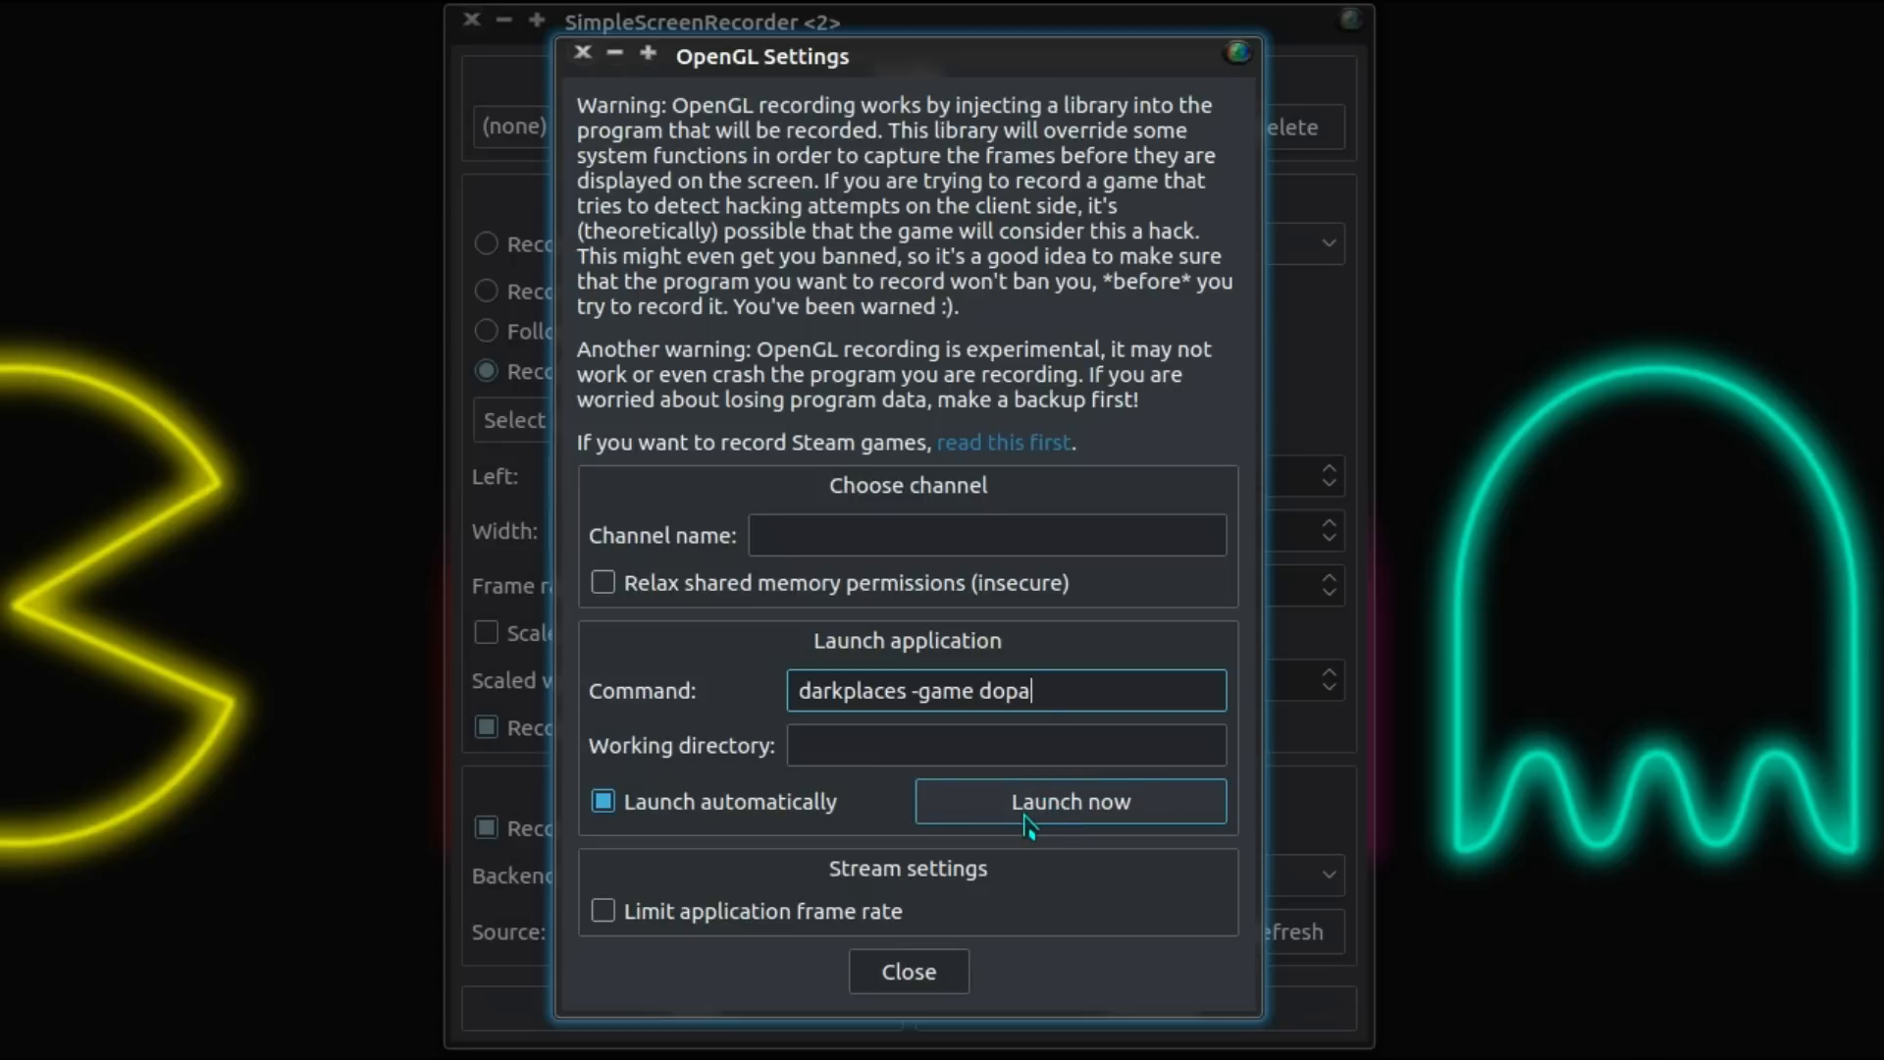
{"action": "left_click", "coordinate": [1005, 743]}
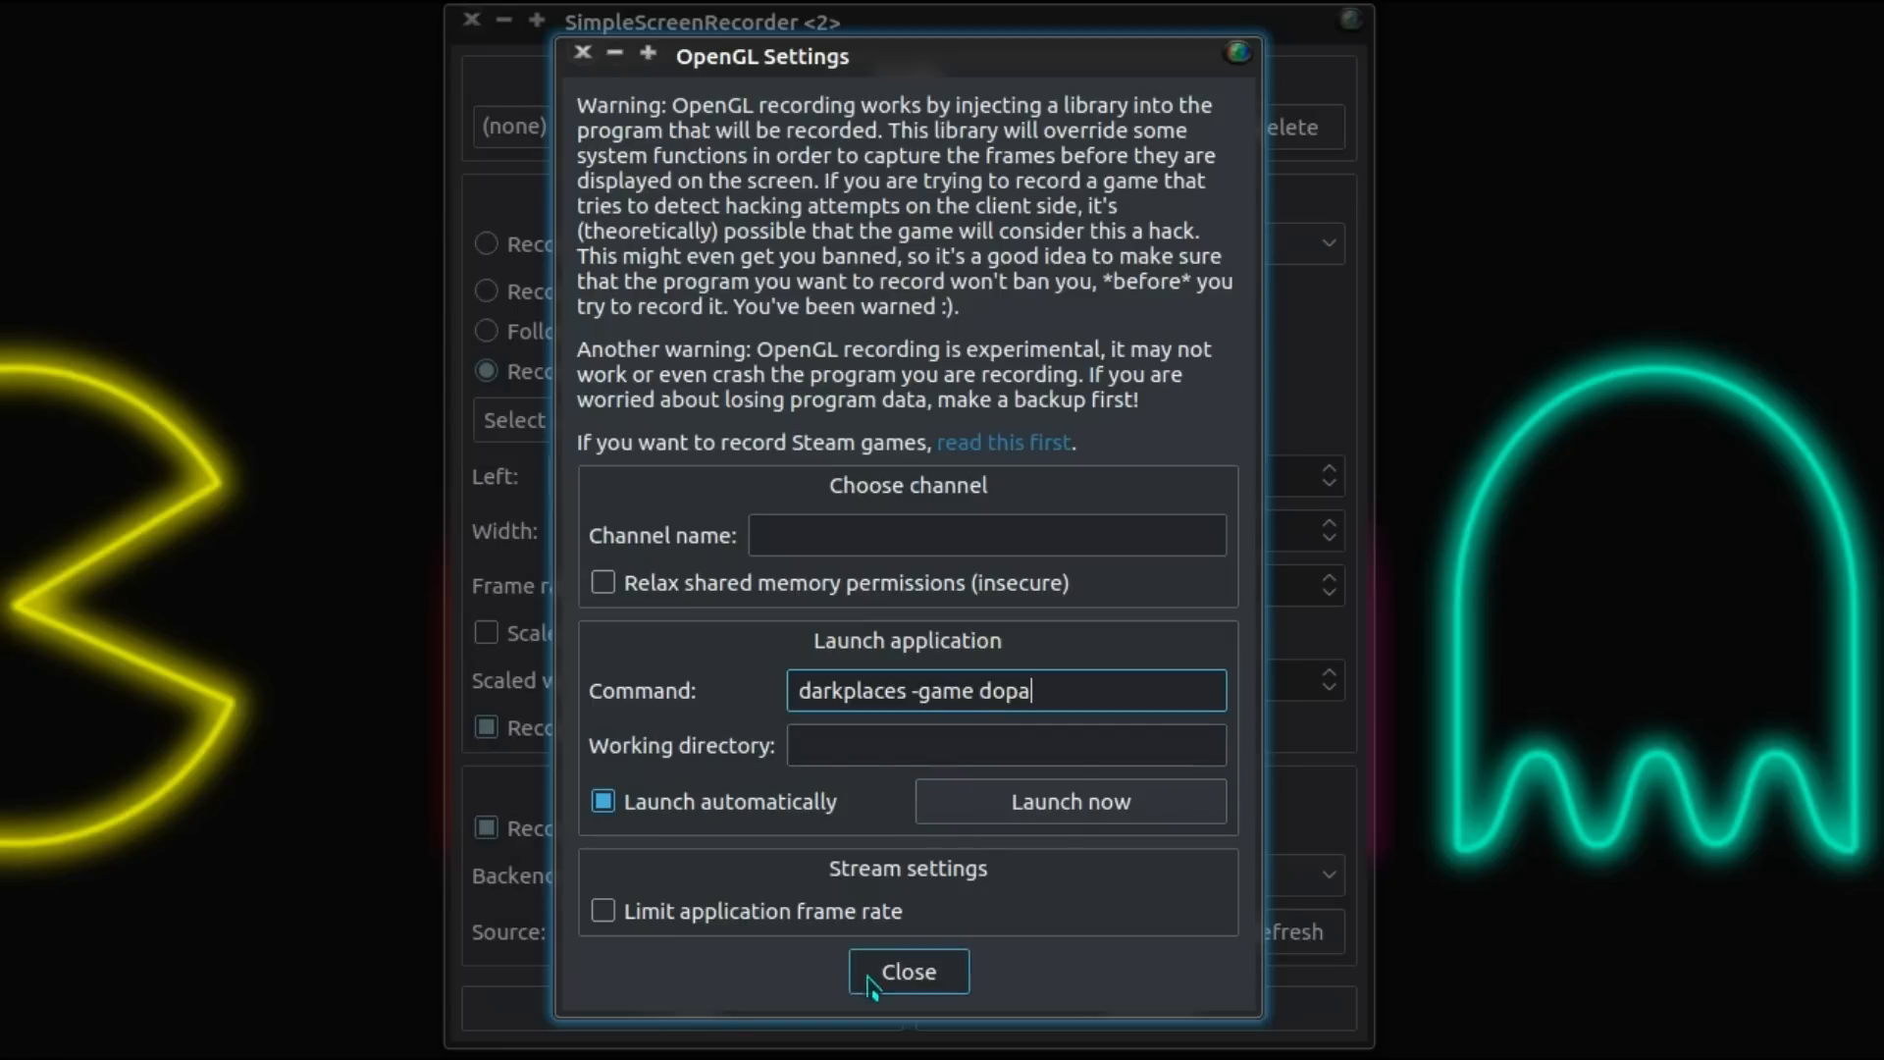
{"action": "mouse_move", "coordinate": [922, 971]}
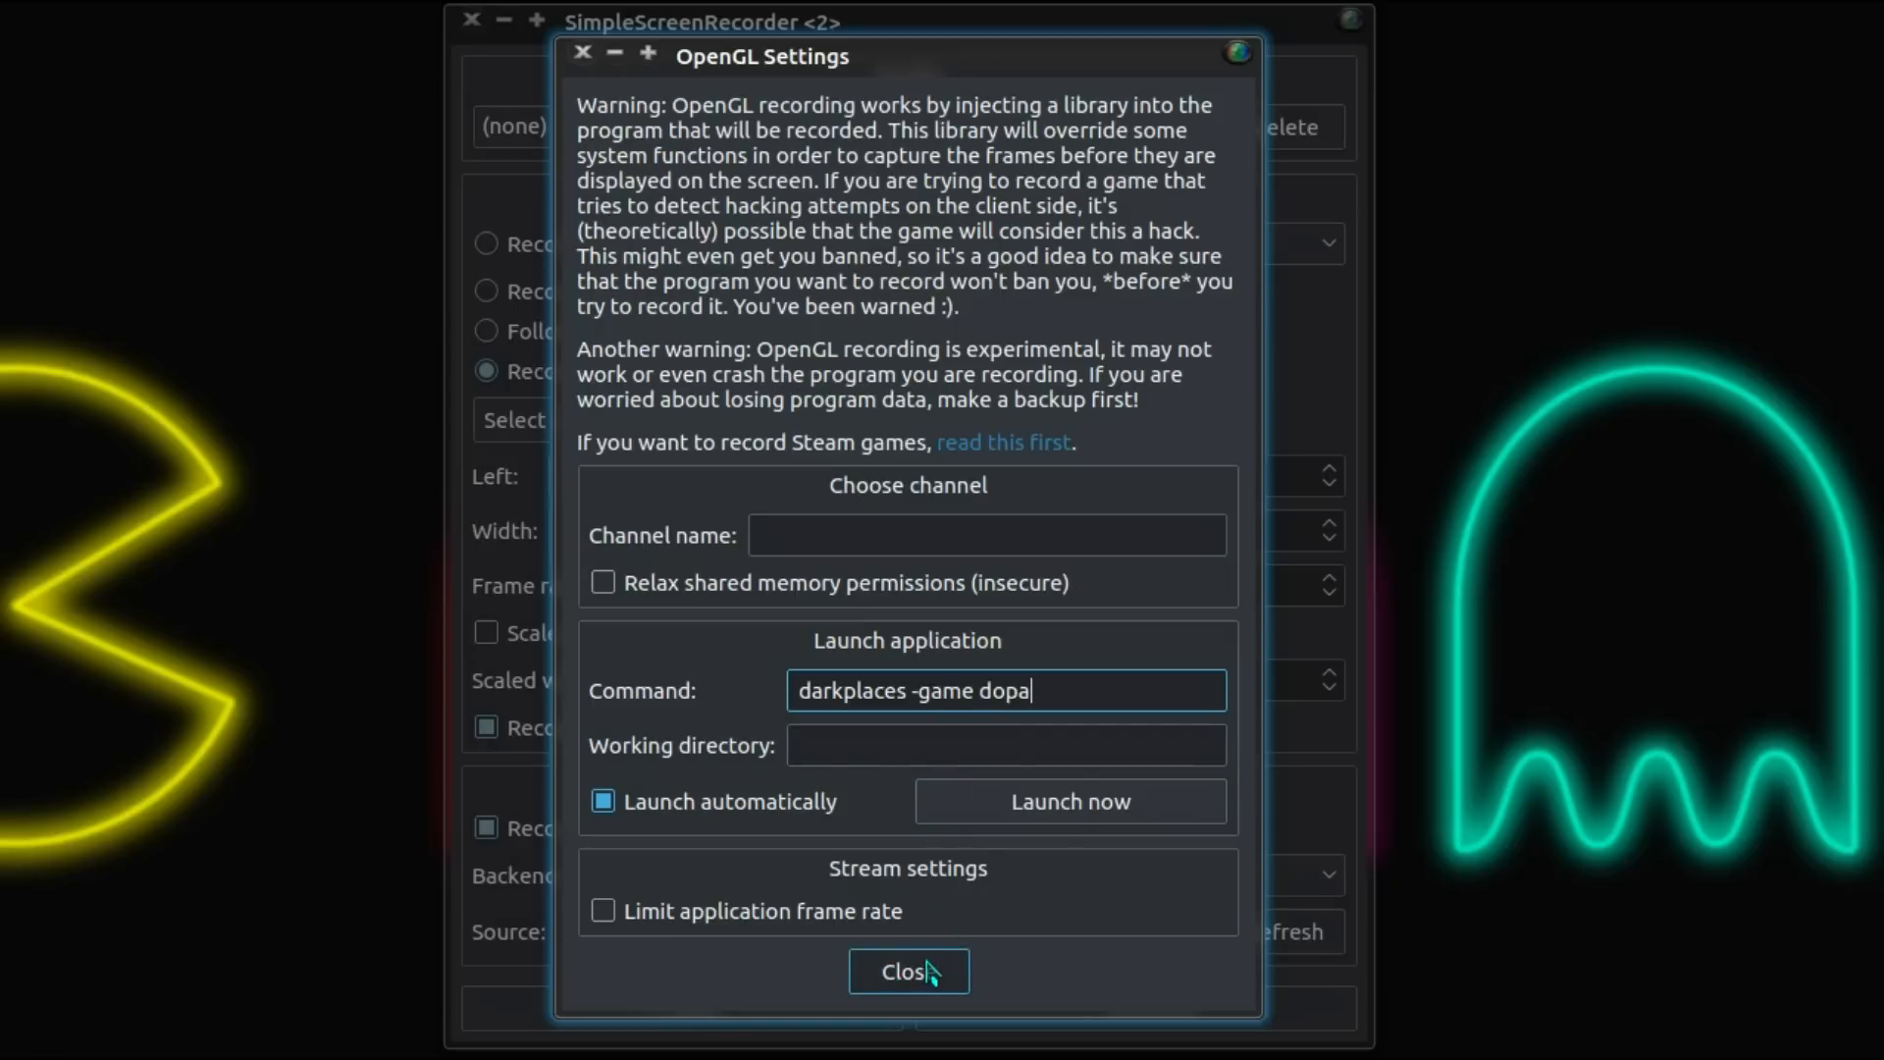
Close OpenGL settings, keep 60 fps and Yeti microphone audio, and continue.
{"action": "left_click", "coordinate": [907, 971]}
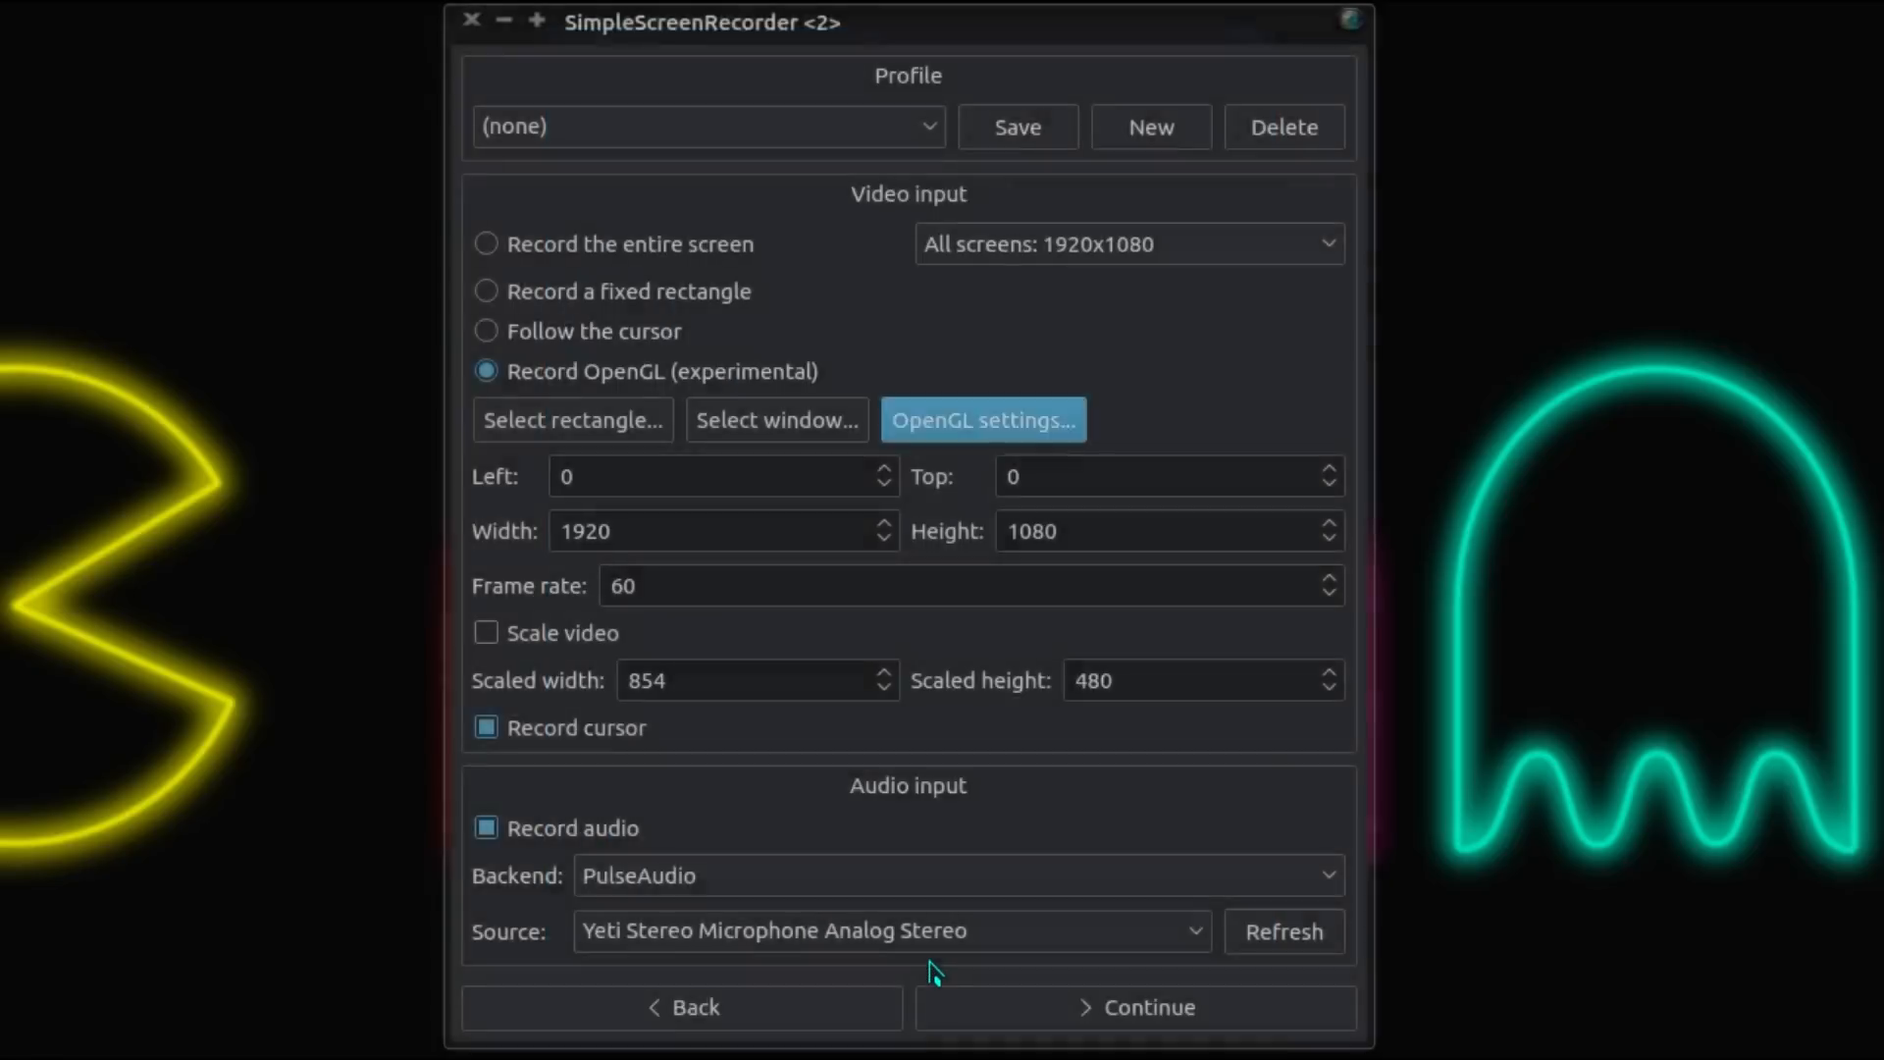
{"action": "mouse_move", "coordinate": [829, 530]}
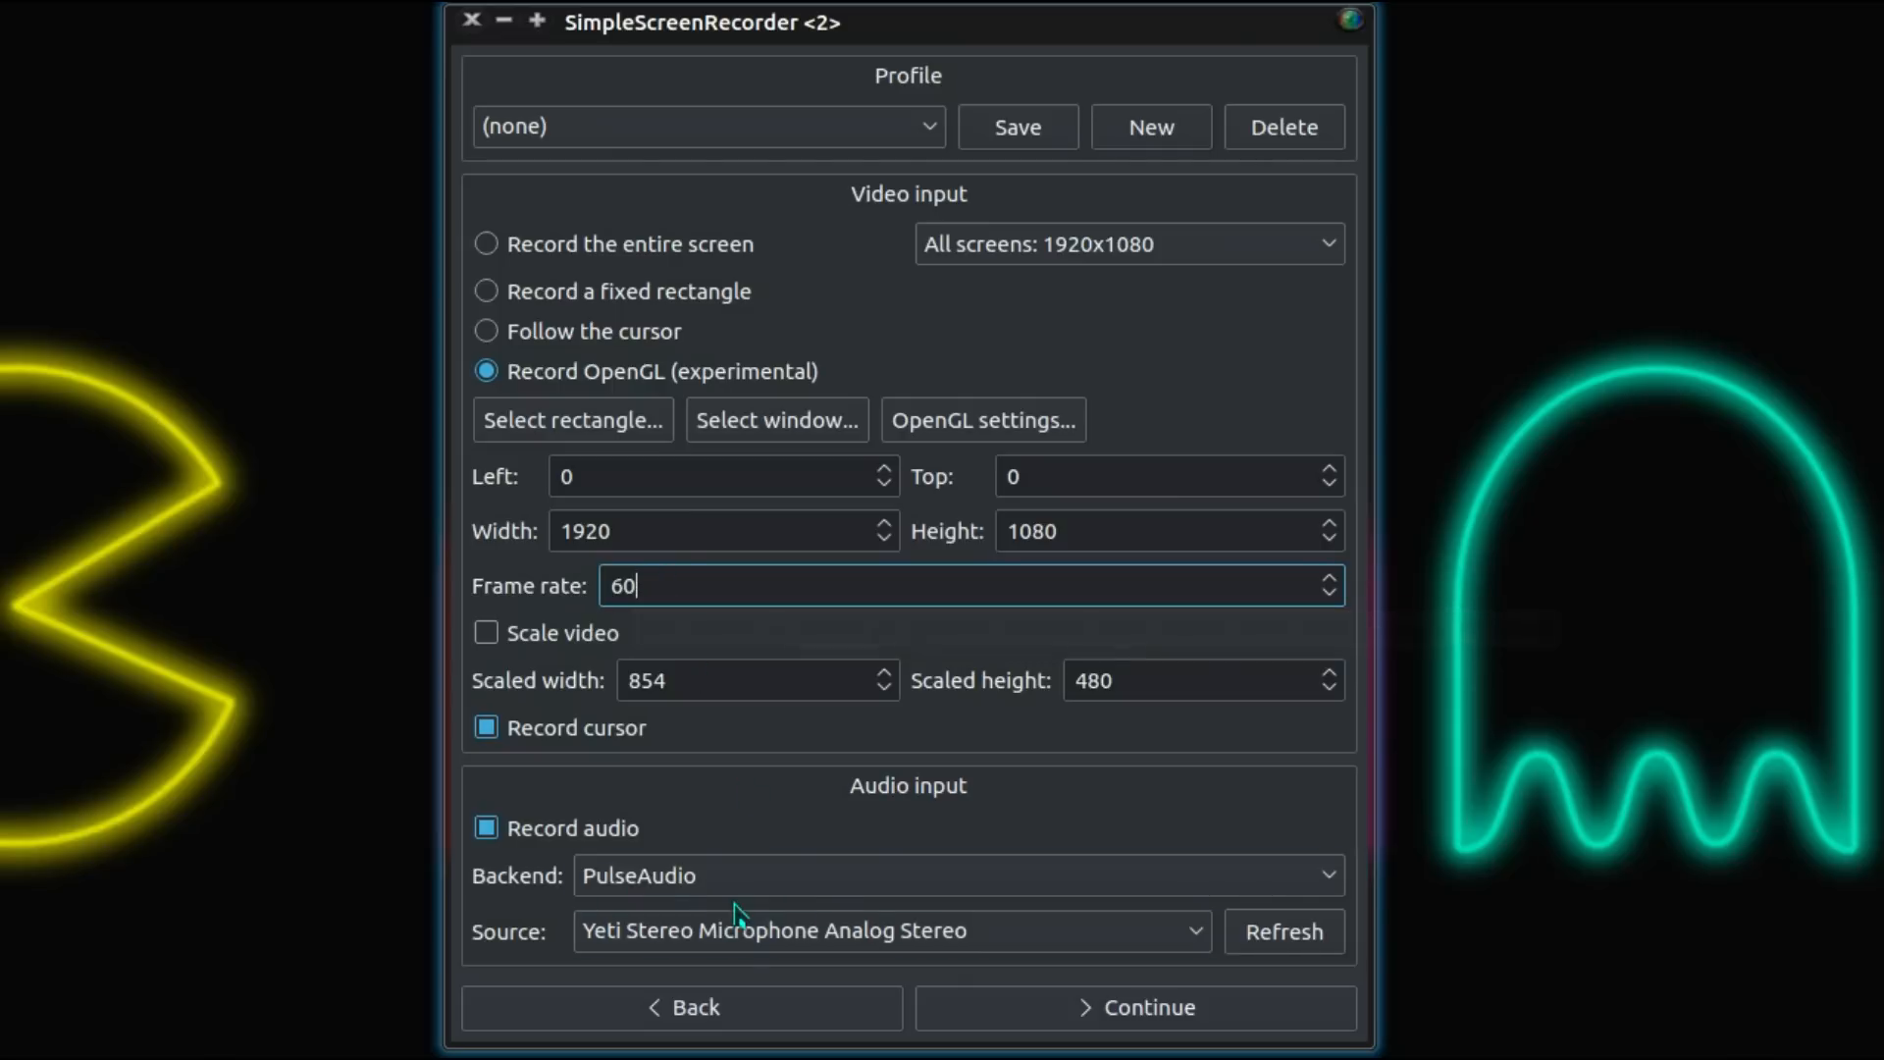
{"action": "left_click", "coordinate": [889, 930]}
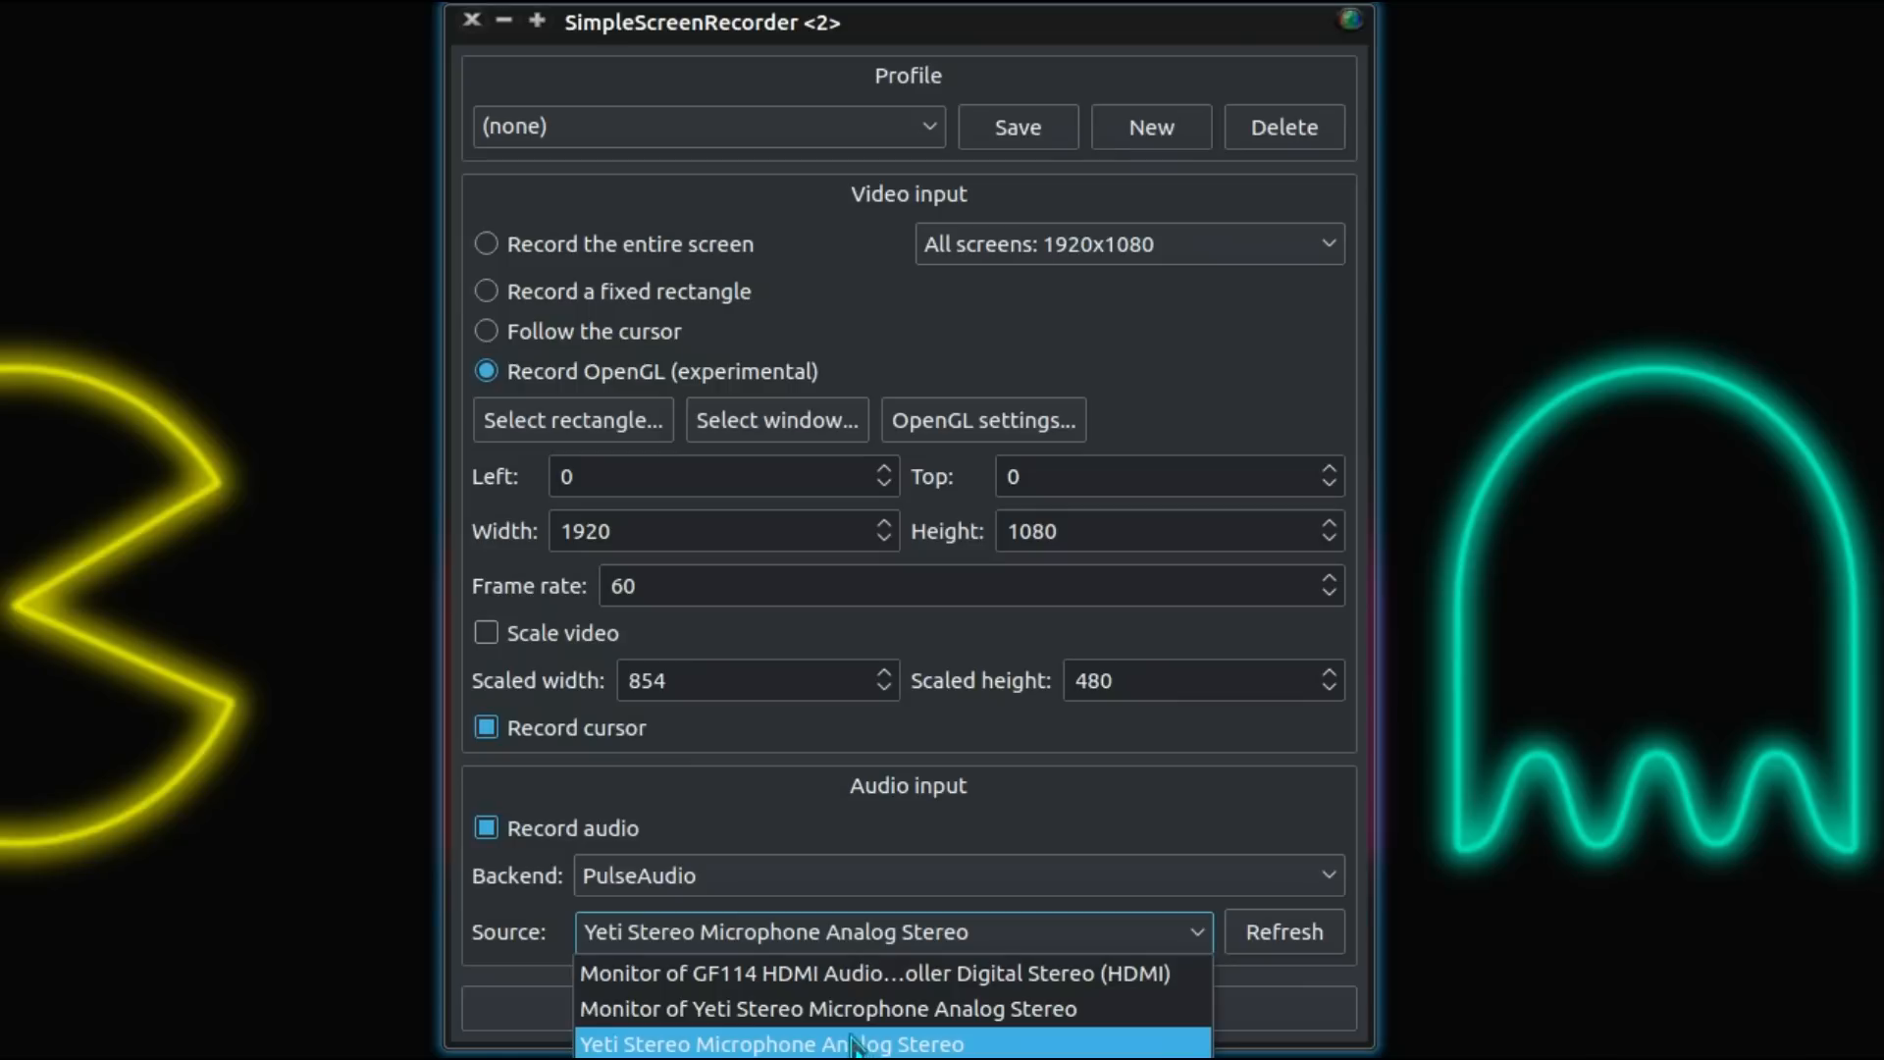
{"action": "mouse_move", "coordinate": [579, 1043]}
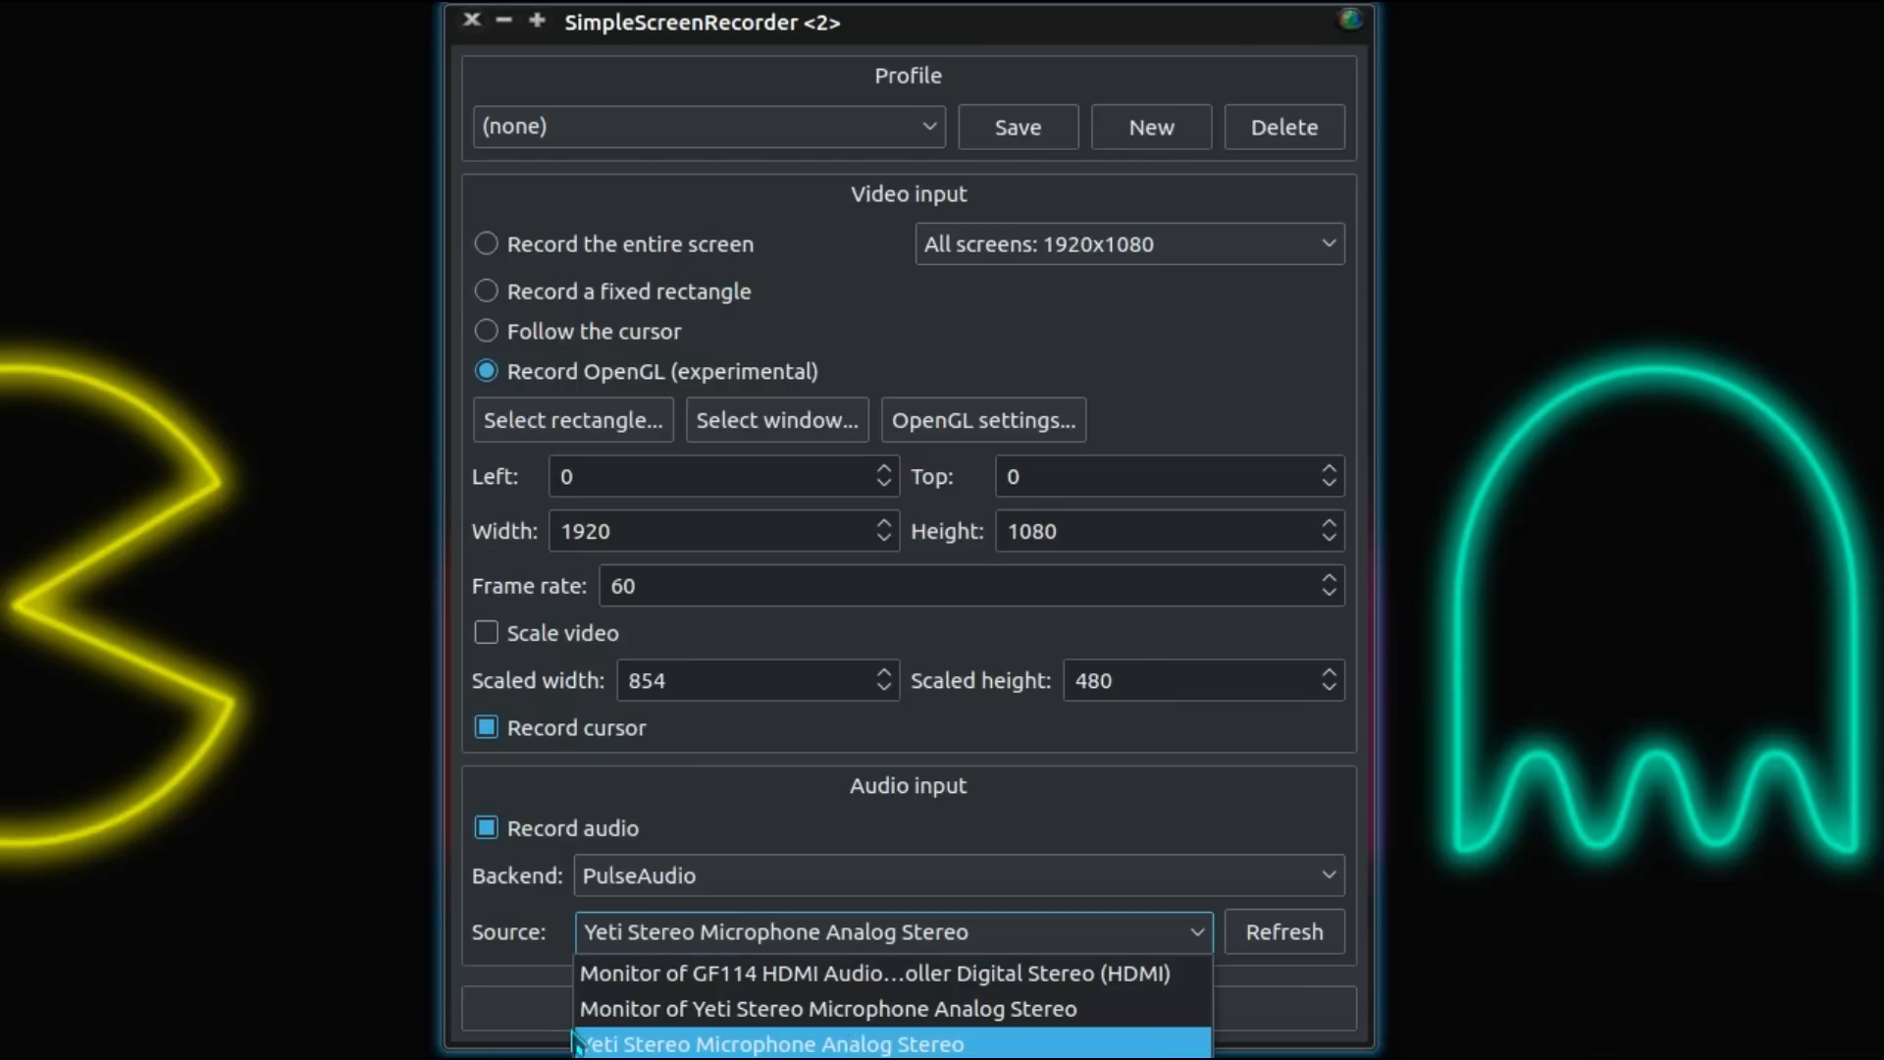
{"action": "left_click", "coordinate": [958, 874]}
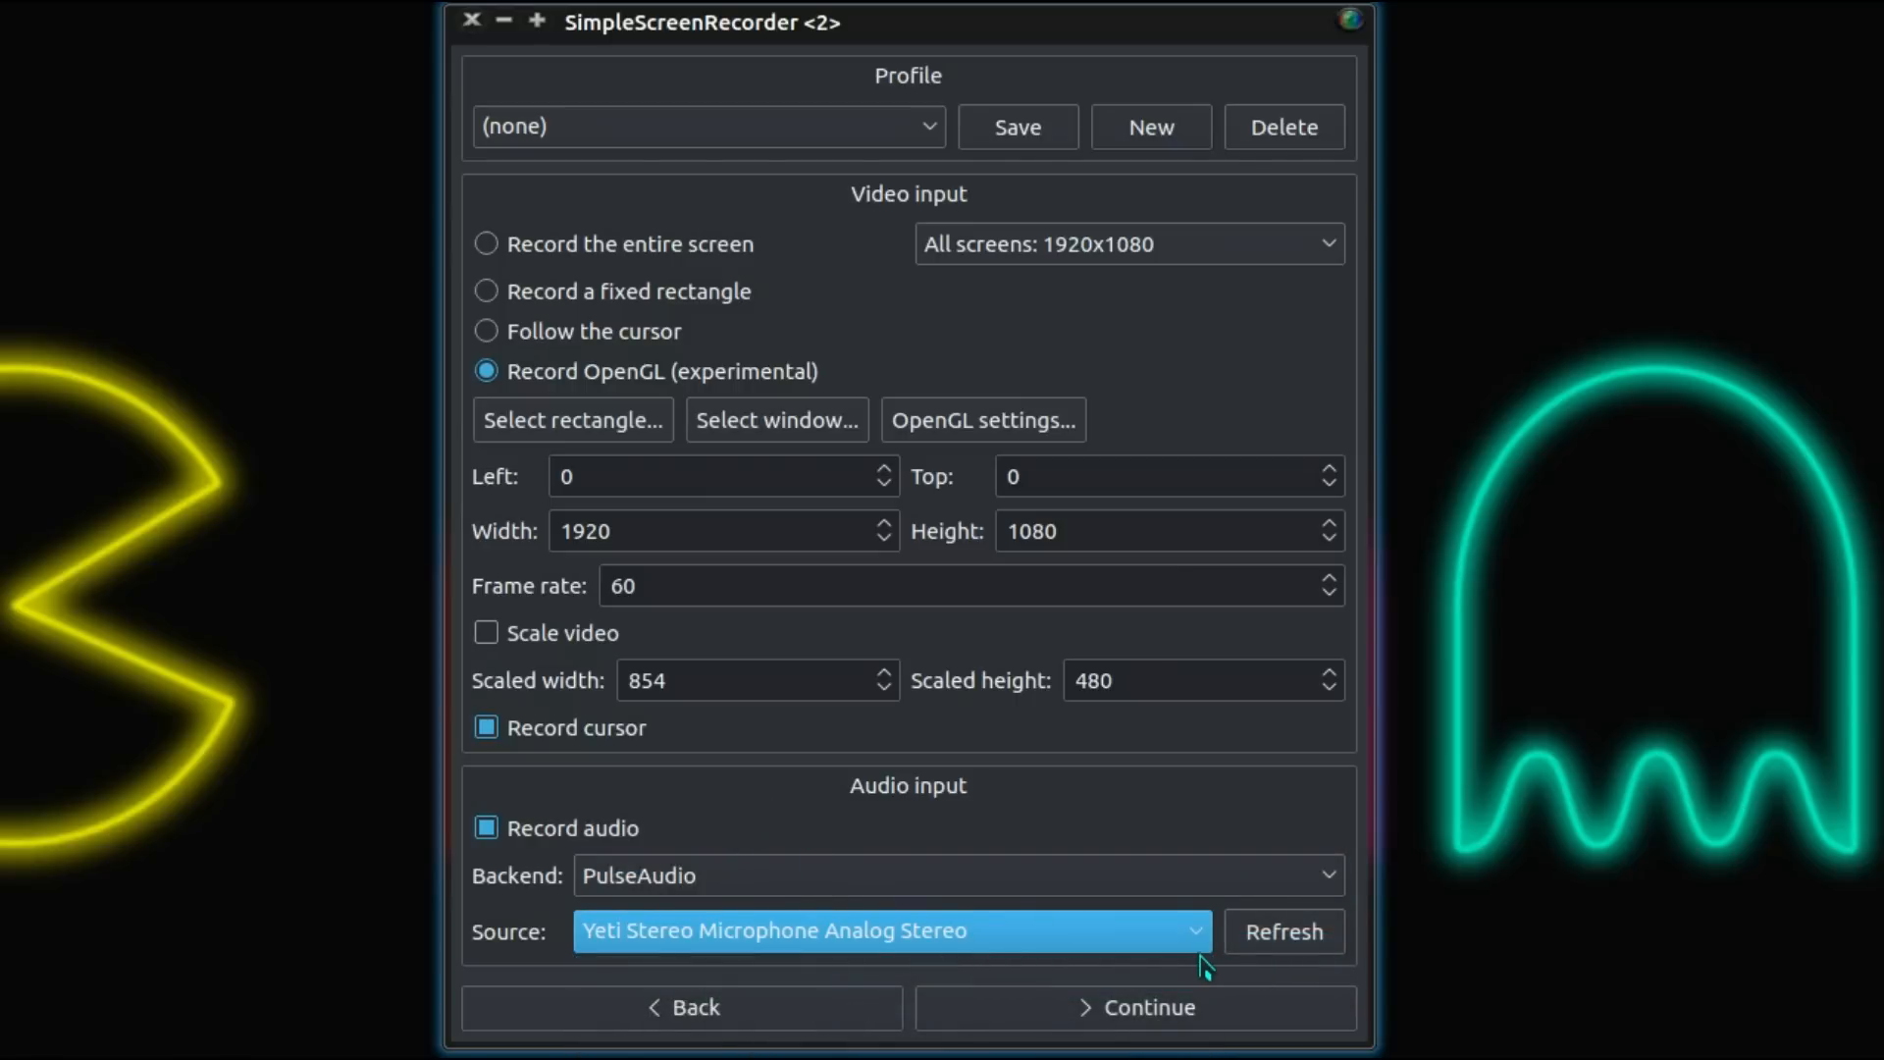
{"action": "left_click", "coordinate": [1134, 1007]}
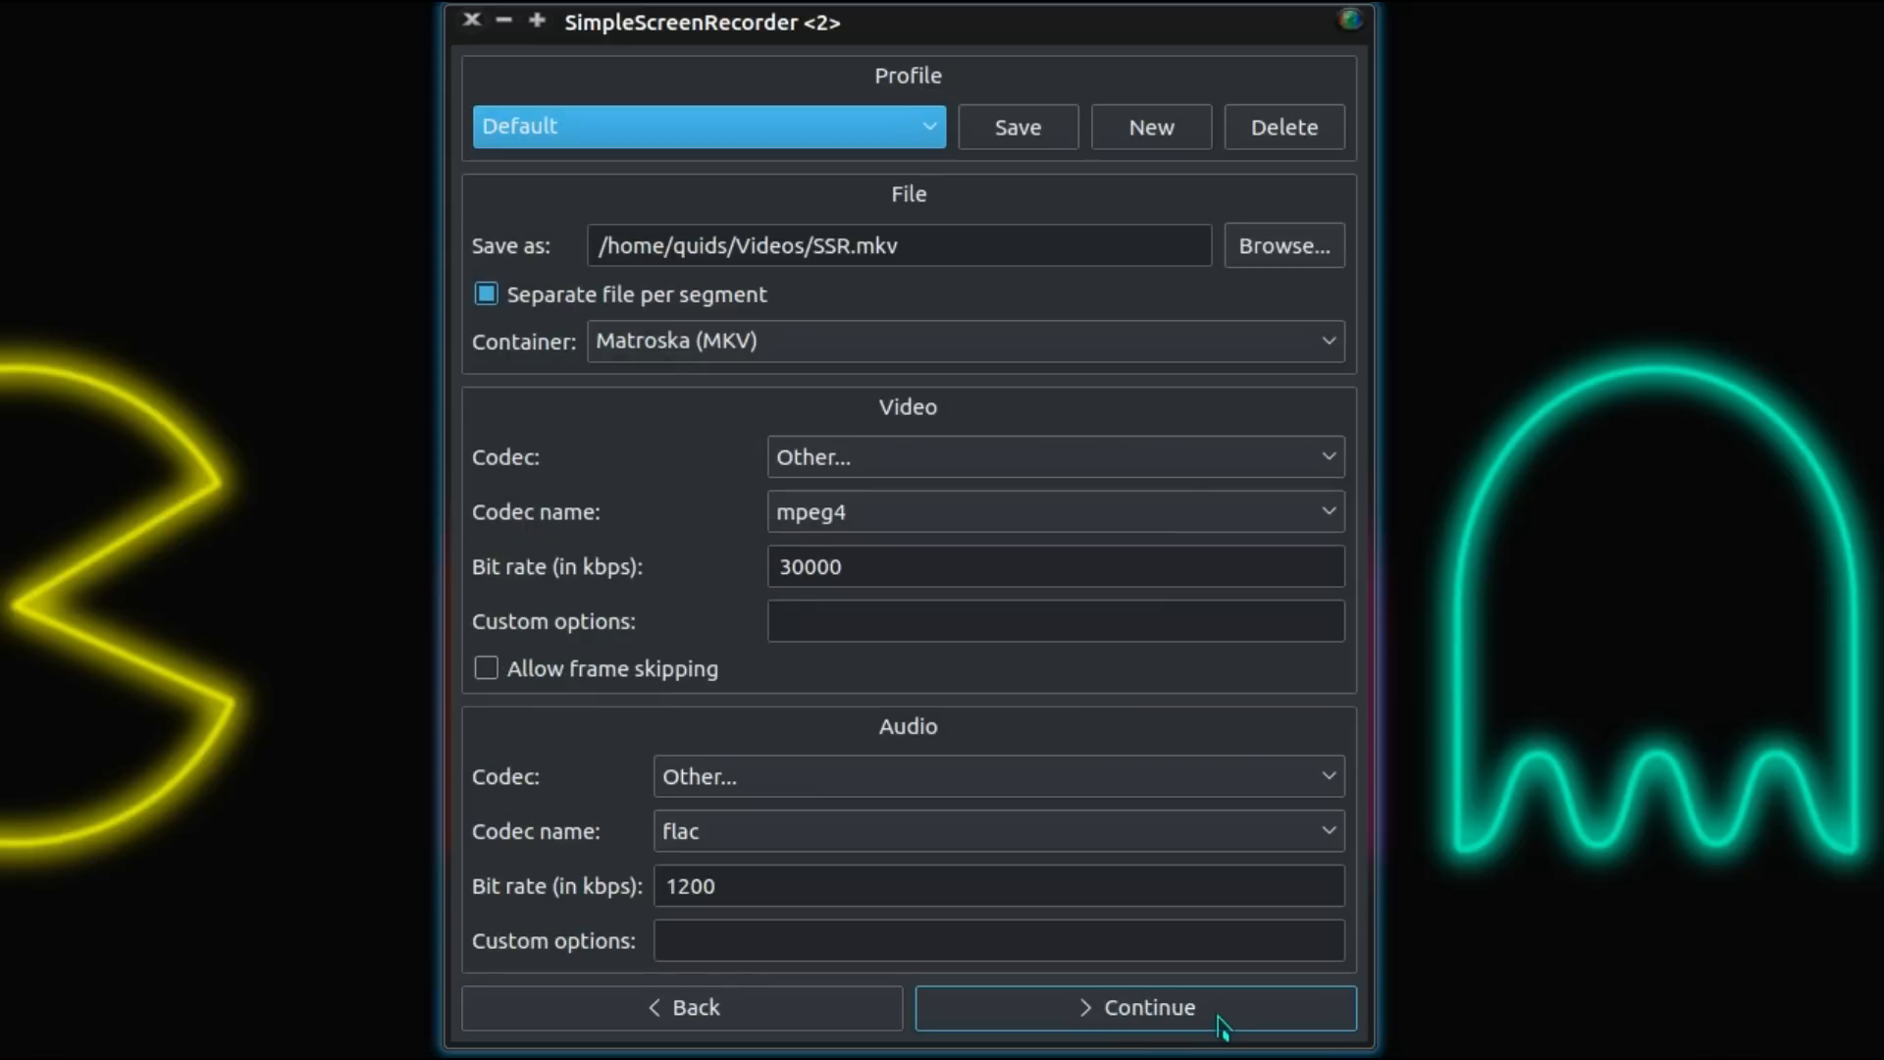
Keep the Matroska (MKV) container and browse the video codec list with mpeg4 selected.
{"action": "left_click", "coordinate": [799, 245]}
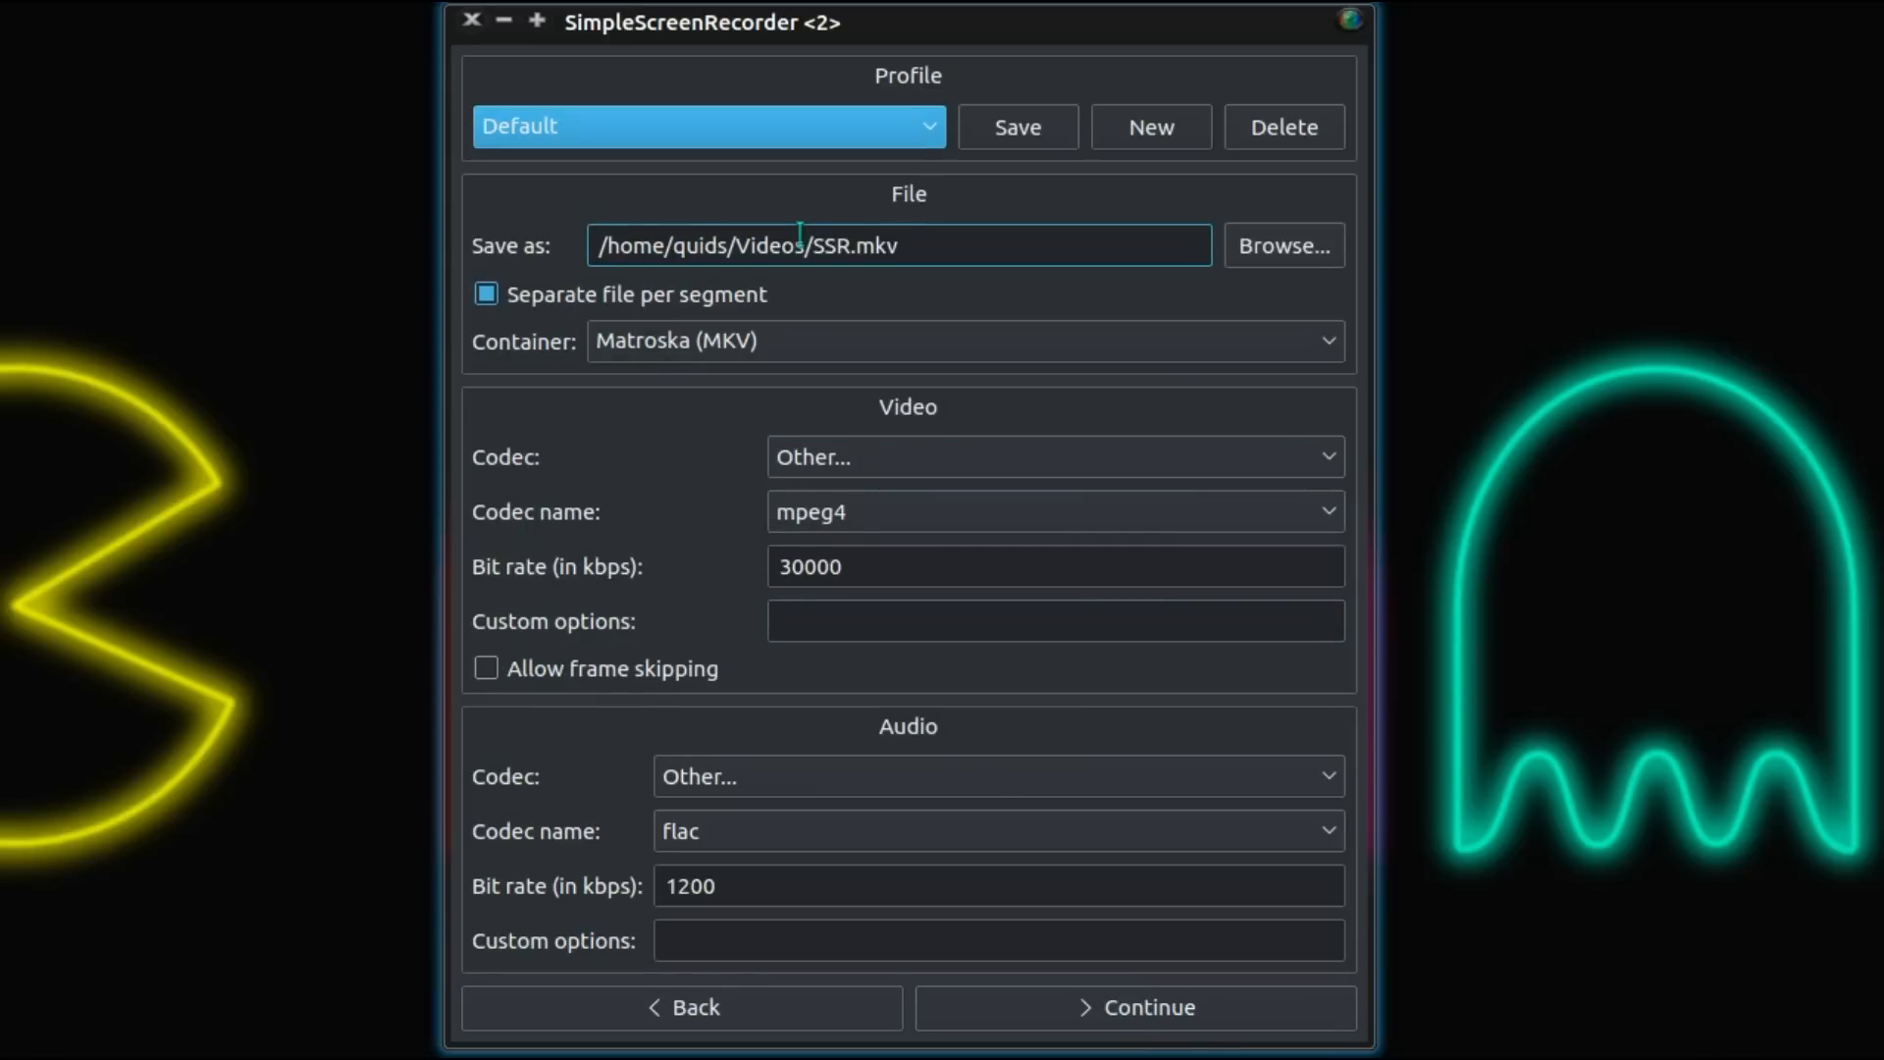
{"action": "mouse_move", "coordinate": [877, 246]}
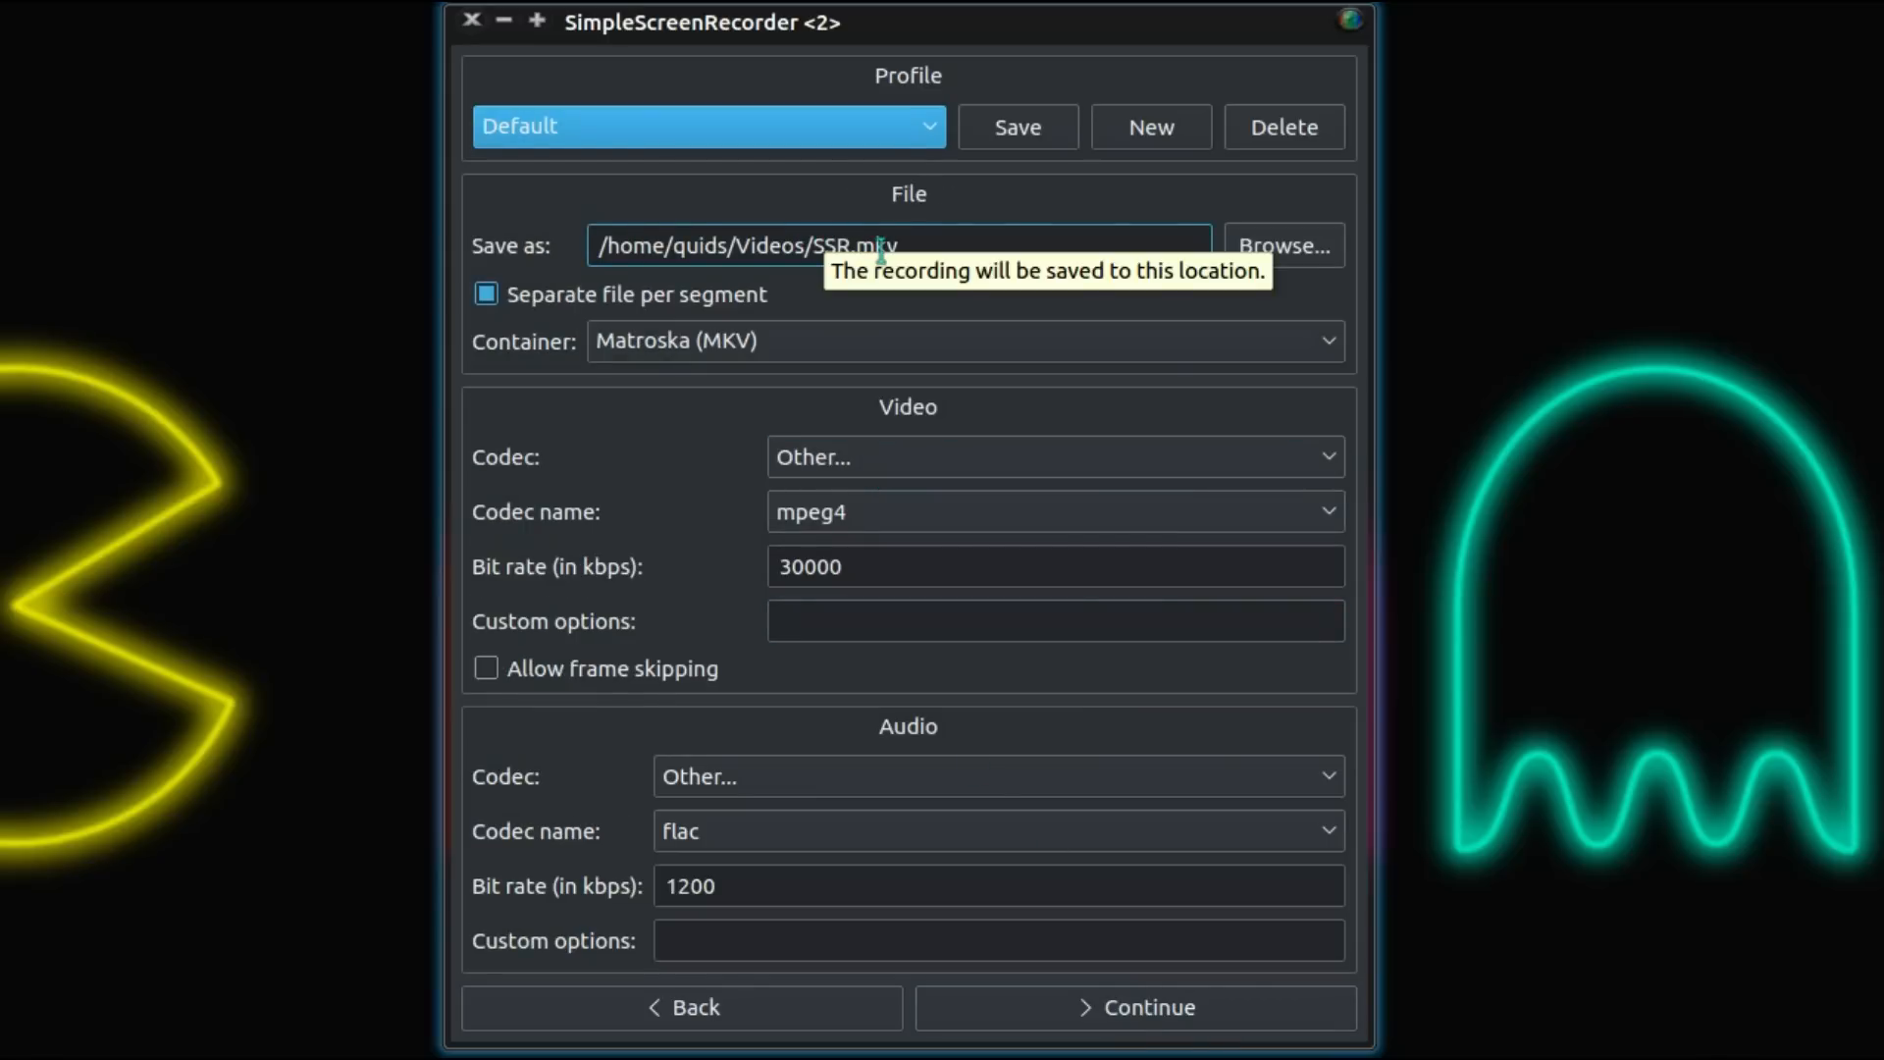
{"action": "mouse_move", "coordinate": [487, 294]}
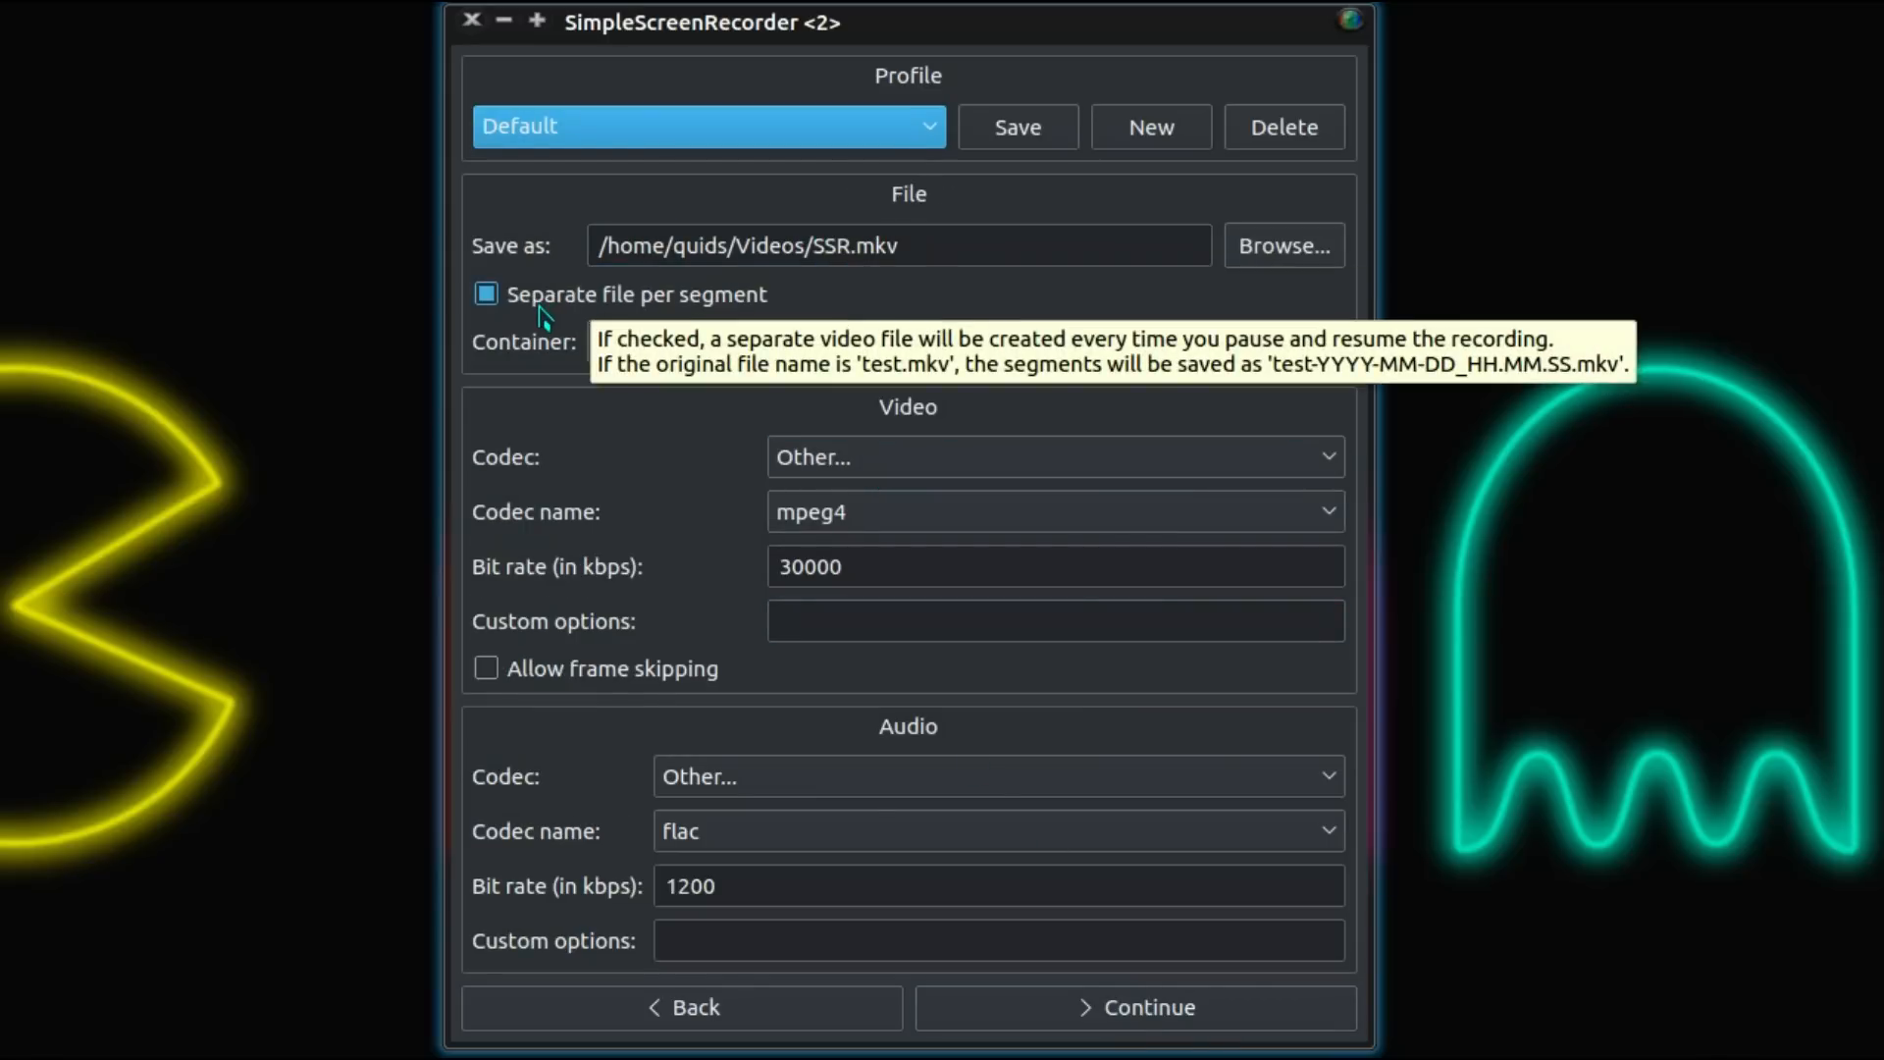
{"action": "mouse_move", "coordinate": [574, 318]}
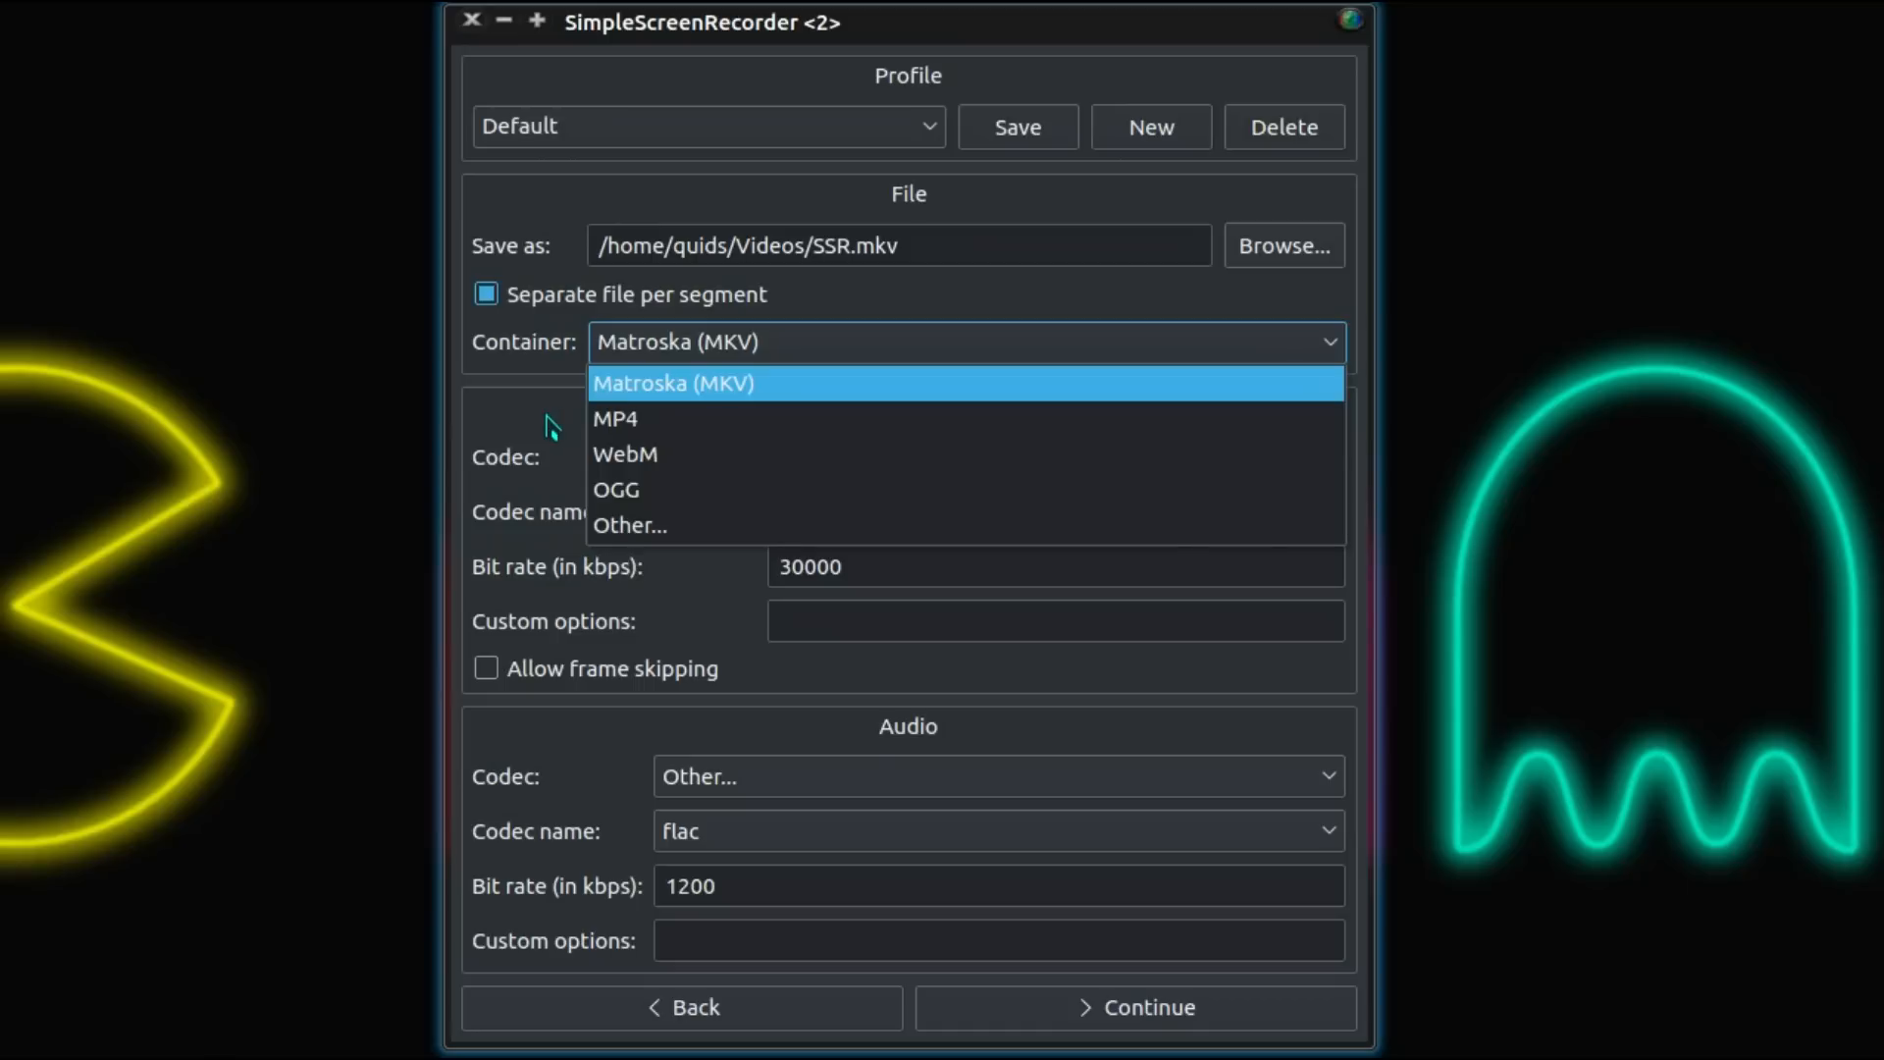
{"action": "mouse_move", "coordinate": [552, 427]}
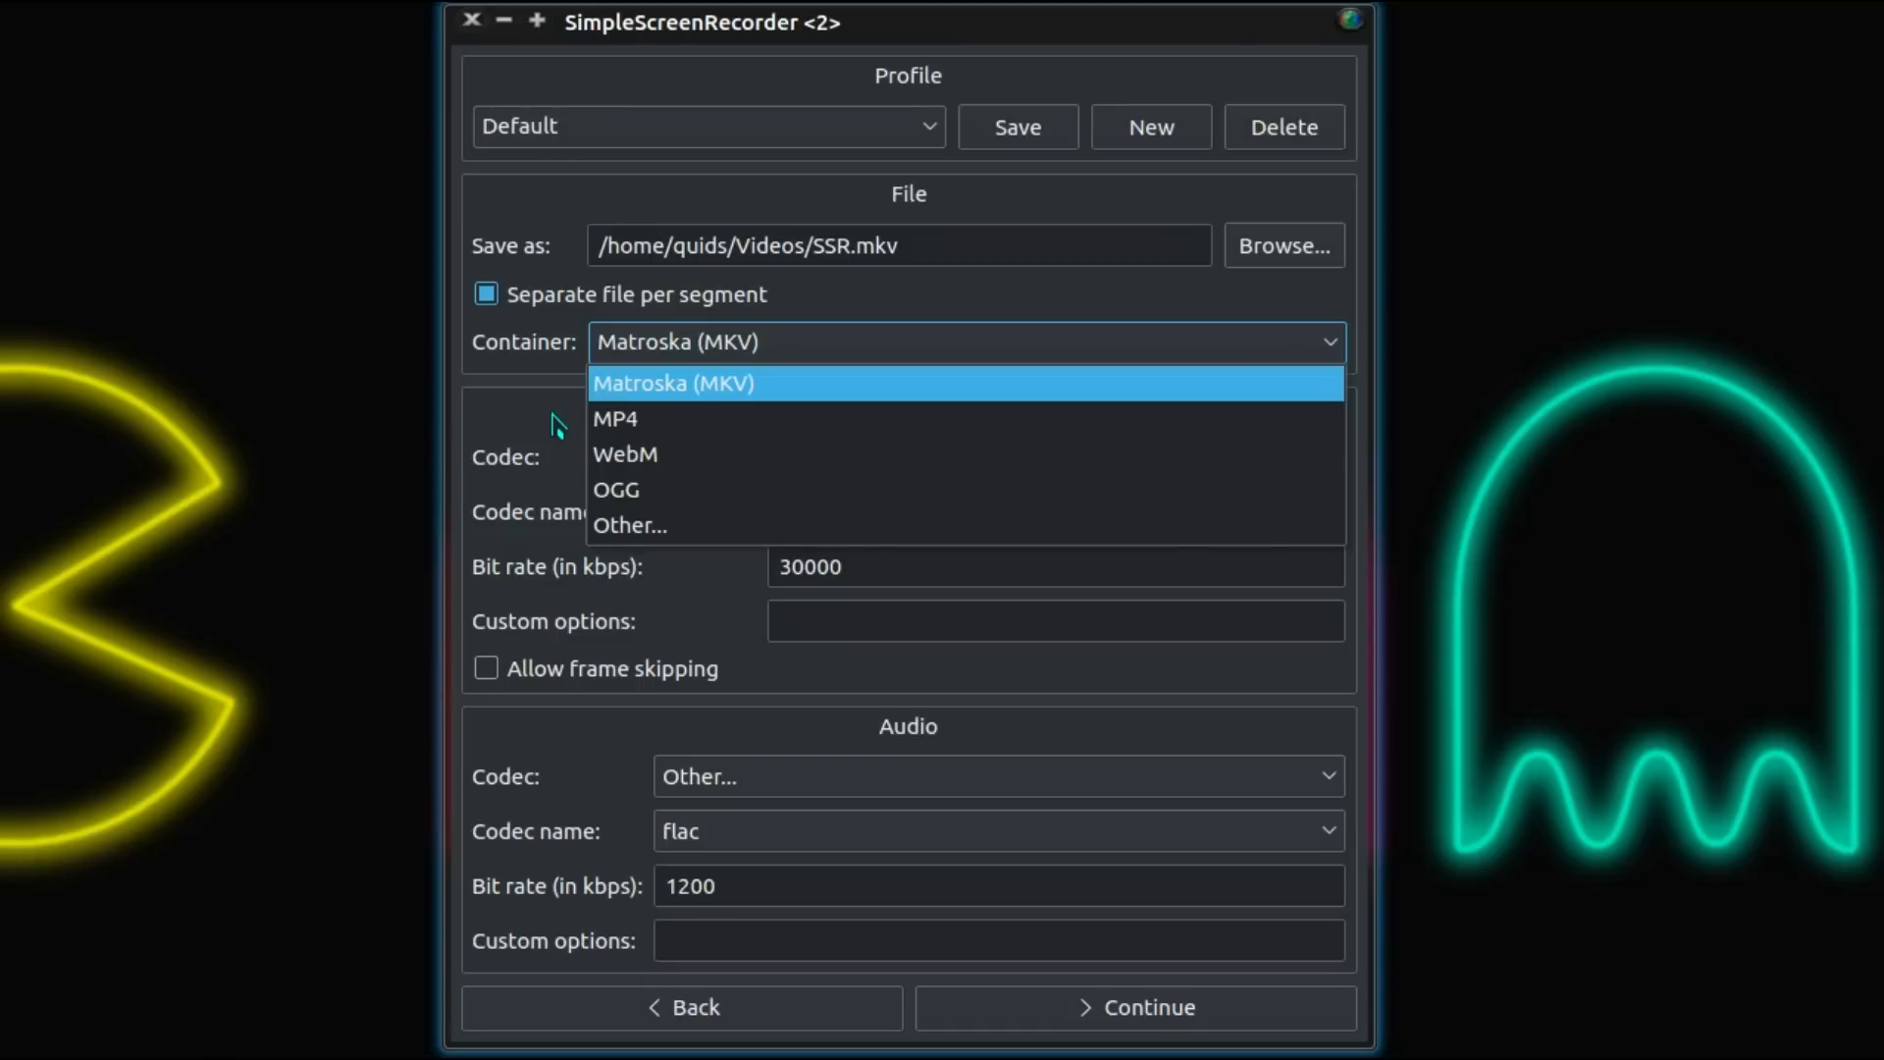
{"action": "mouse_move", "coordinate": [517, 400]}
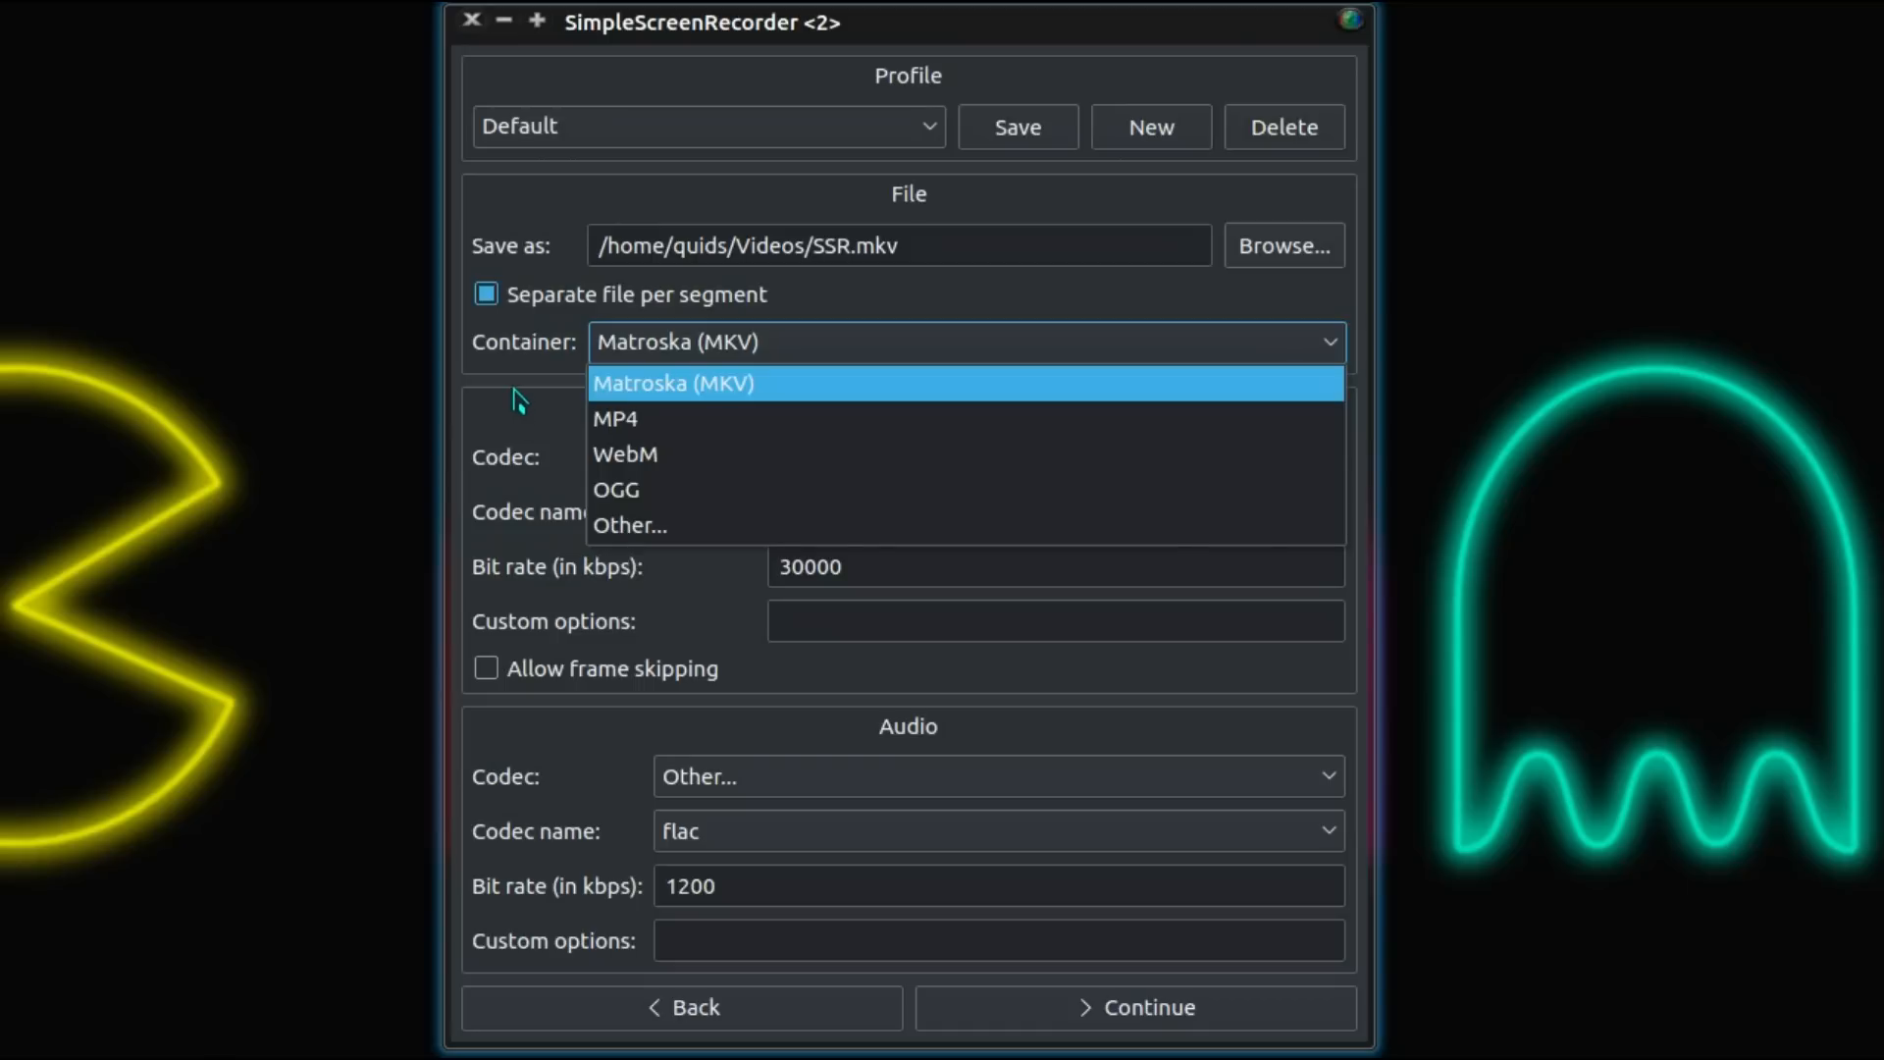
{"action": "left_click", "coordinate": [673, 382]}
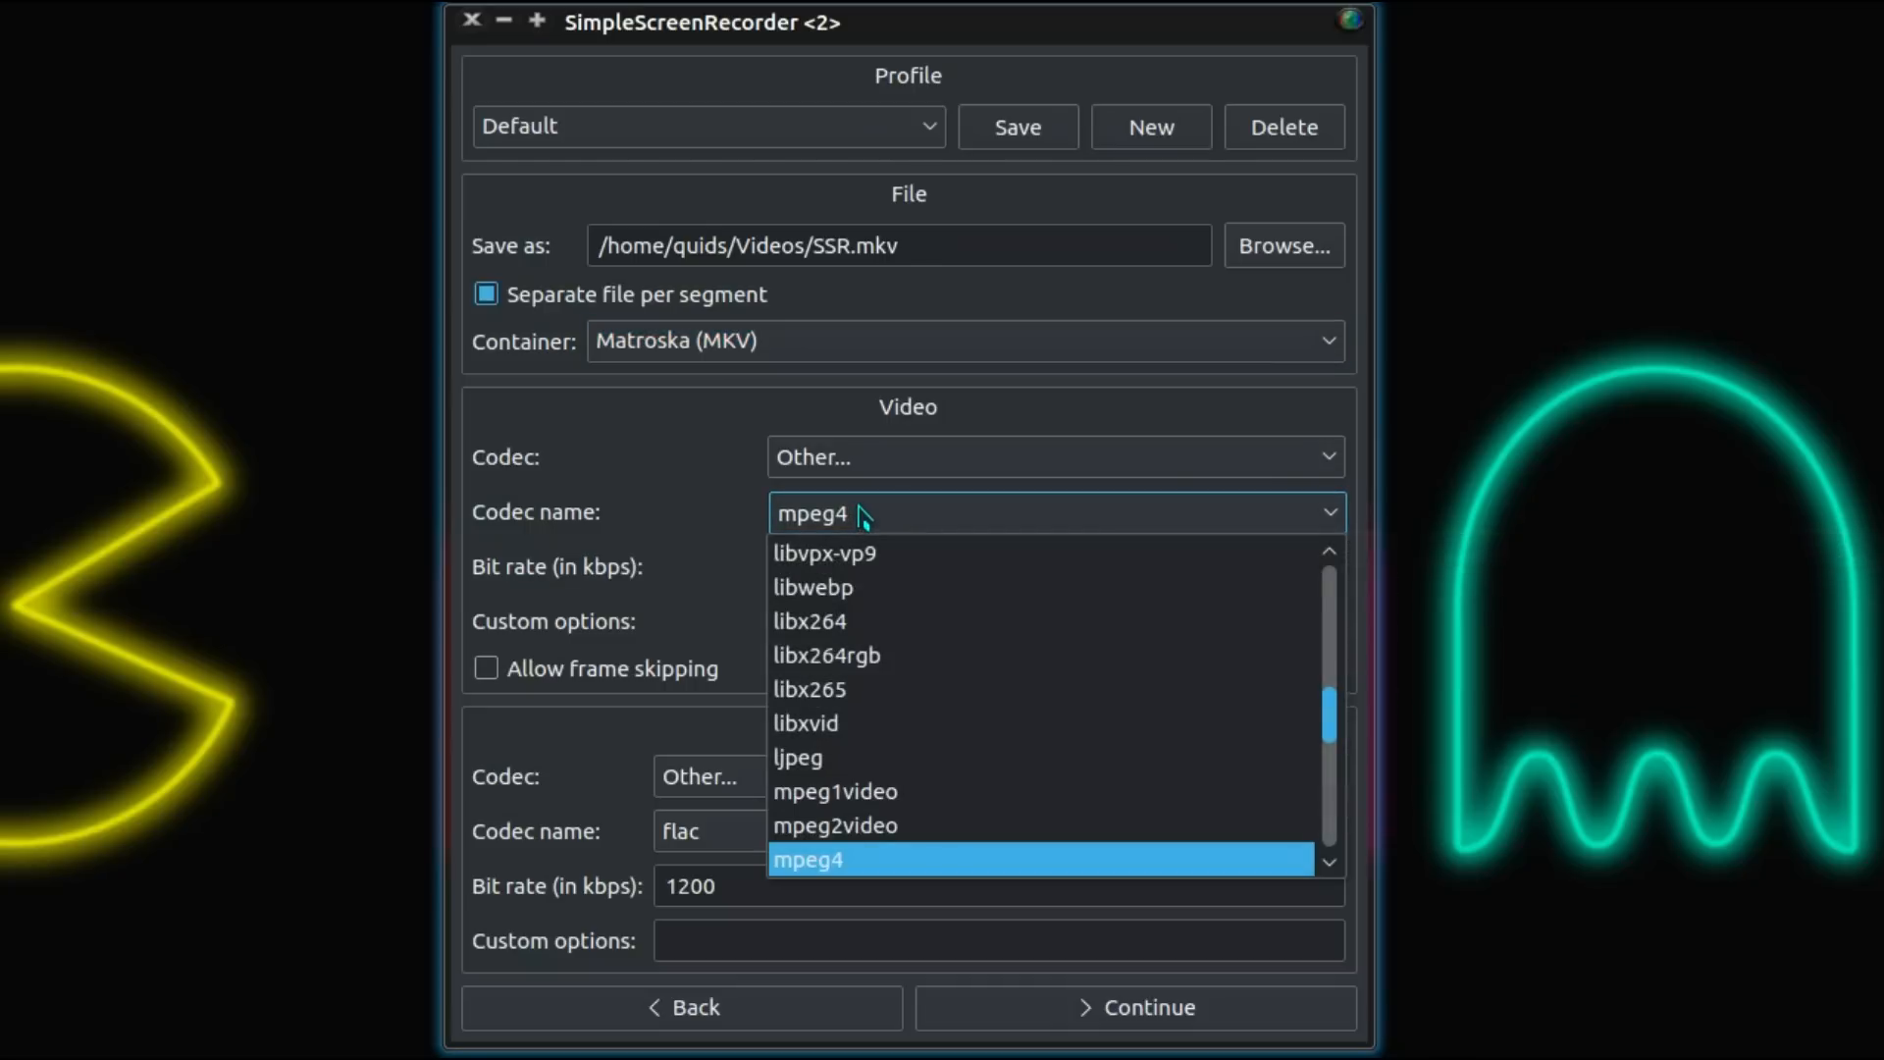
{"action": "mouse_move", "coordinate": [860, 529]}
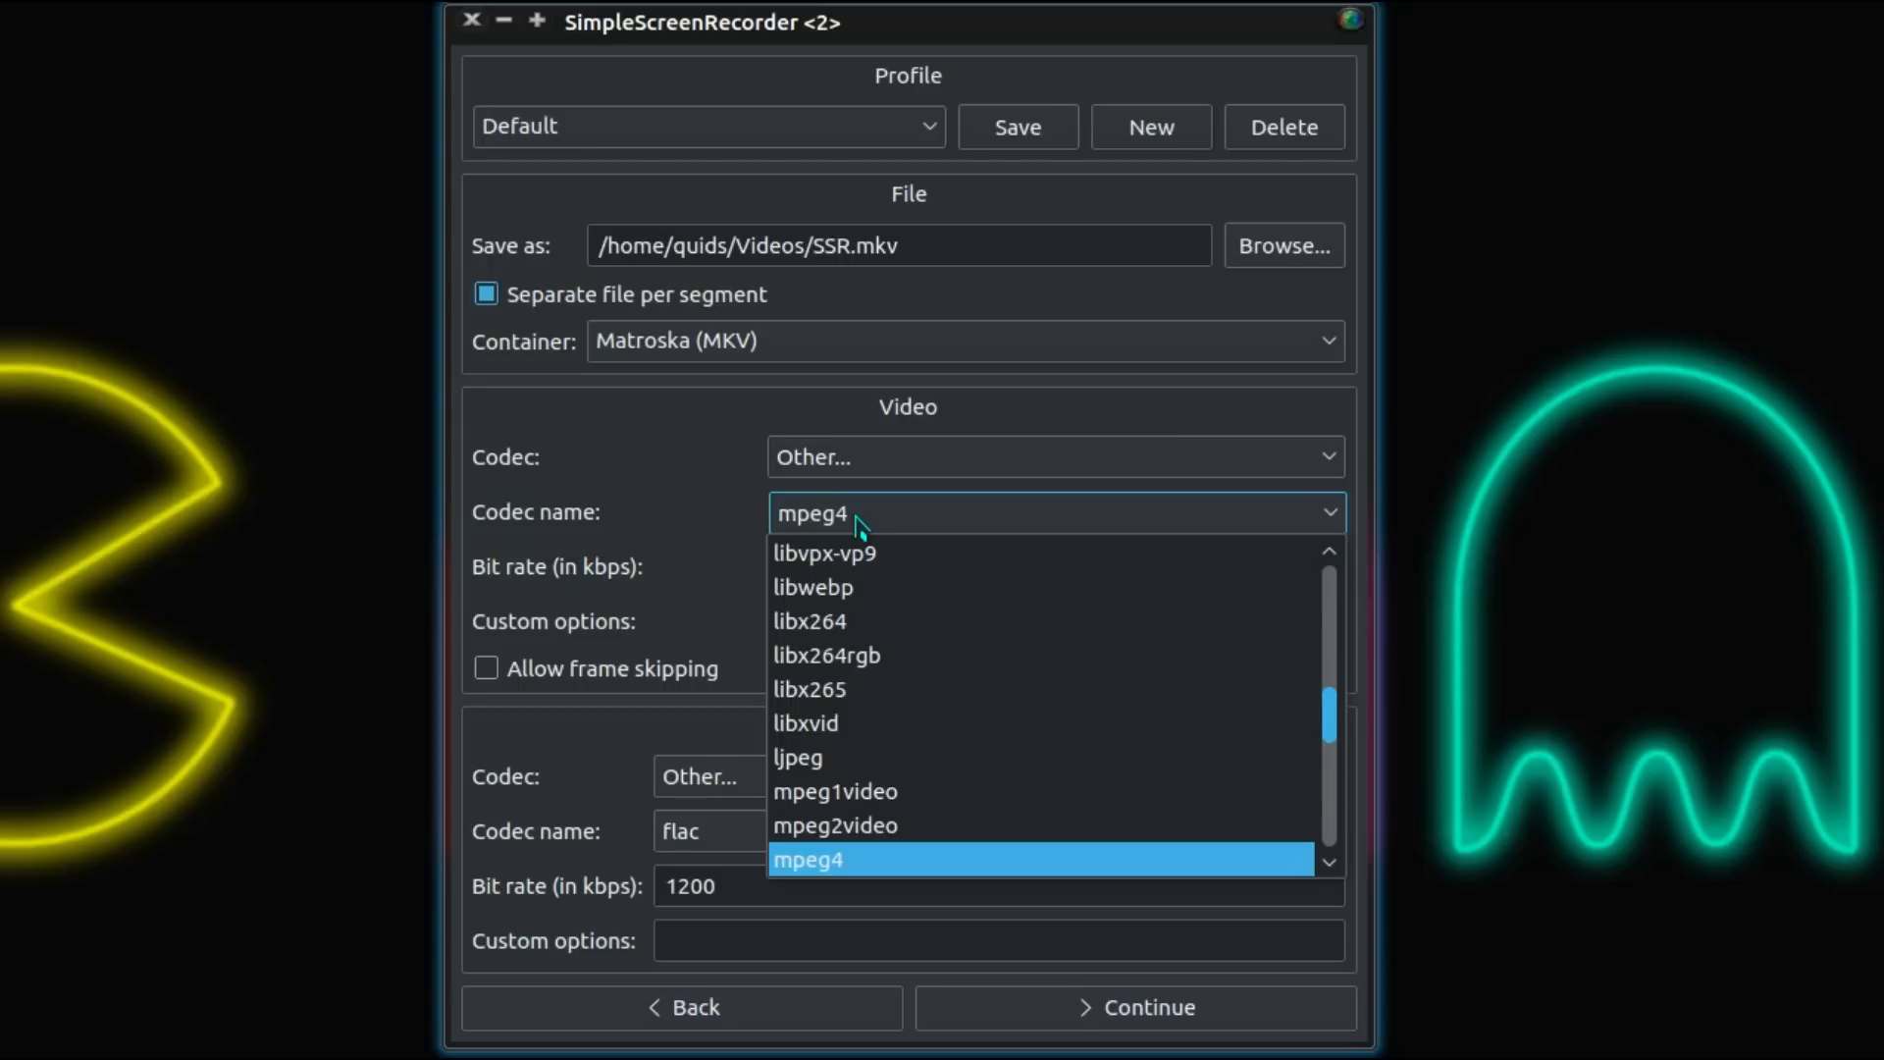
{"action": "mouse_move", "coordinate": [967, 688]}
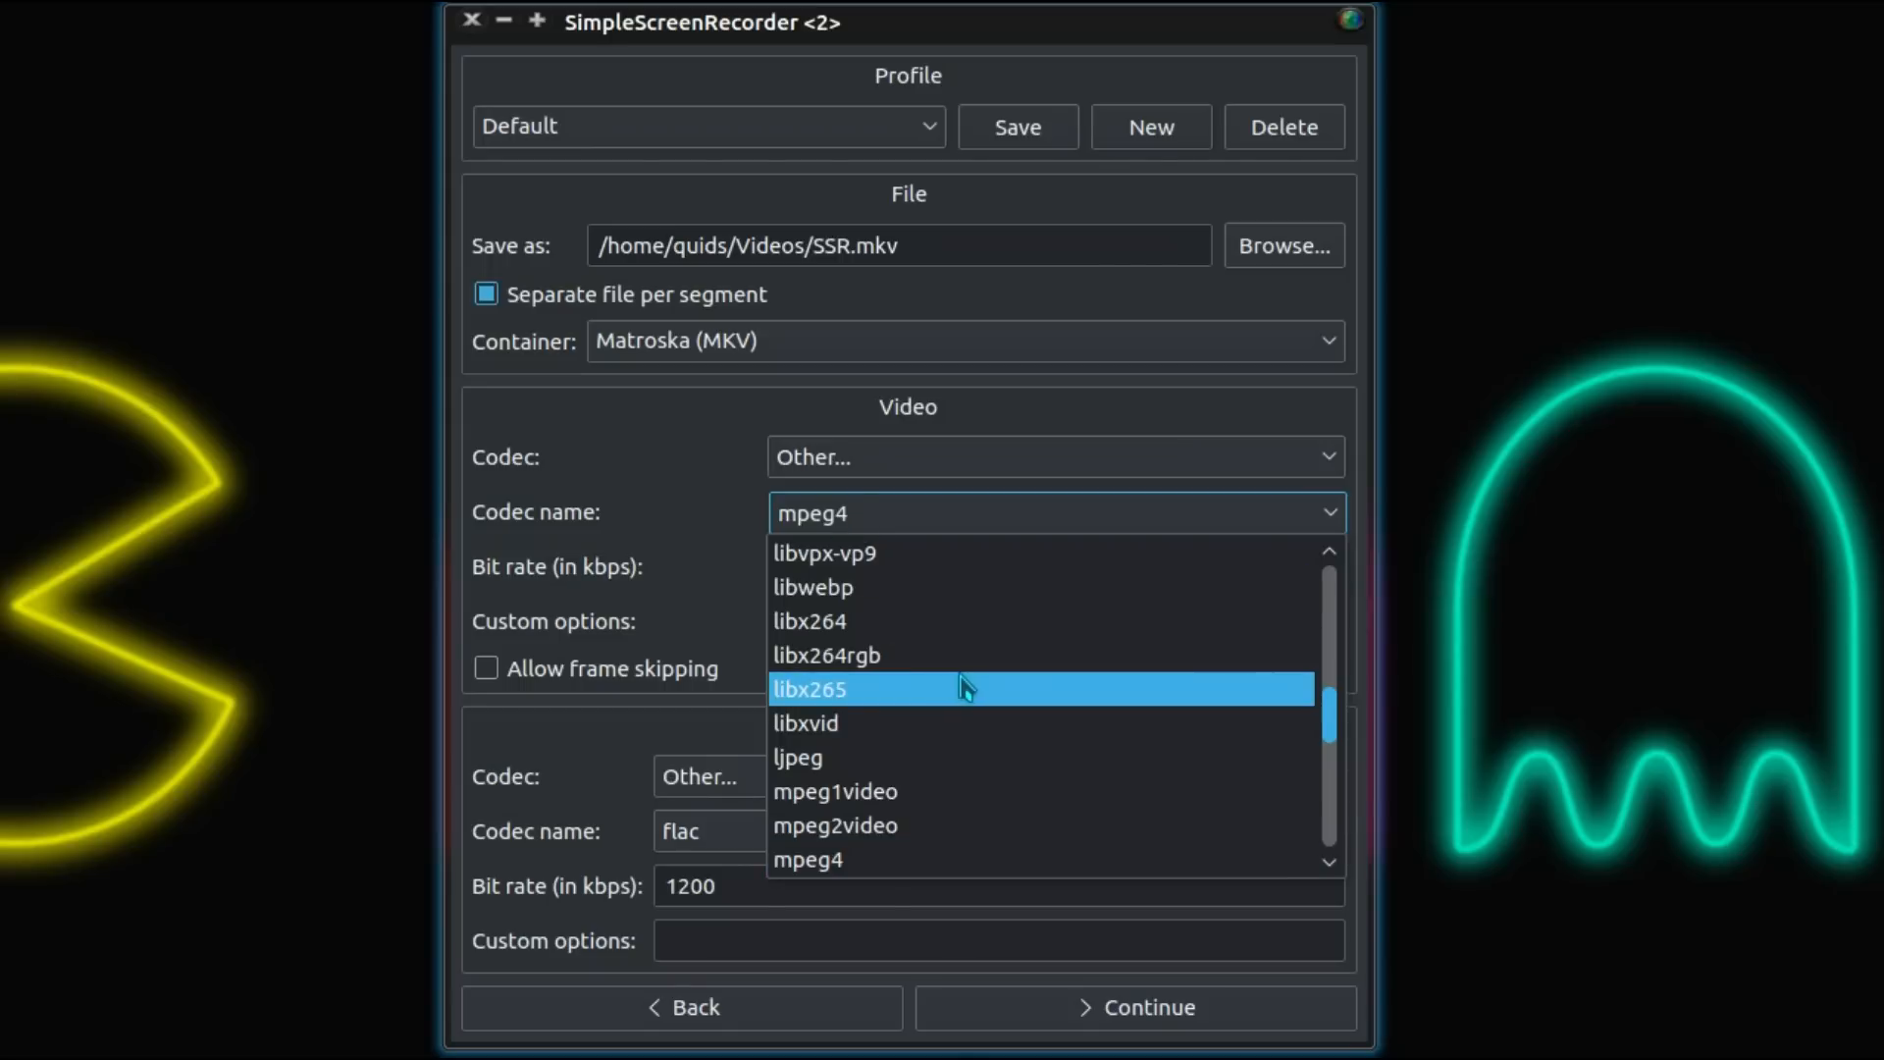
{"action": "scroll", "scroll_direction": "down", "scroll_amount": 3}
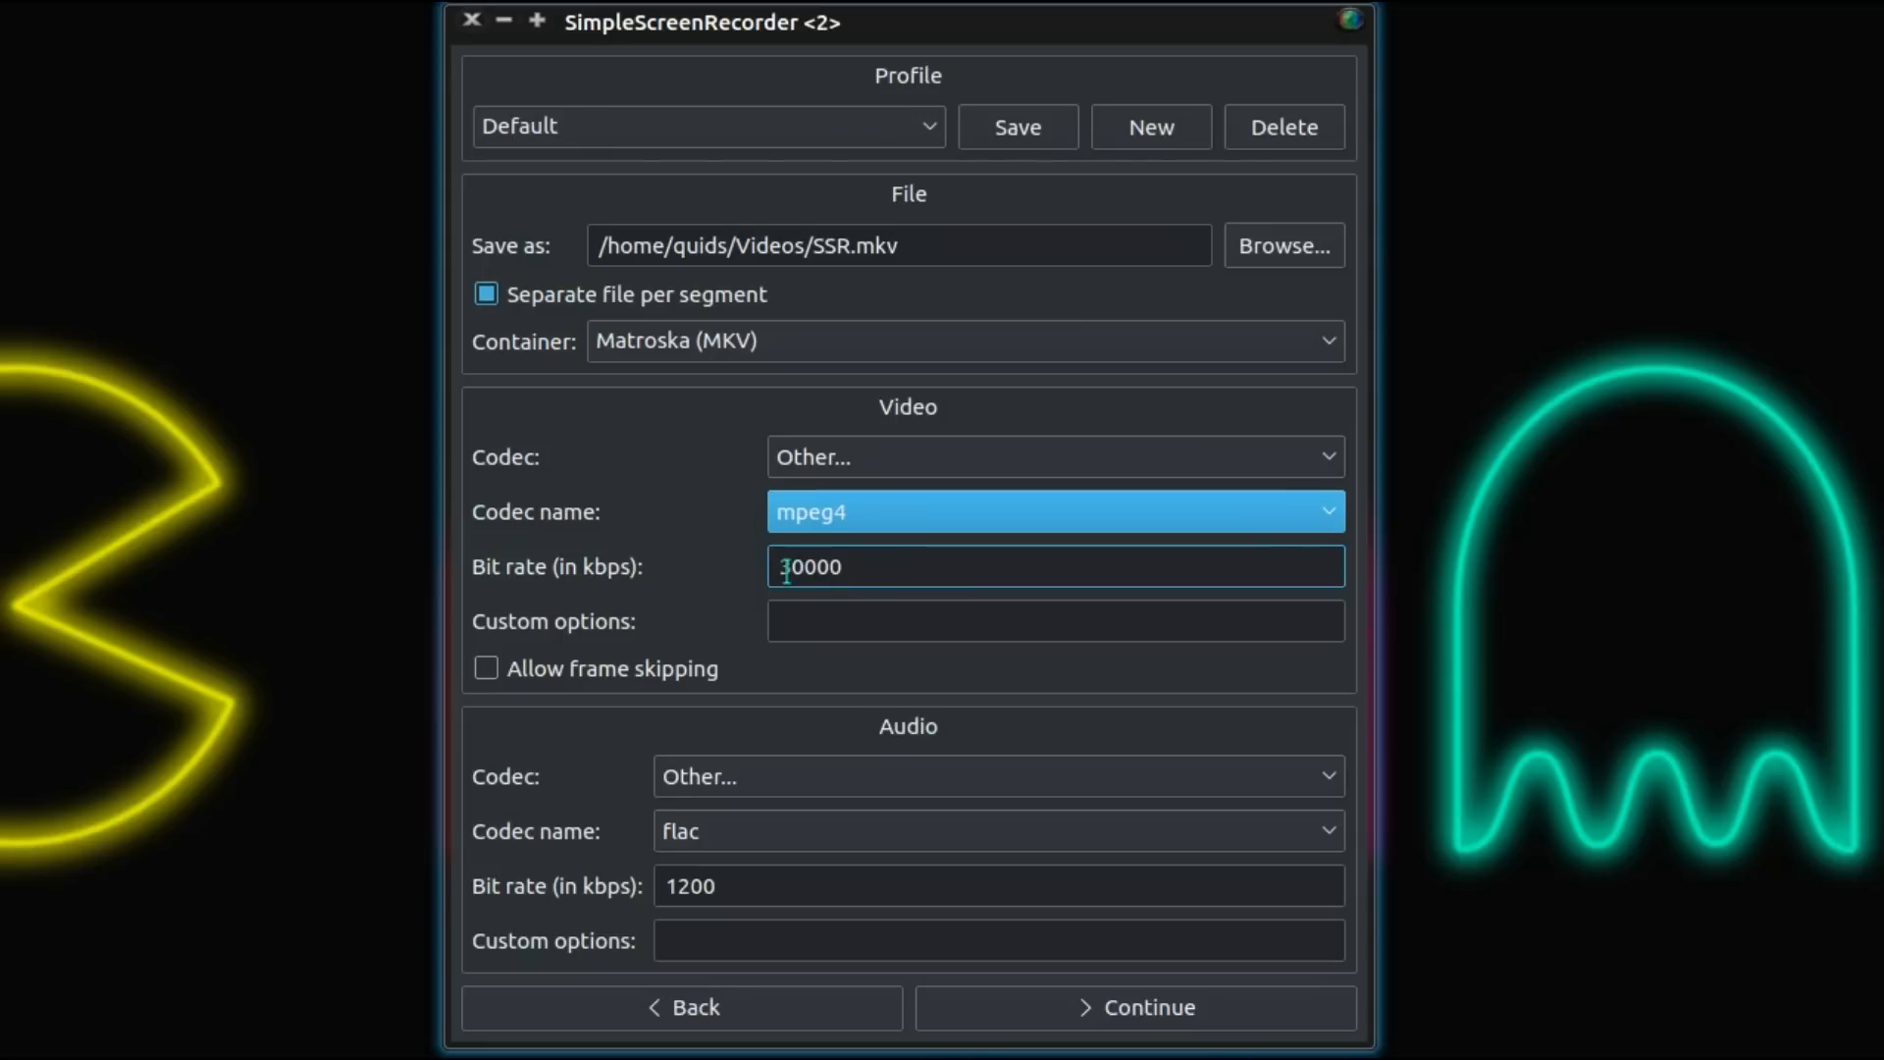
{"action": "mouse_move", "coordinate": [804, 566]}
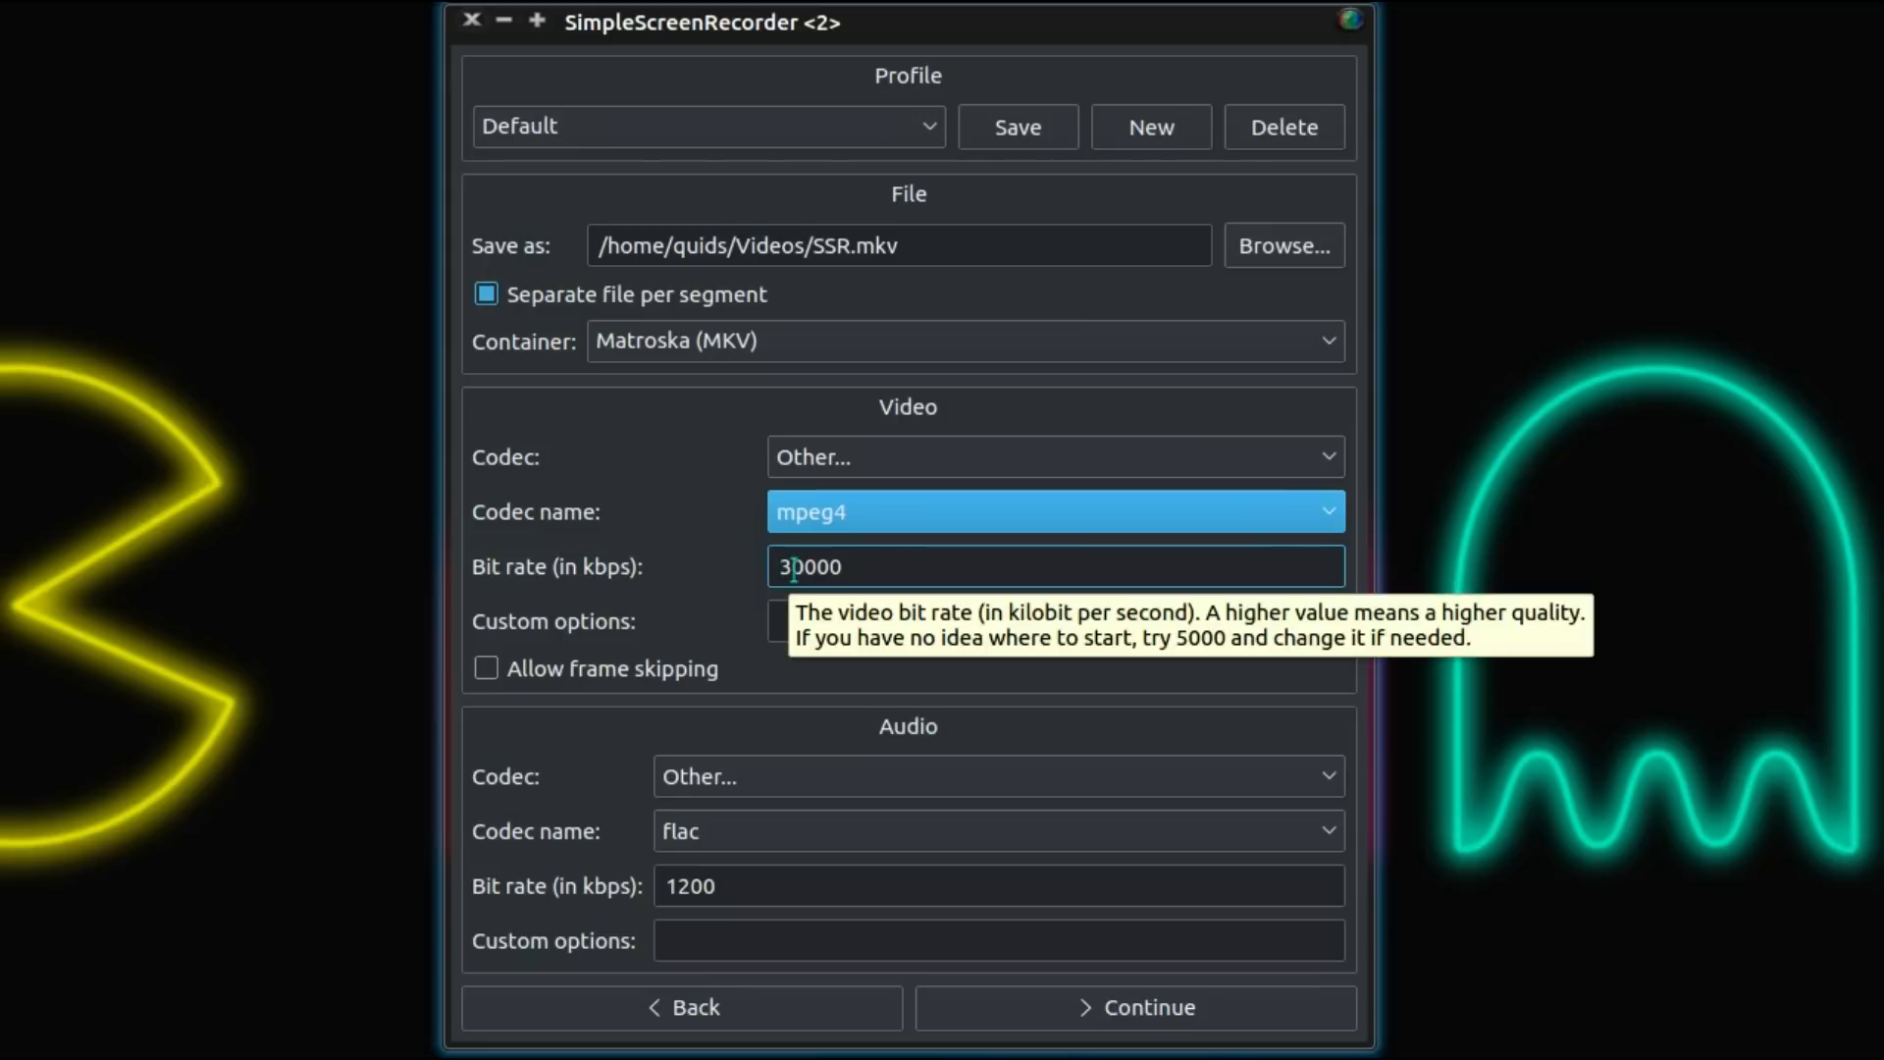
{"action": "mouse_move", "coordinate": [778, 830]}
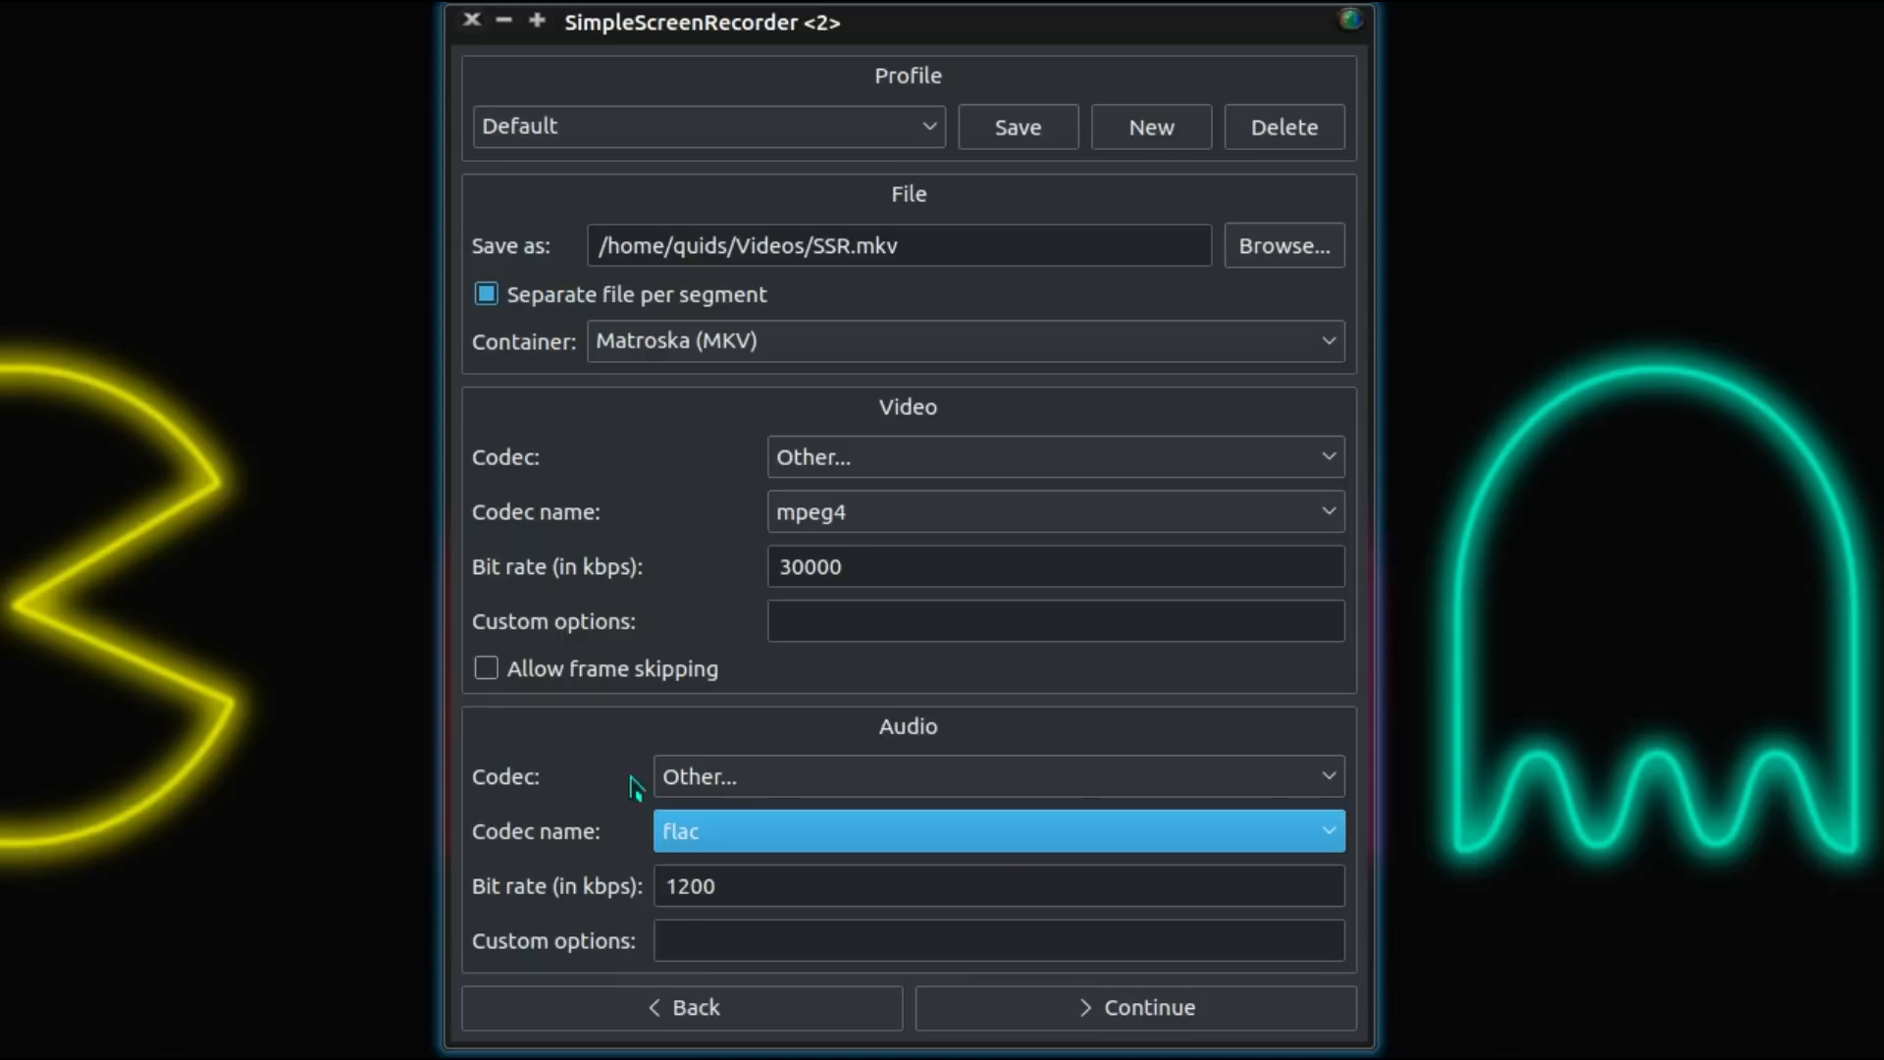
Keep mpeg4 at 30000 kbps and FLAC at 1200 kbps, then go to recording.
{"action": "left_click", "coordinate": [787, 885]}
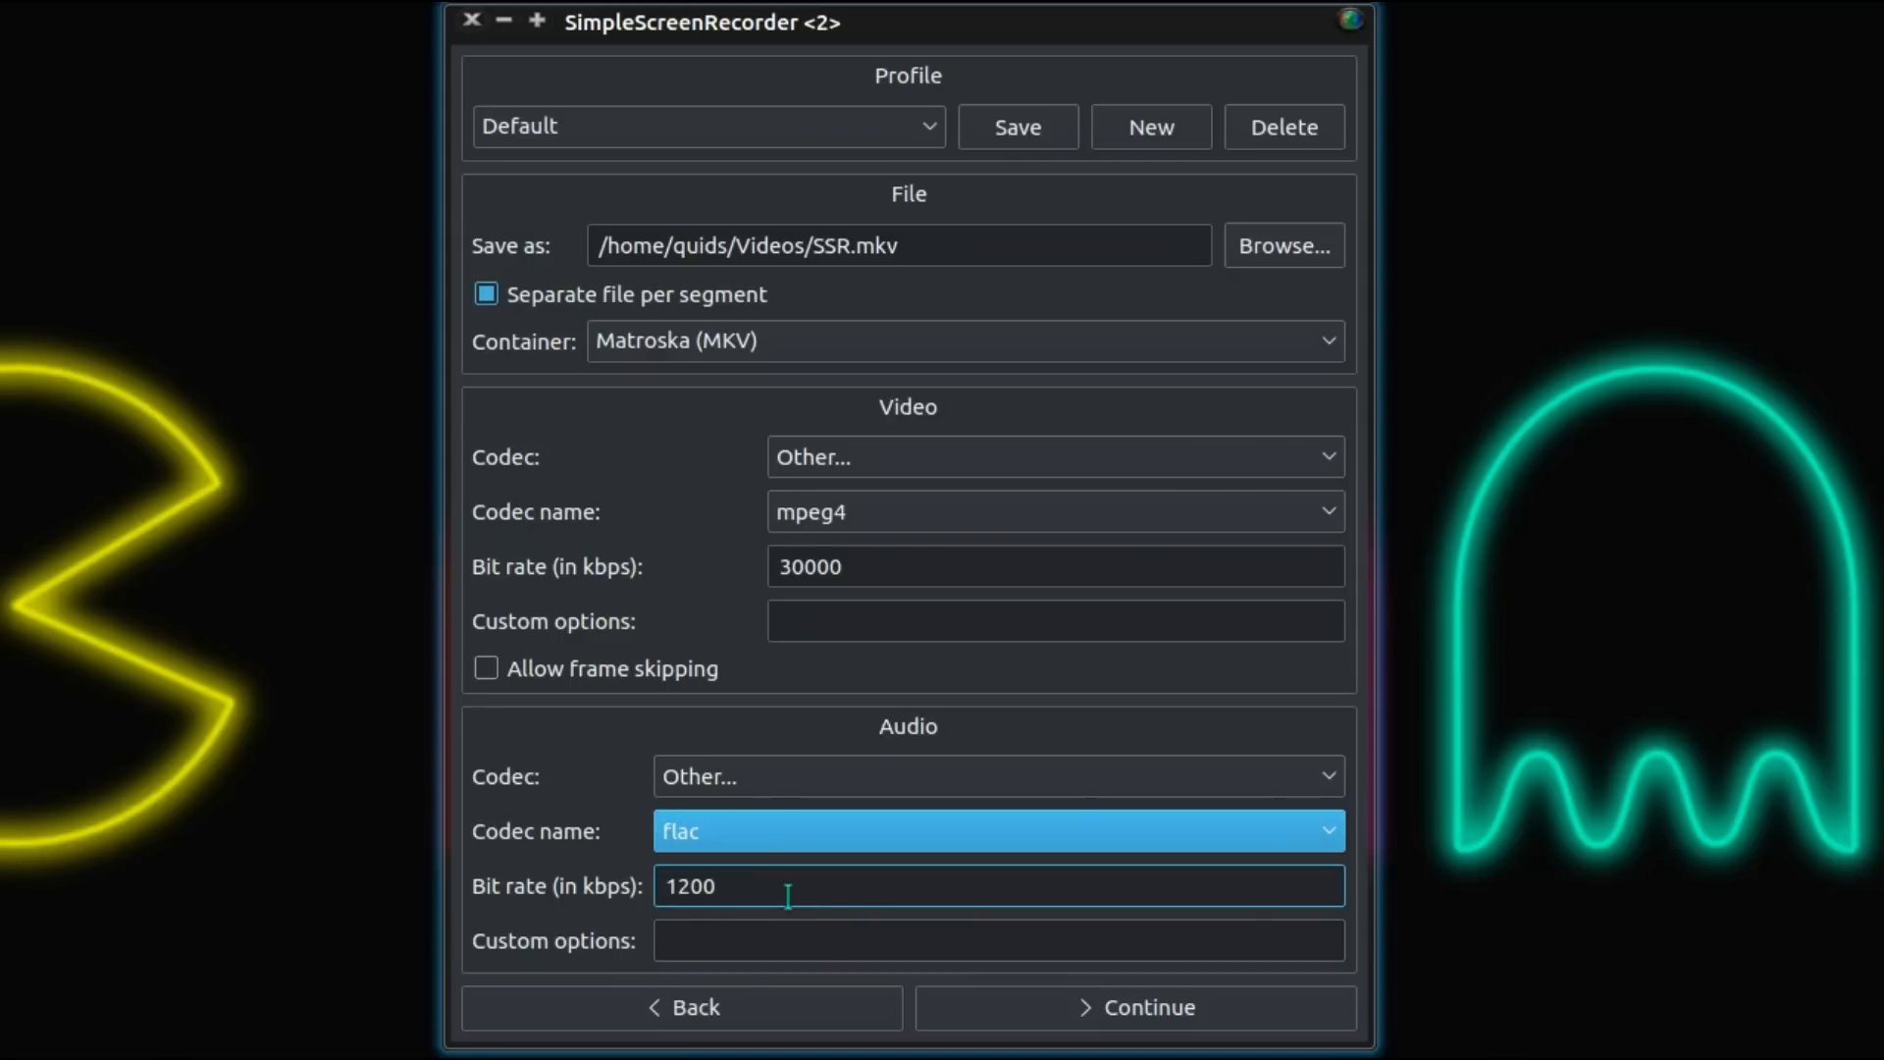
{"action": "mouse_move", "coordinate": [787, 887]}
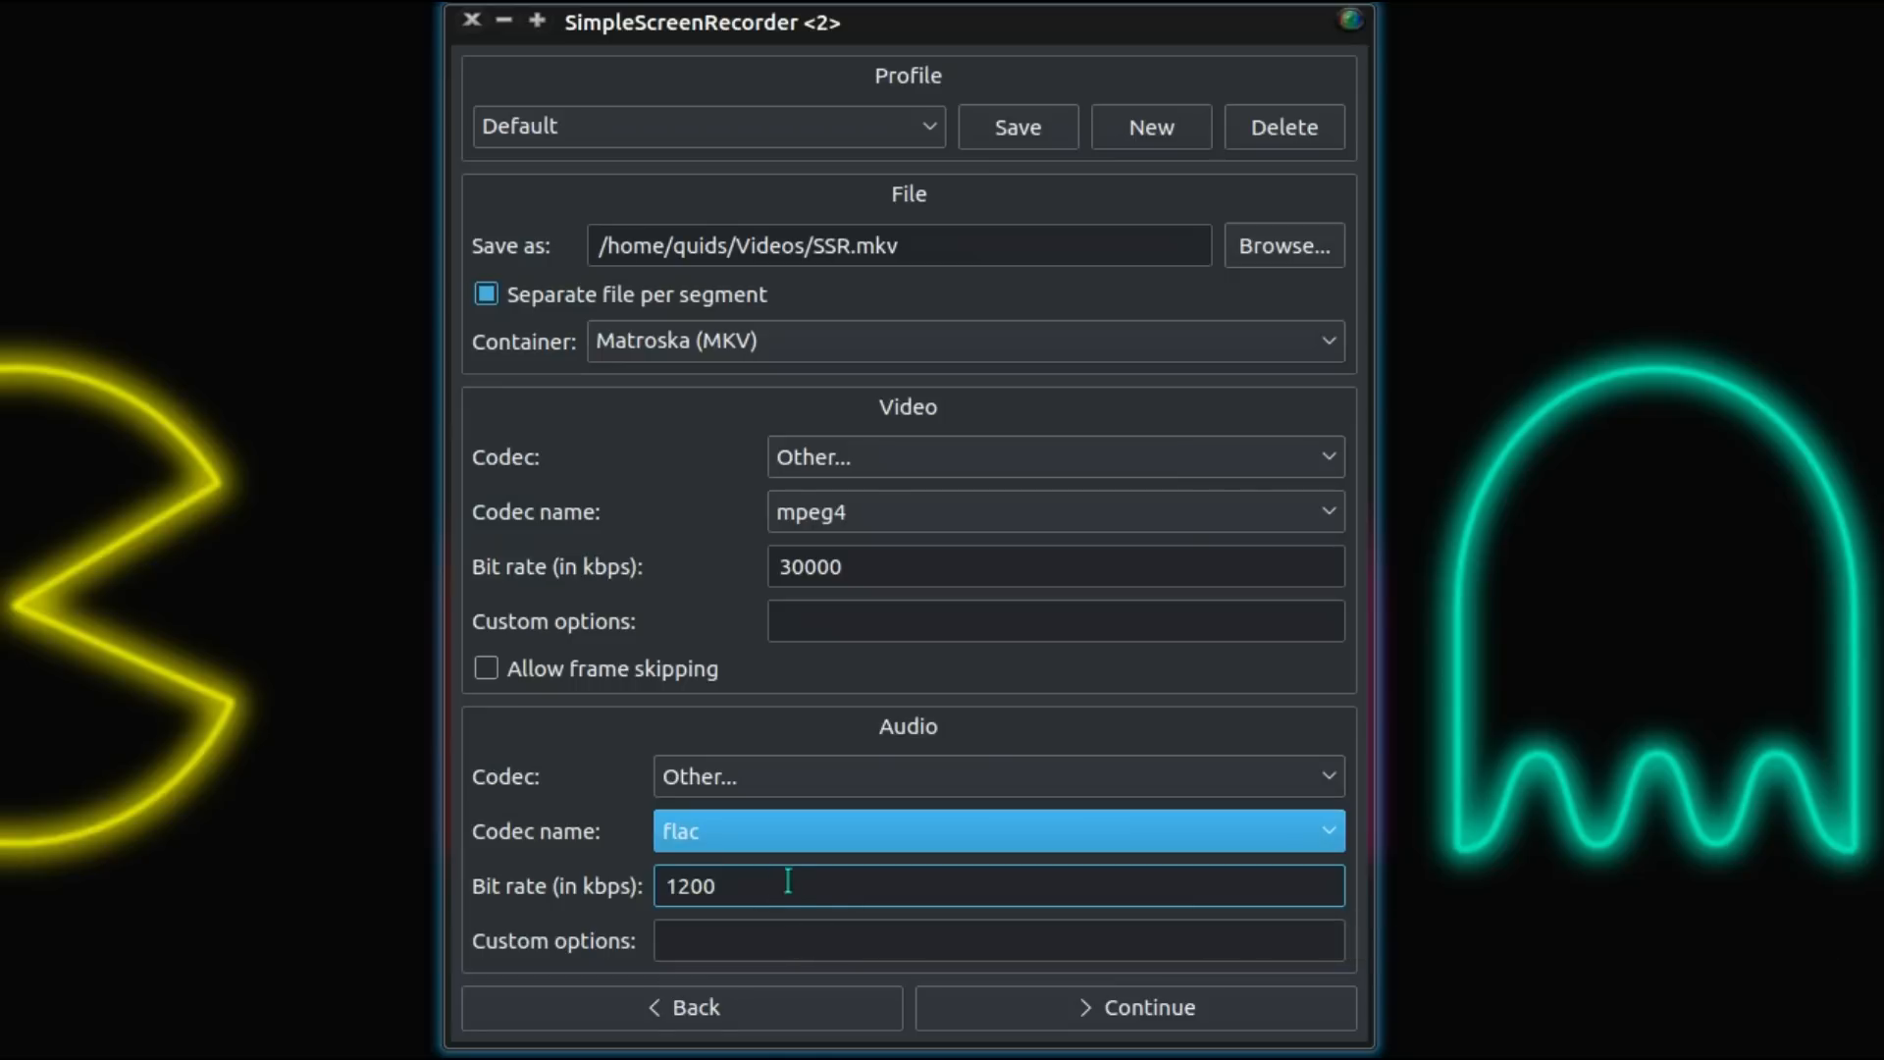
{"action": "left_click", "coordinate": [997, 831]}
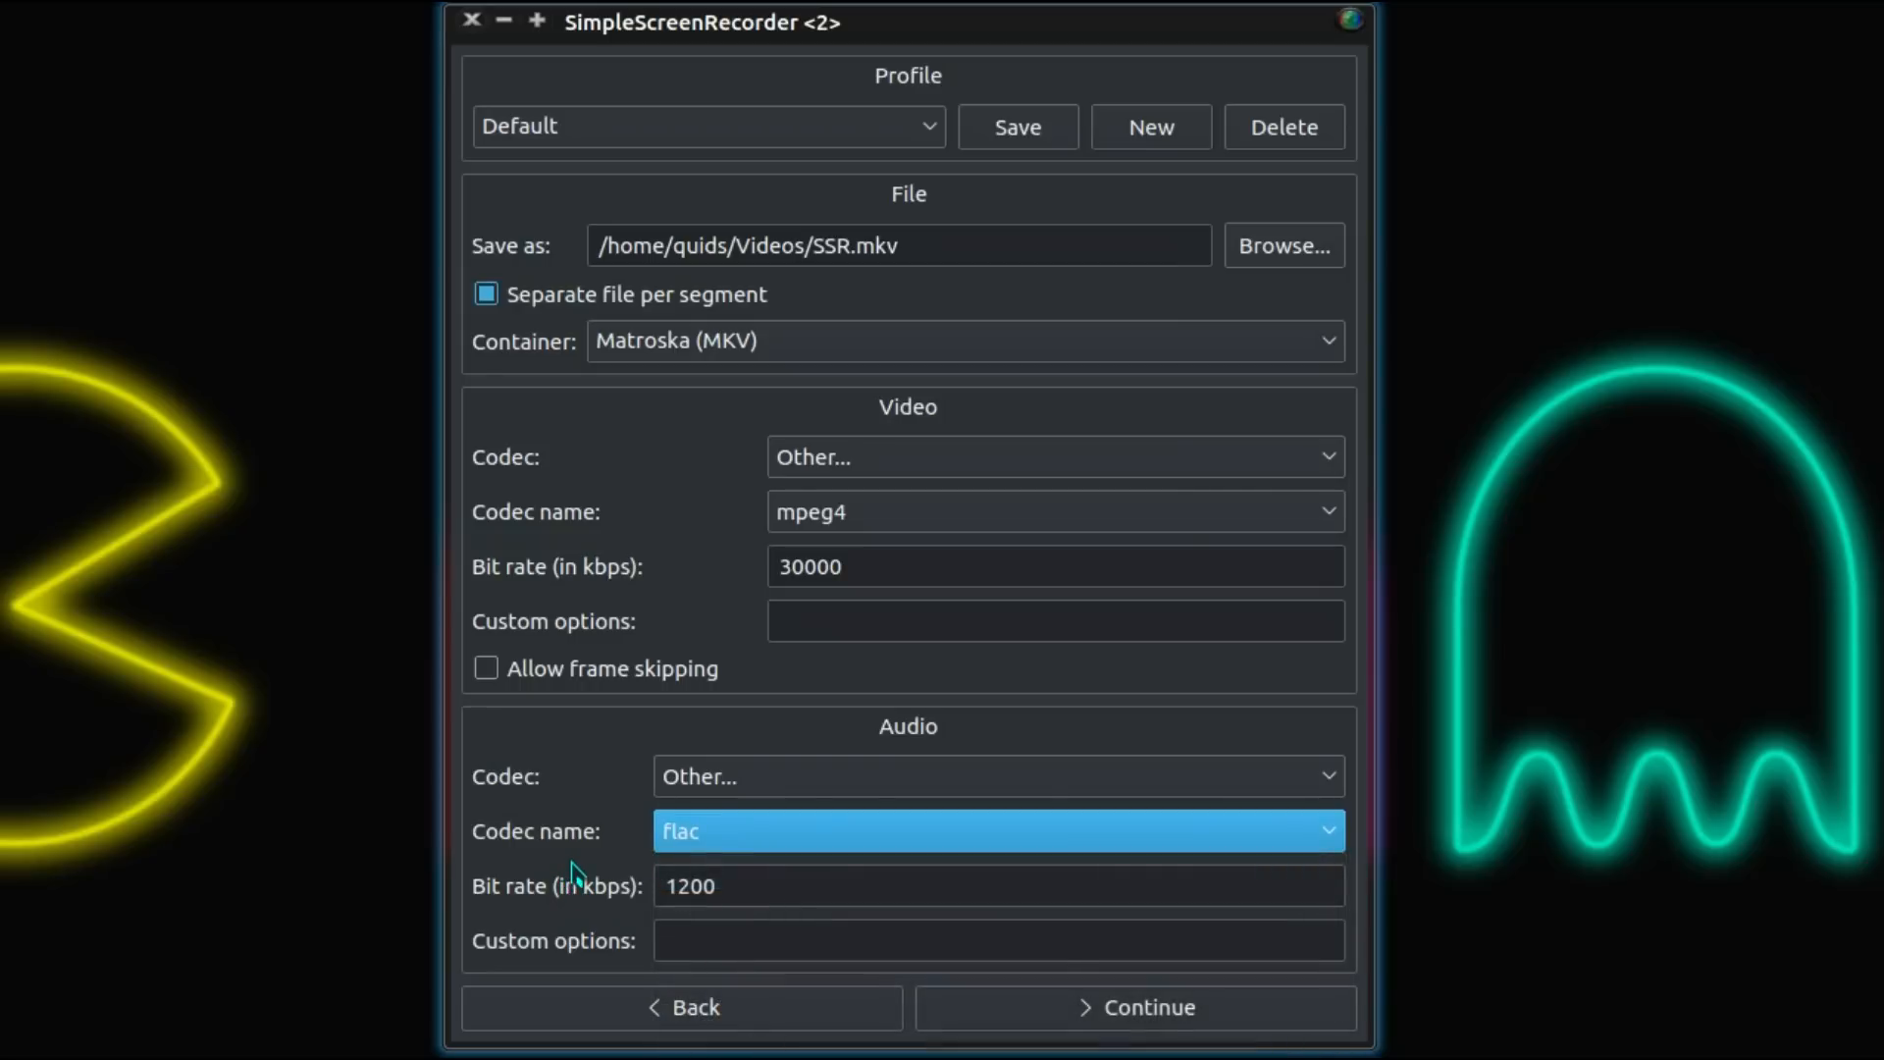
{"action": "mouse_move", "coordinate": [649, 914]}
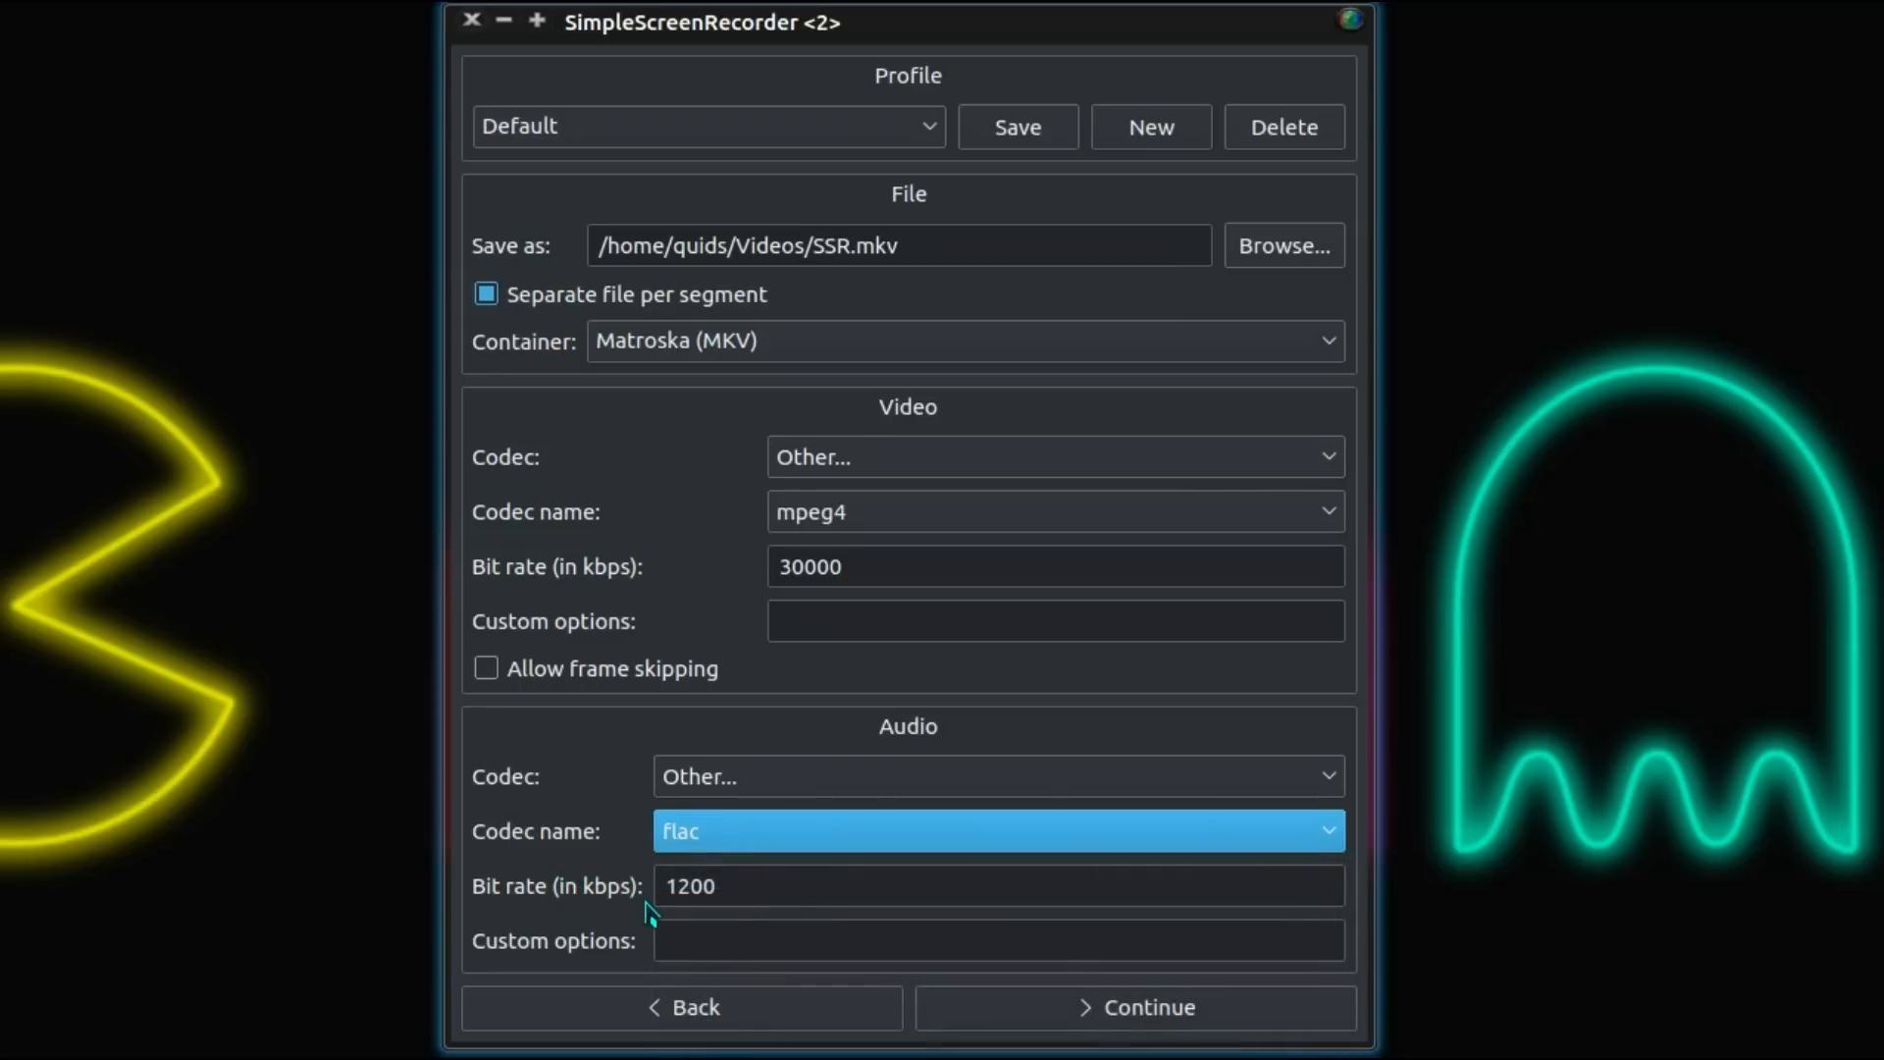
{"action": "mouse_move", "coordinate": [697, 724]}
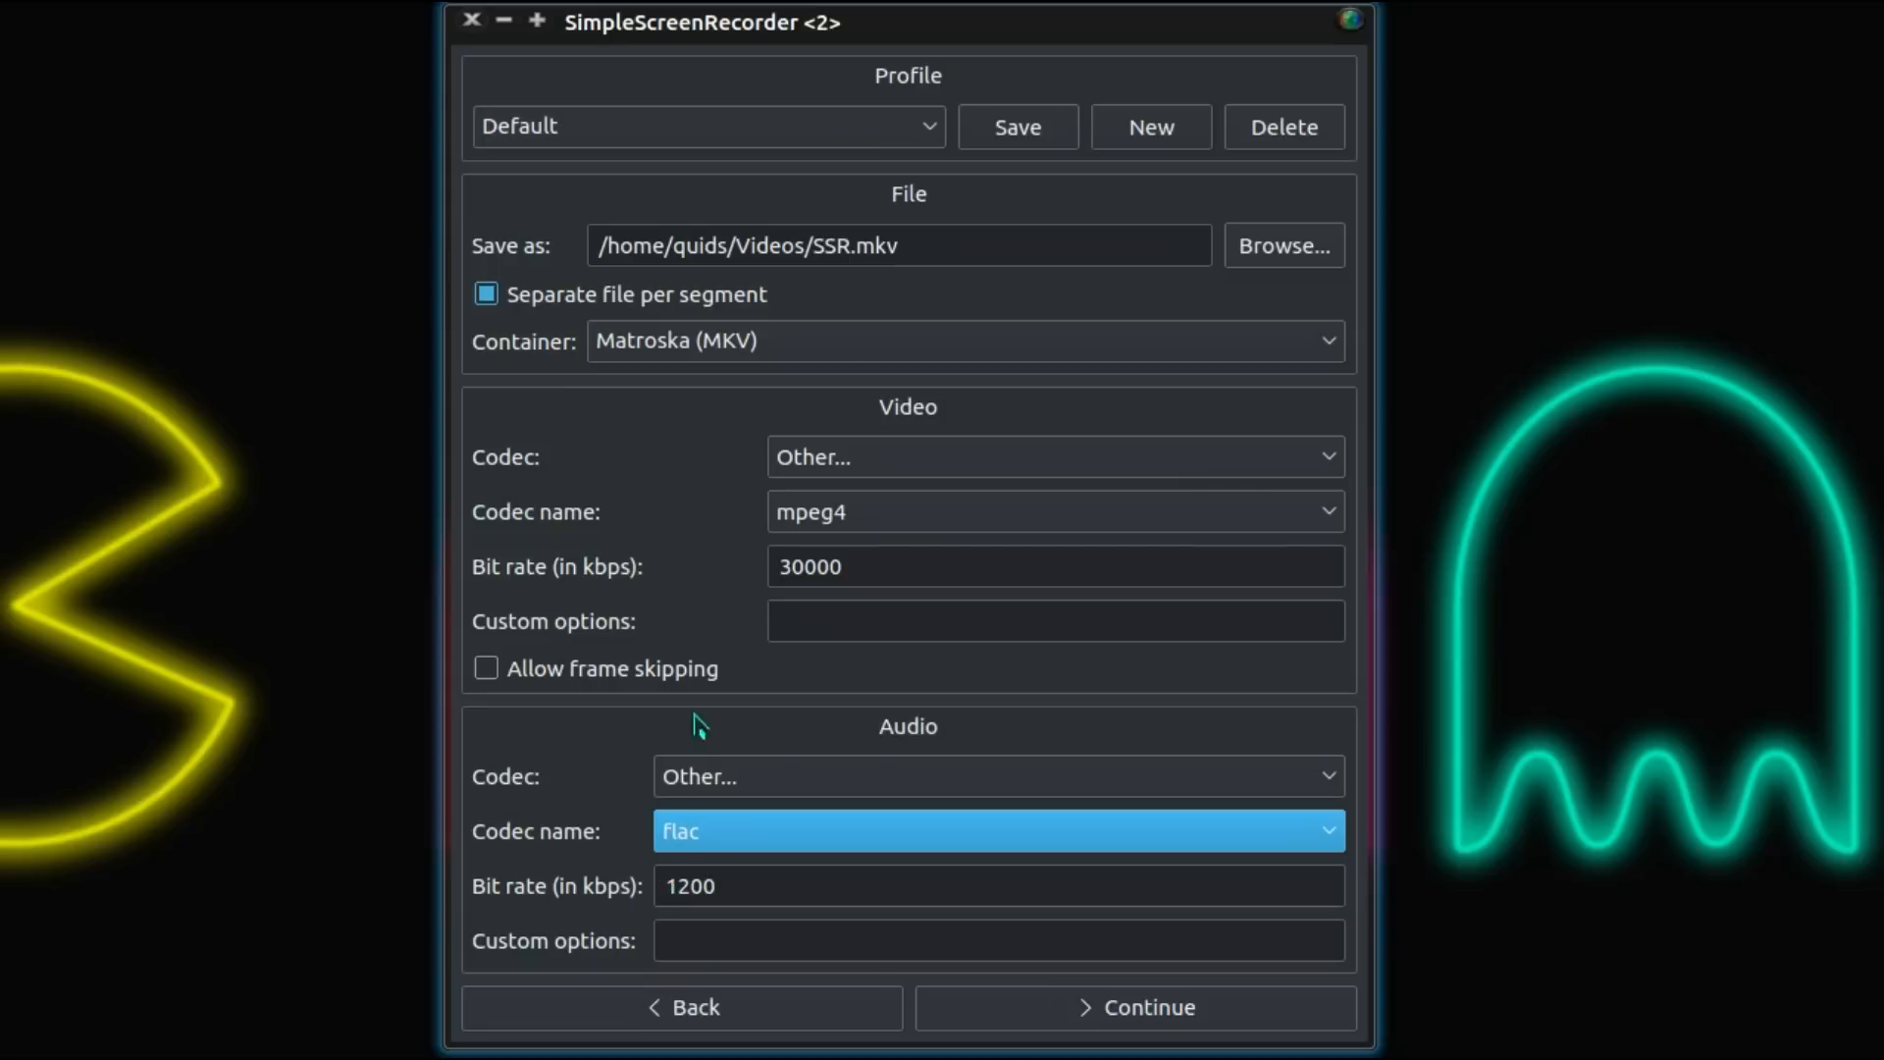
{"action": "left_click", "coordinate": [1054, 620]}
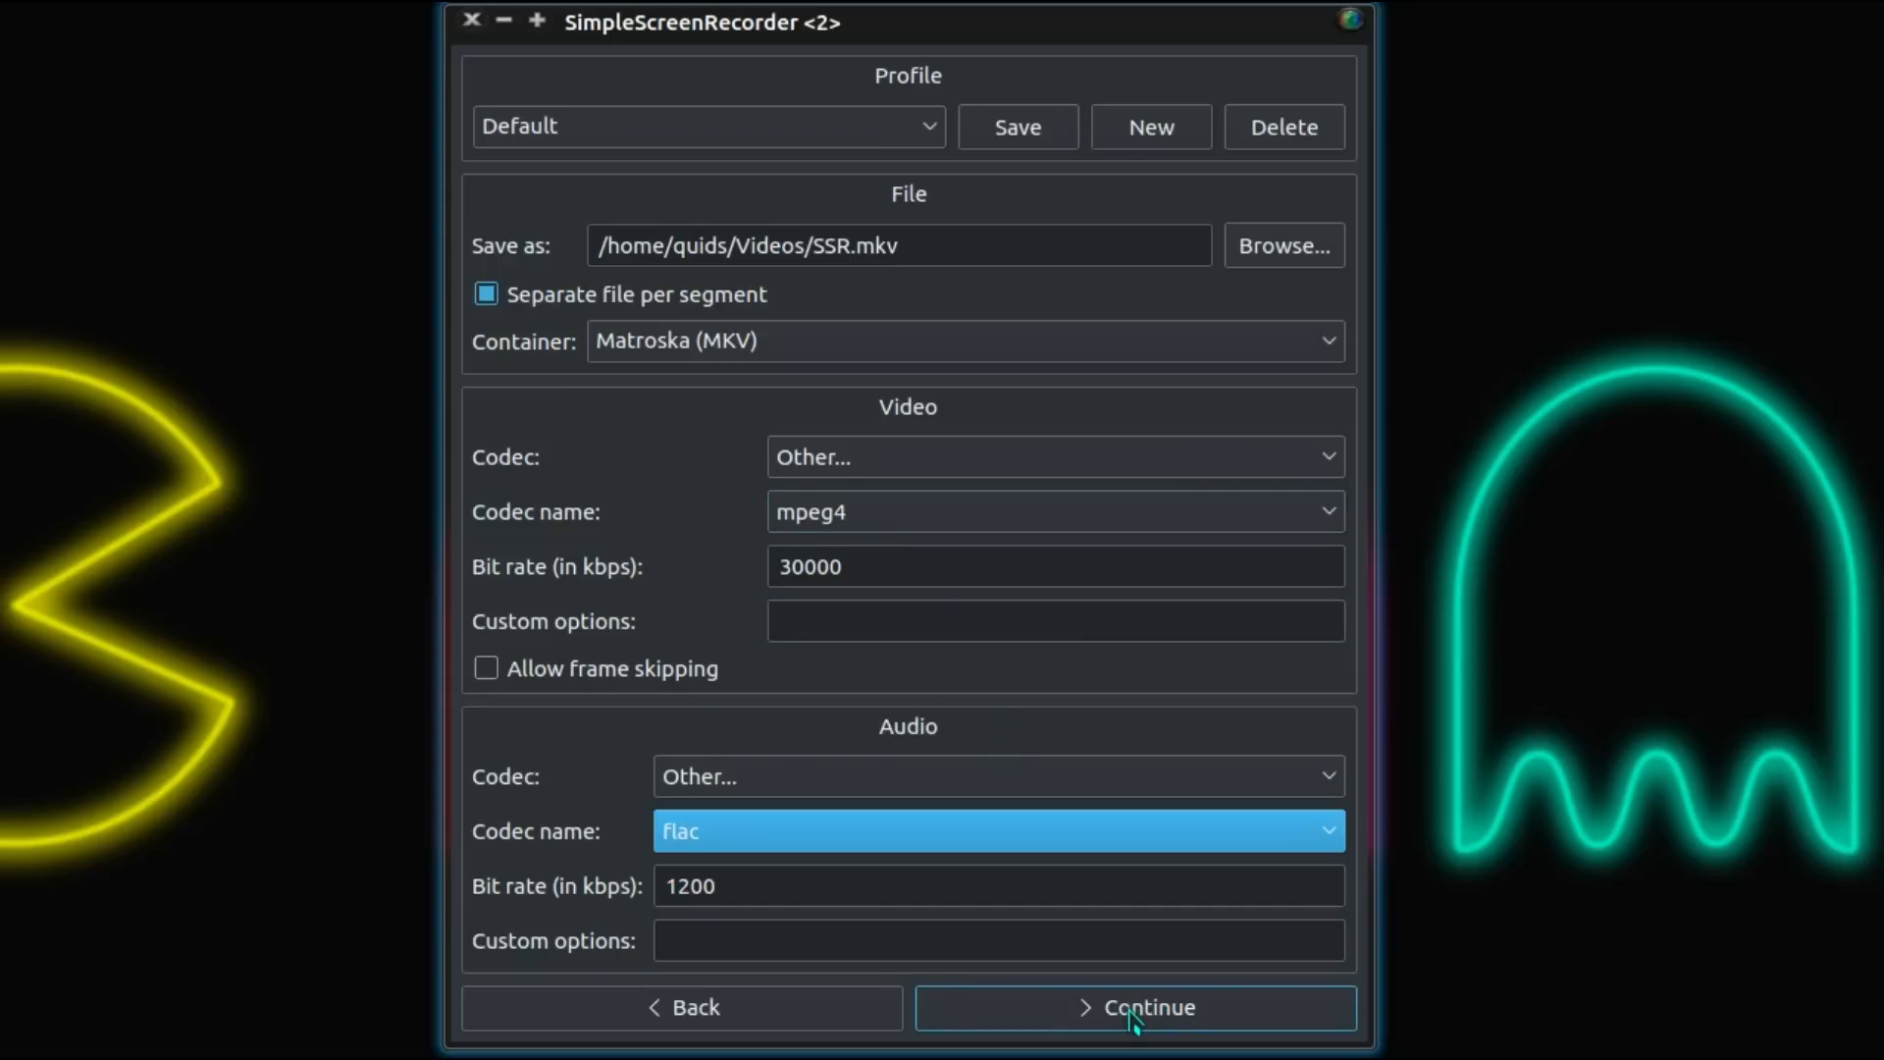
{"action": "left_click", "coordinate": [1134, 1006]}
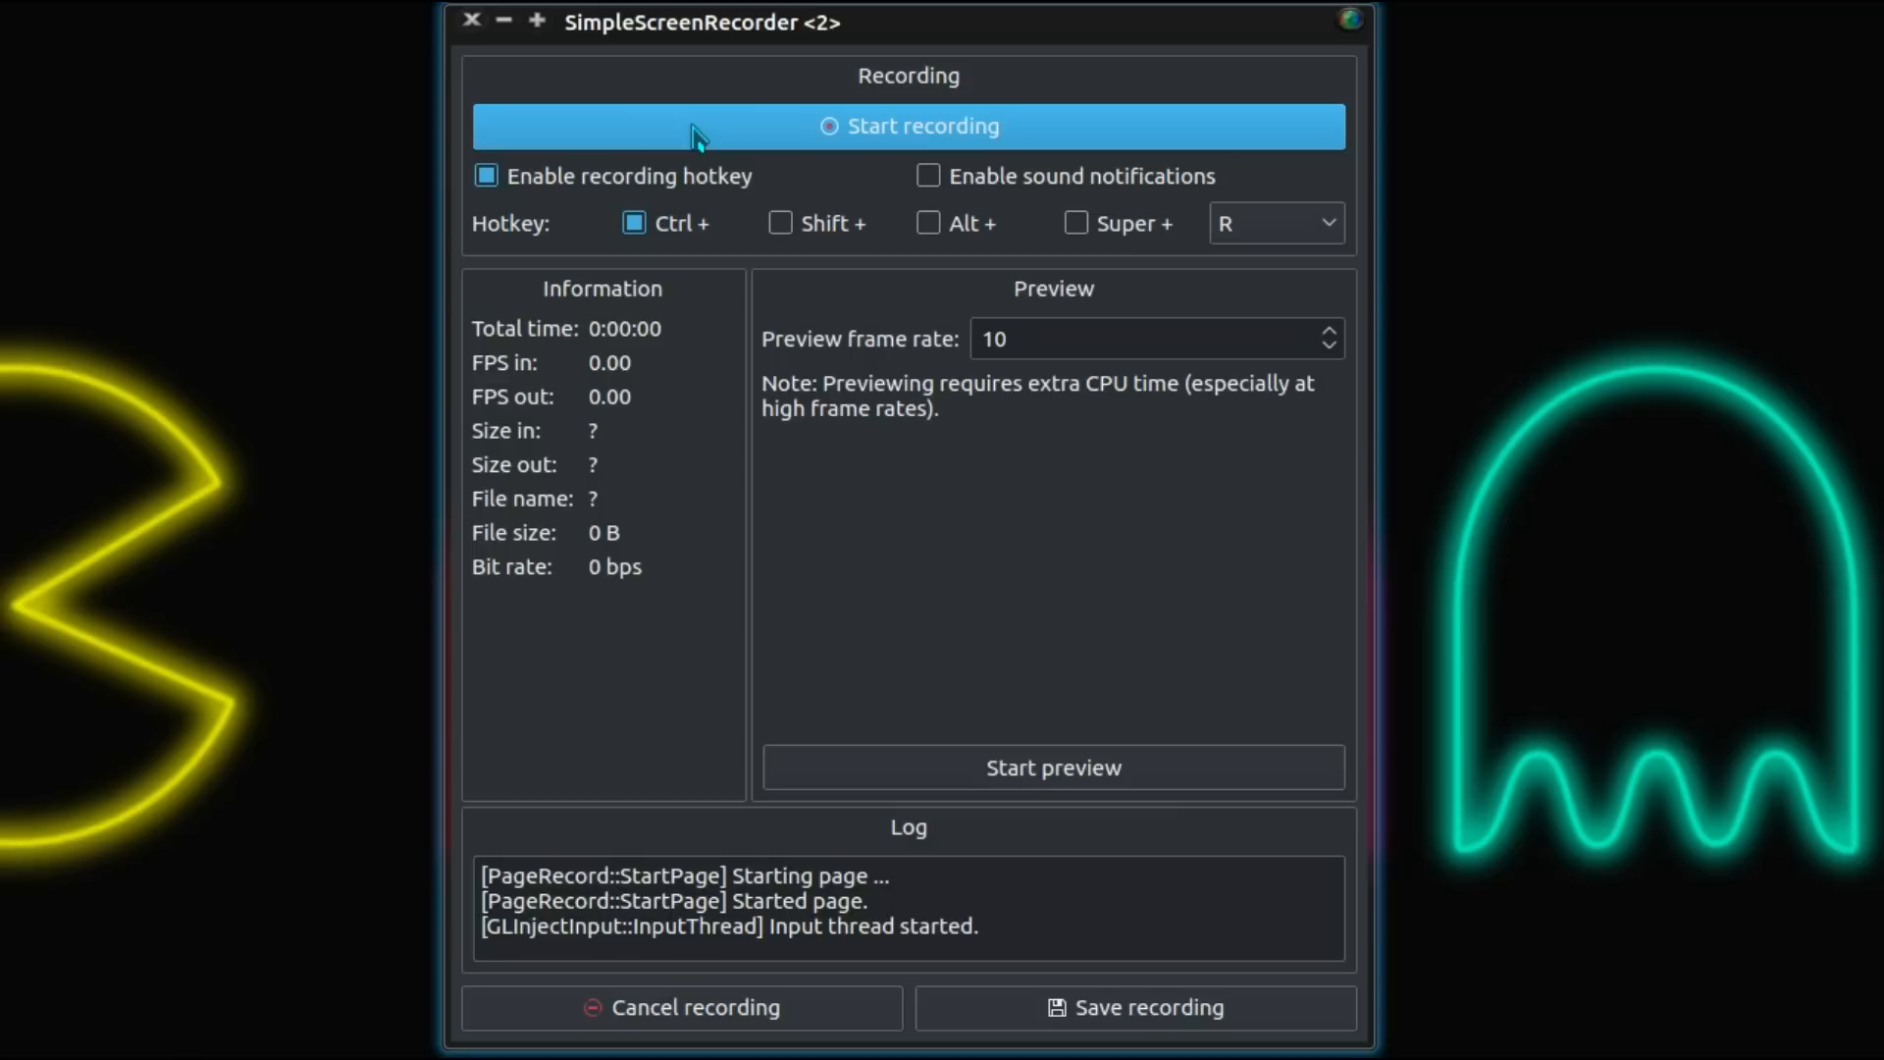
{"action": "mouse_move", "coordinate": [615, 139]}
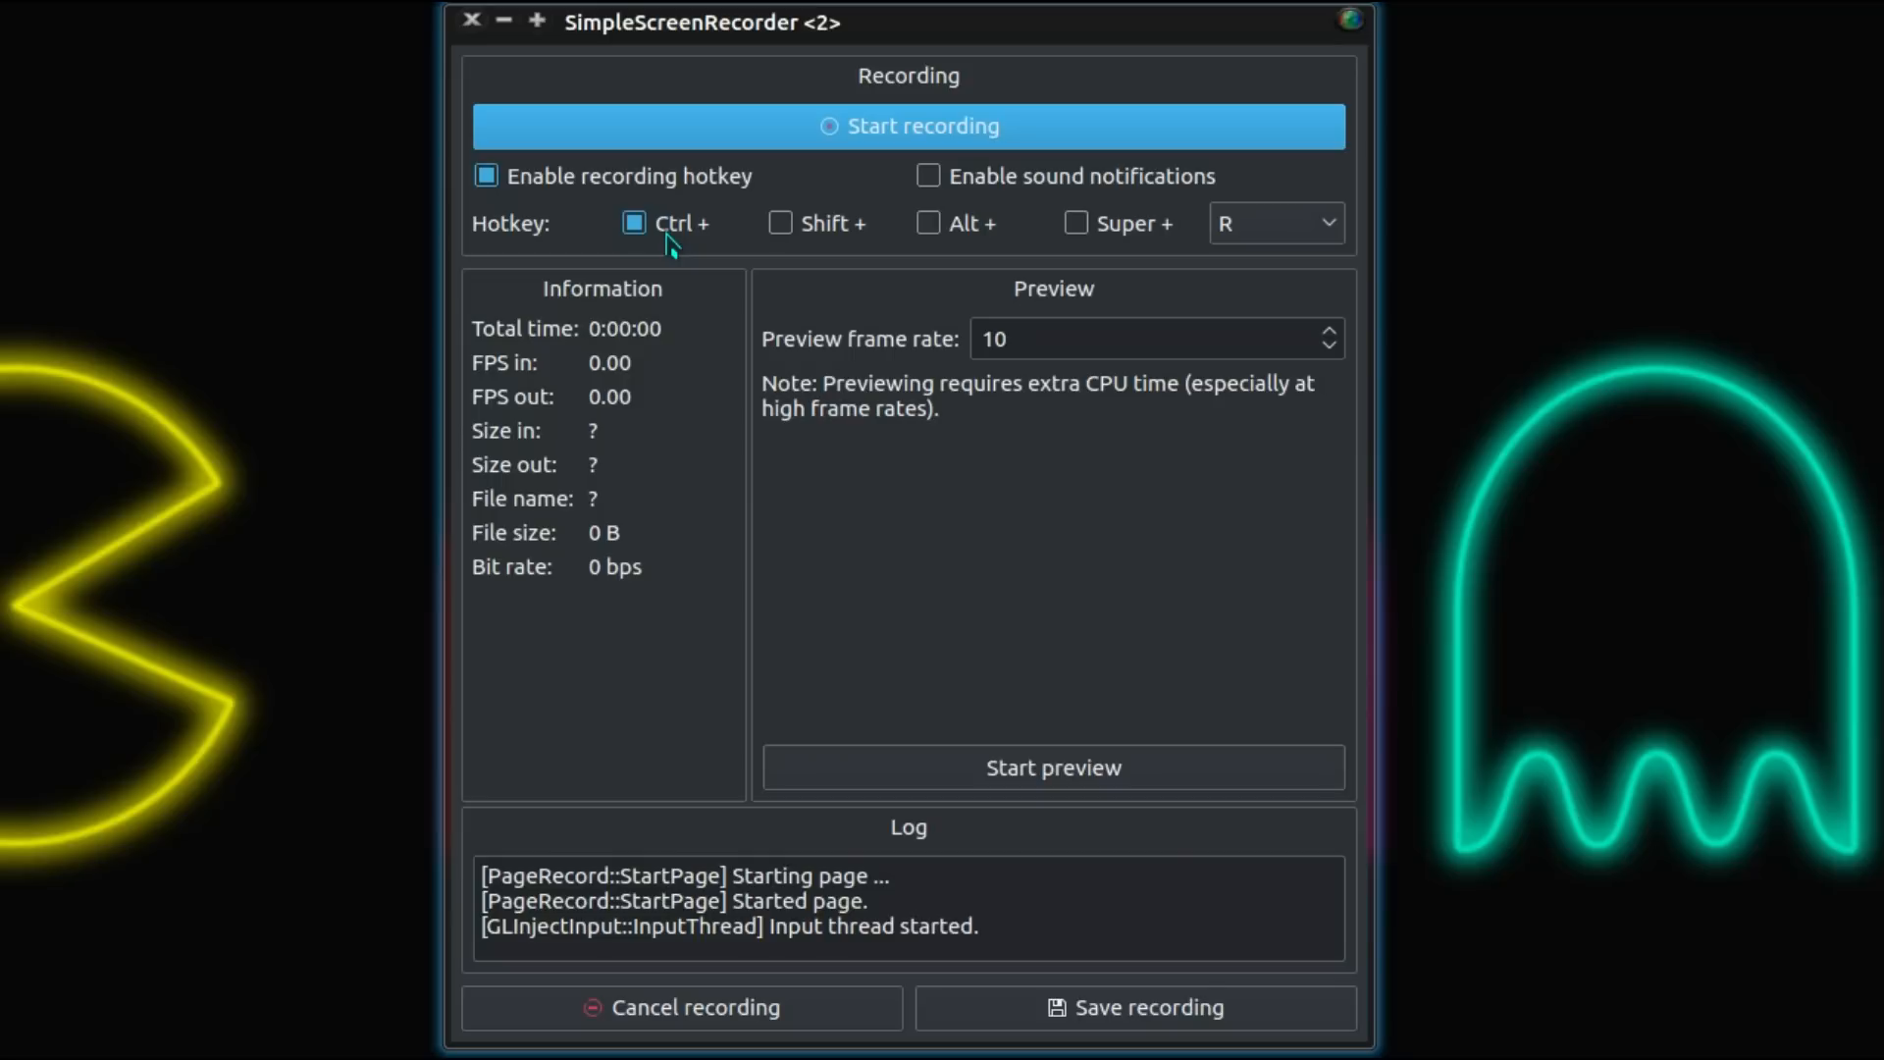
{"action": "mouse_move", "coordinate": [559, 502]}
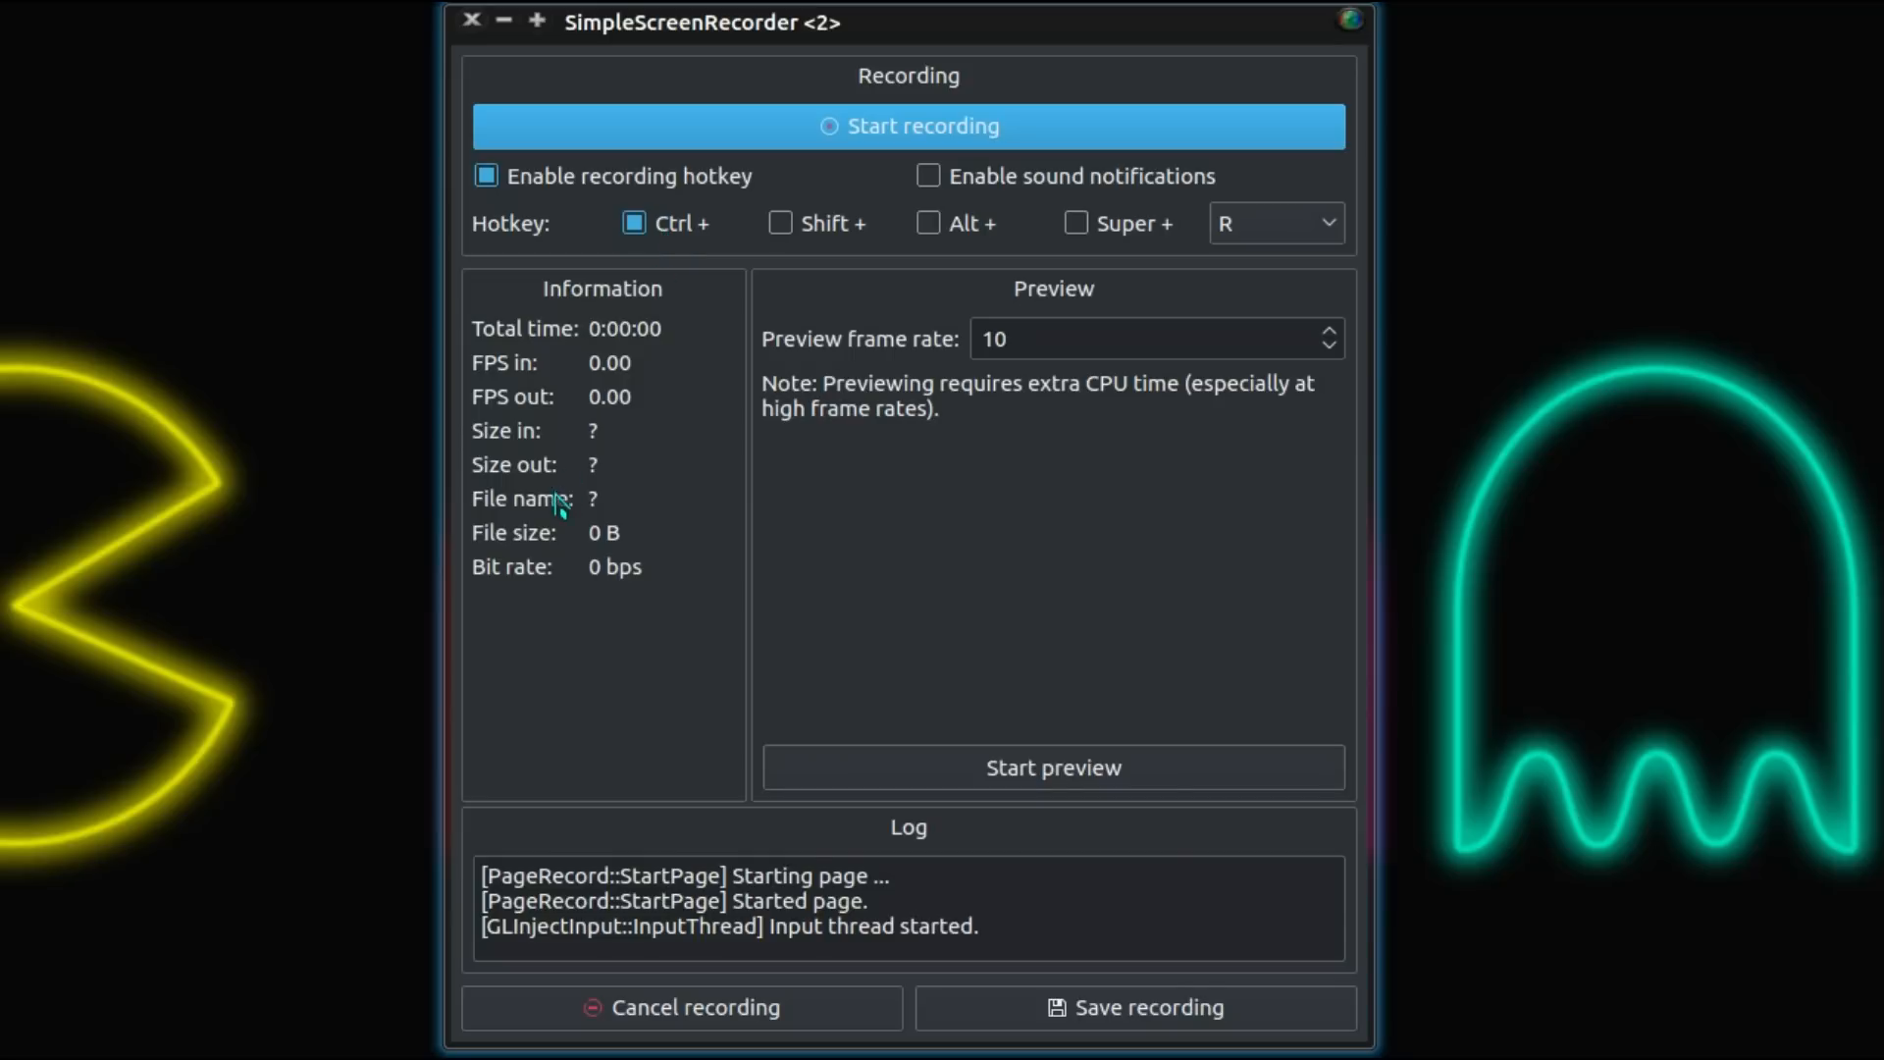
{"action": "mouse_move", "coordinate": [589, 364]}
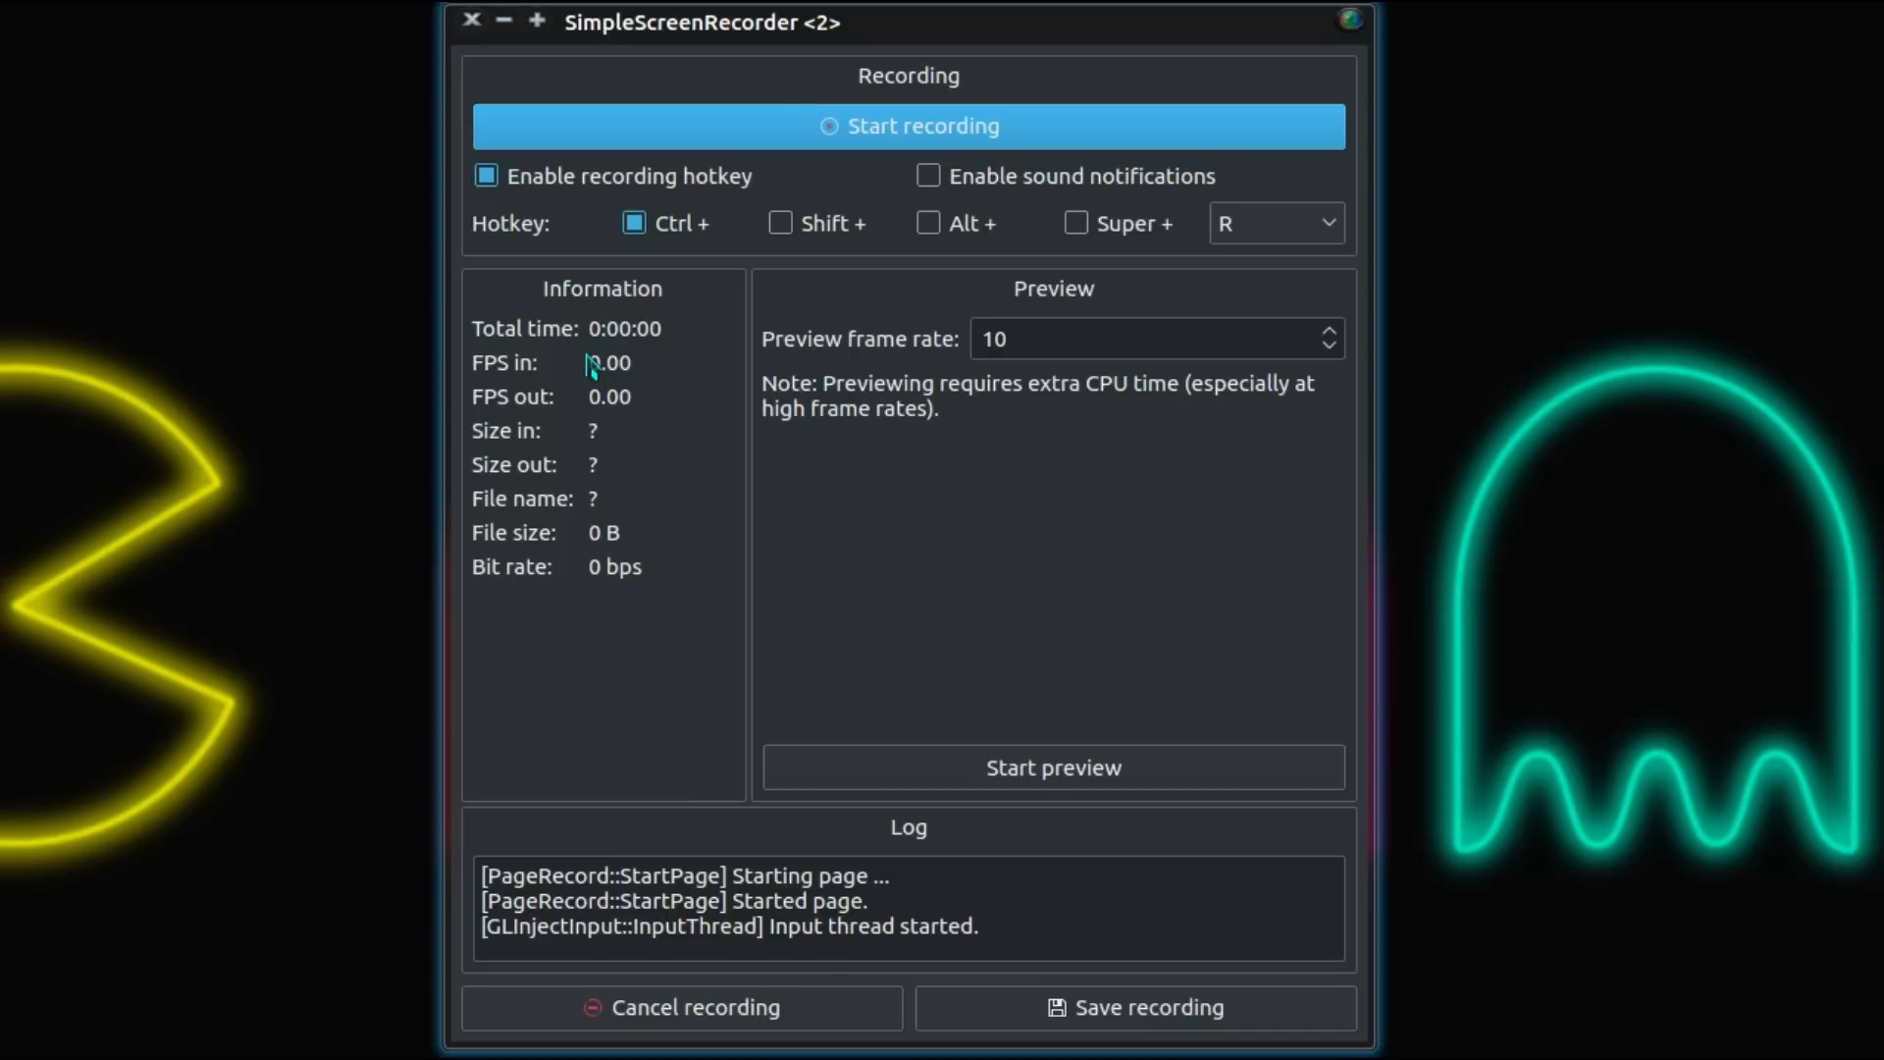
{"action": "mouse_move", "coordinate": [638, 626]}
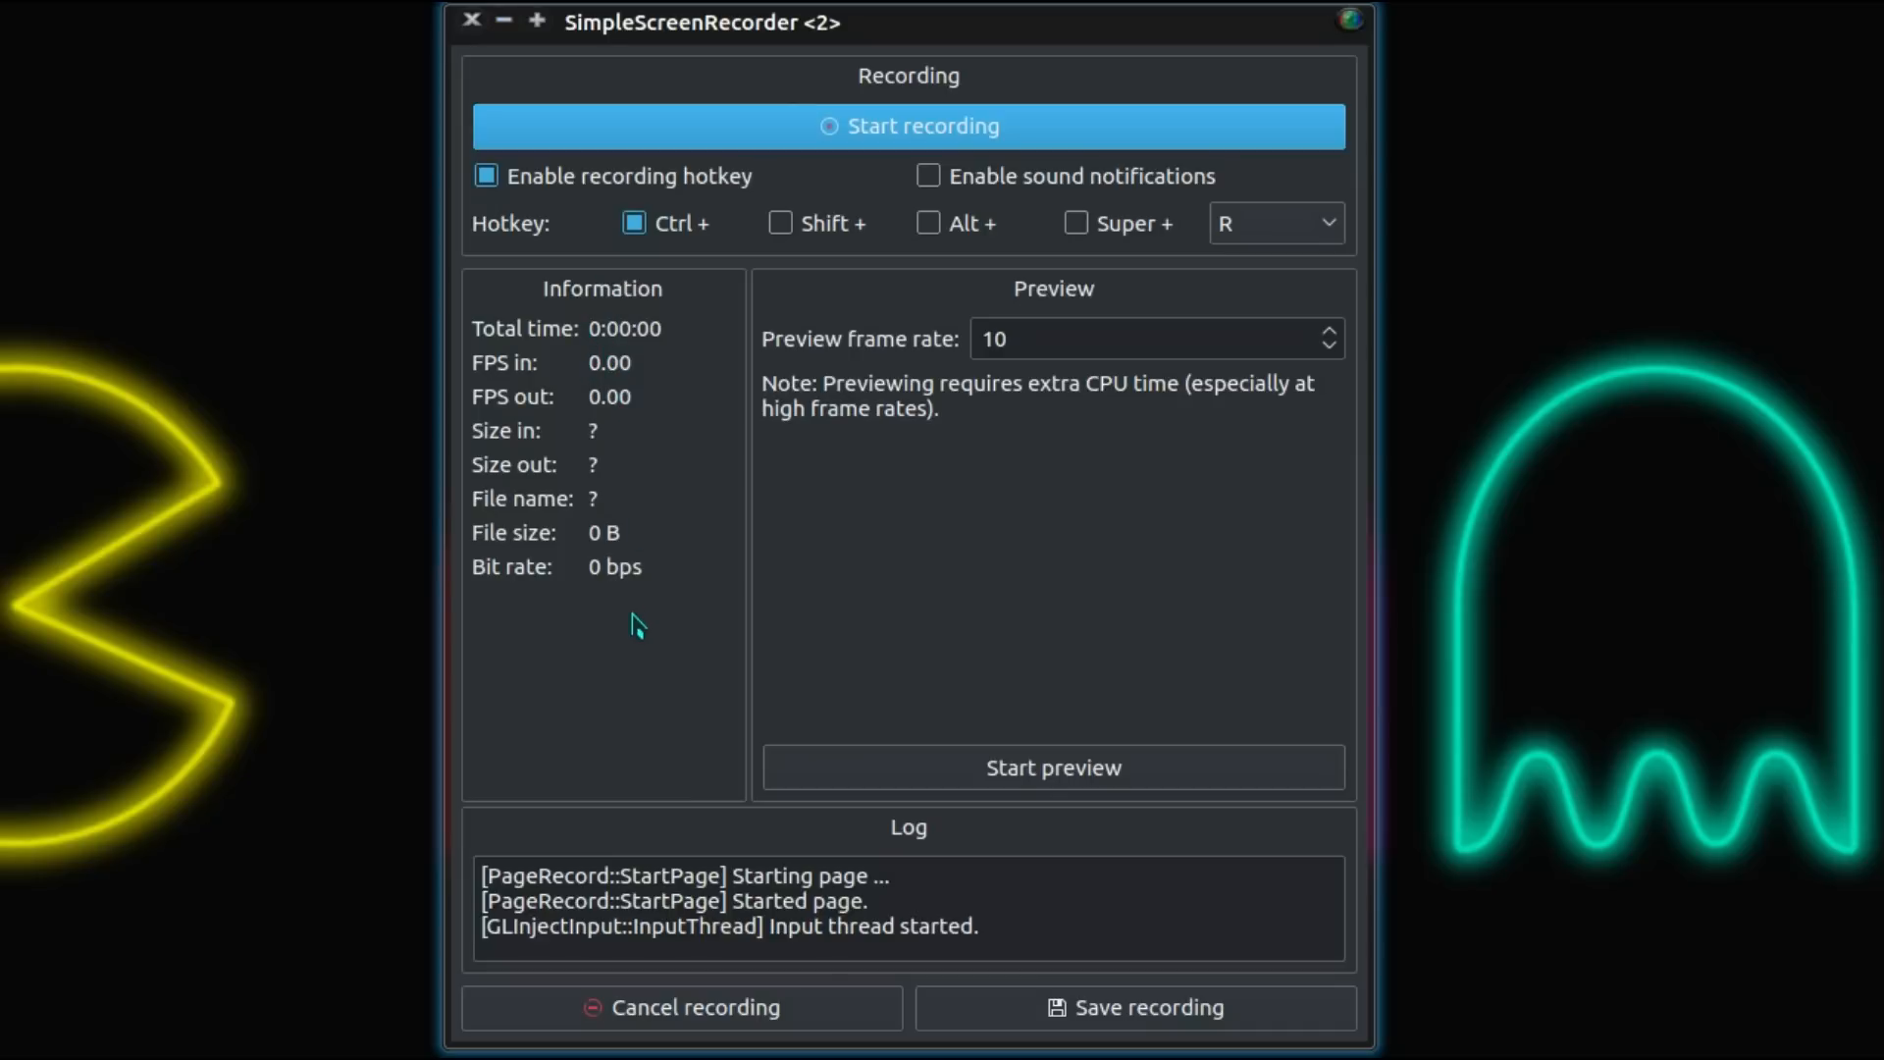
{"action": "mouse_move", "coordinate": [1145, 417]}
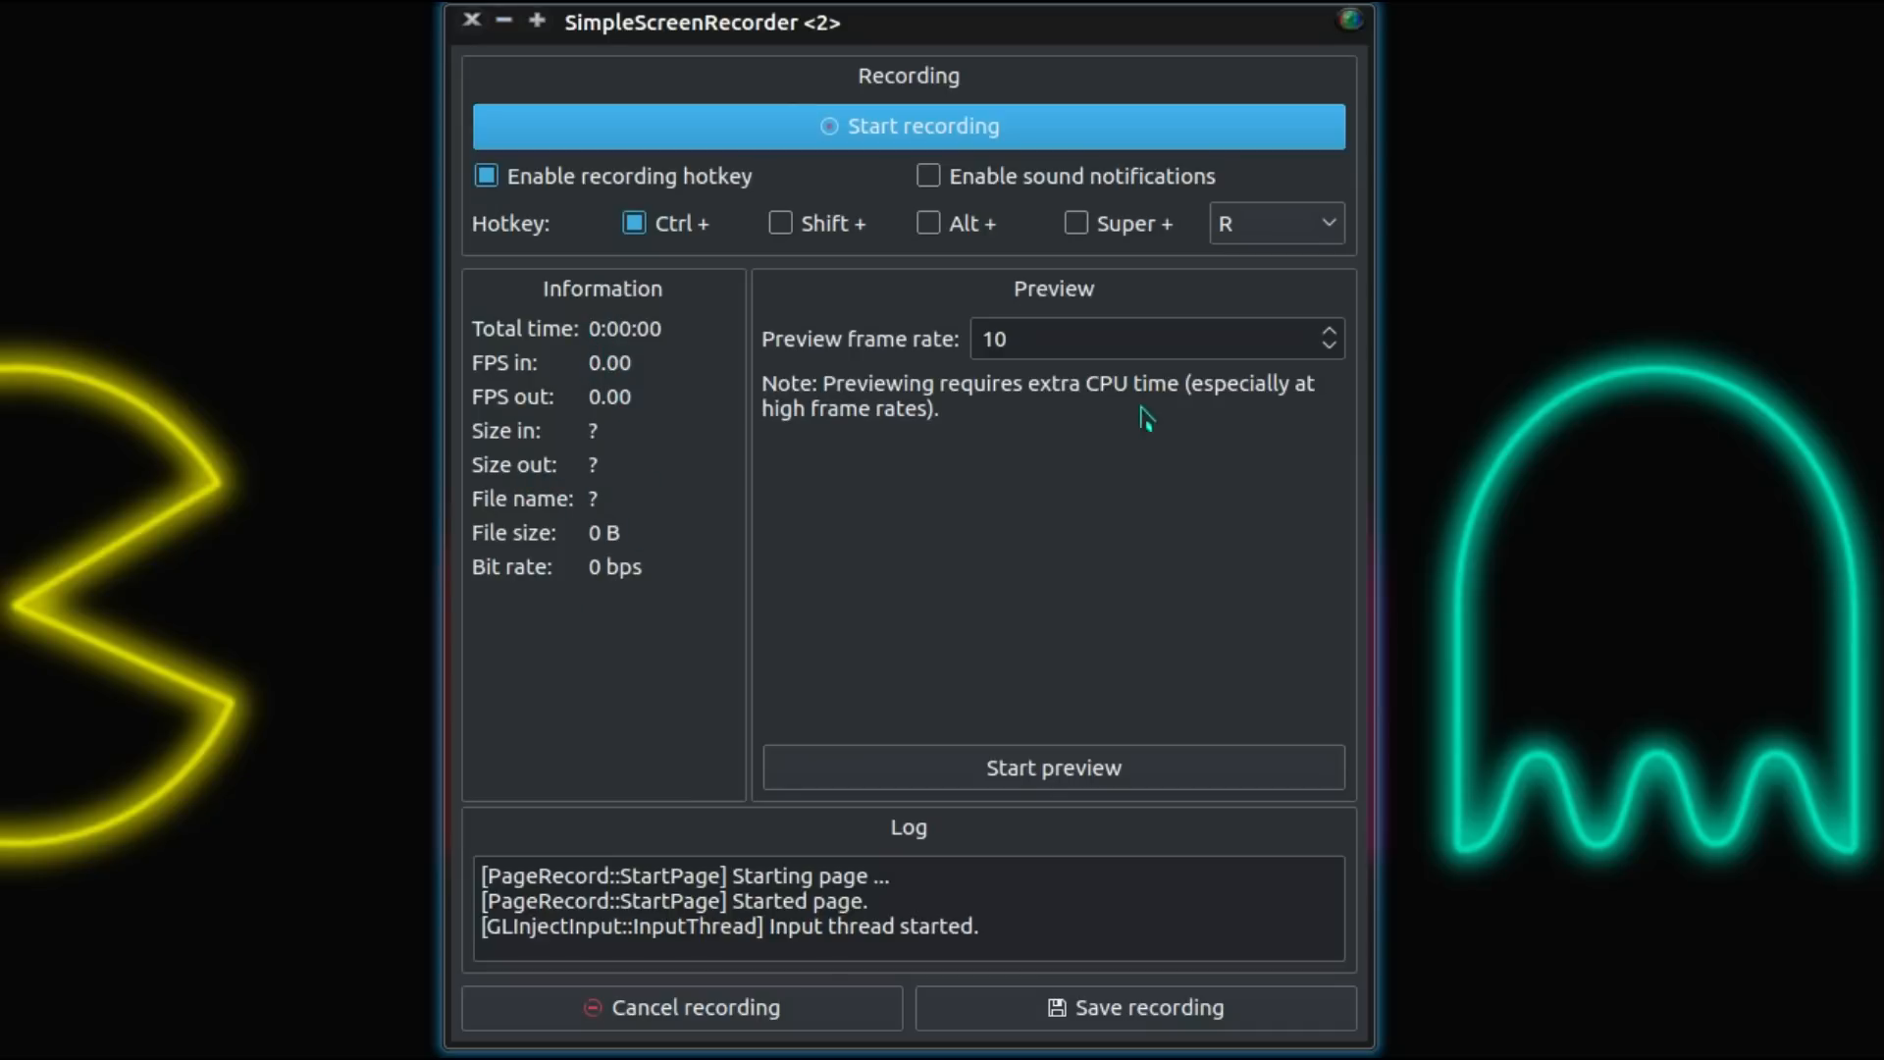
{"action": "mouse_move", "coordinate": [1189, 689]}
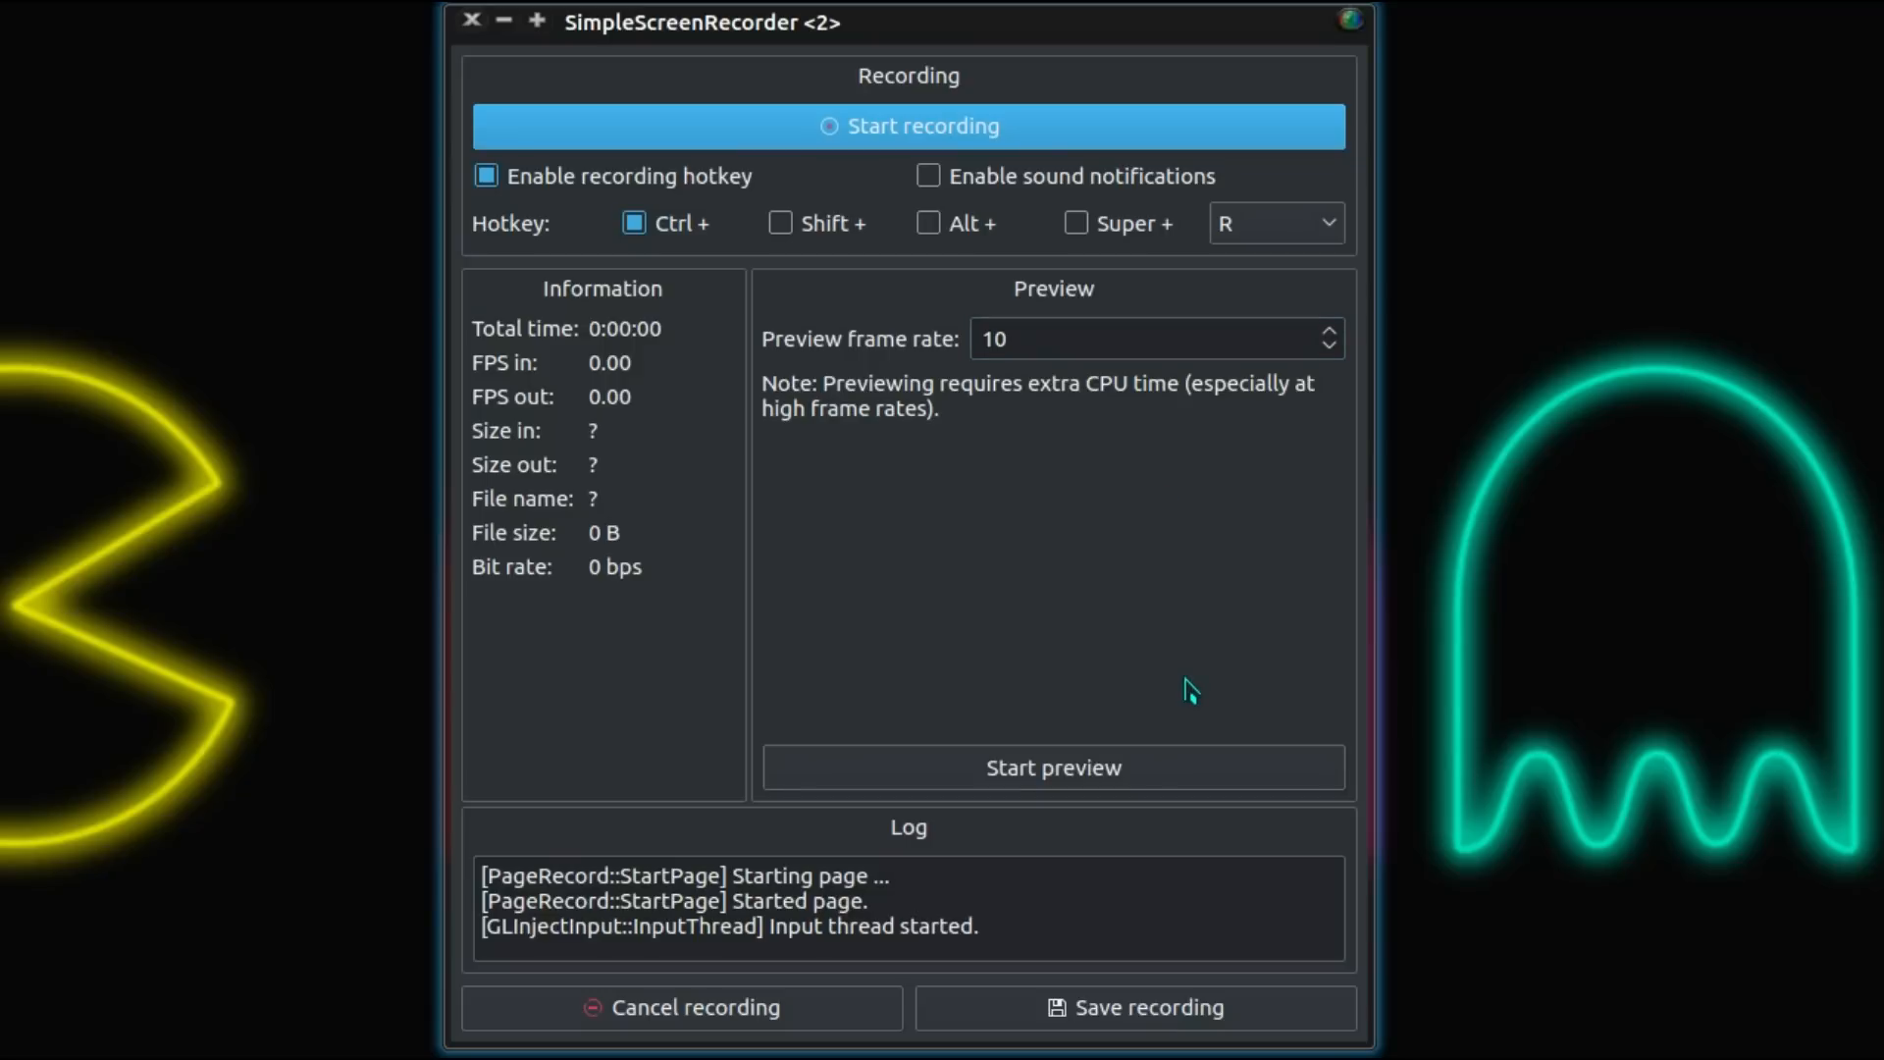